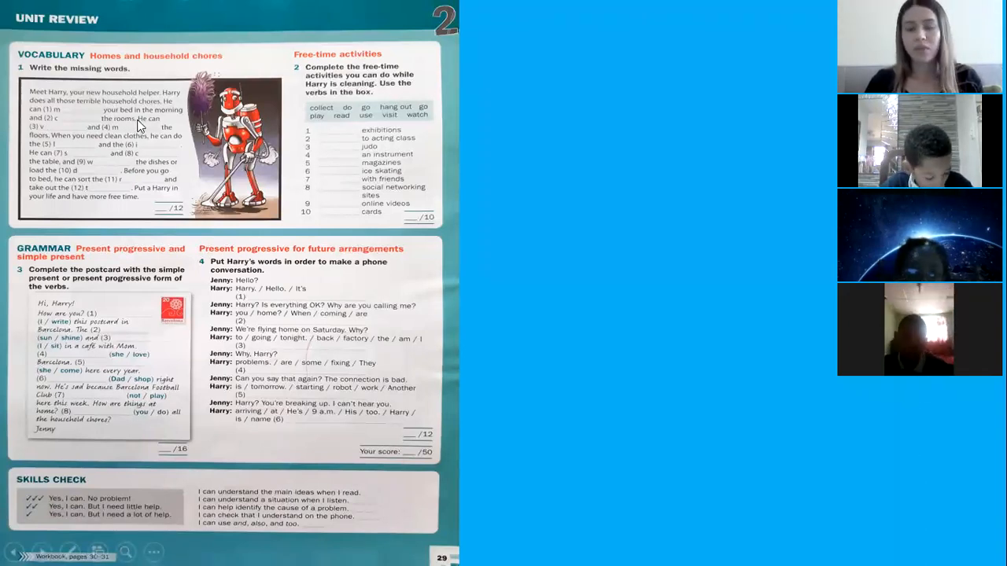
{"action": "mouse_move", "coordinate": [133, 75]}
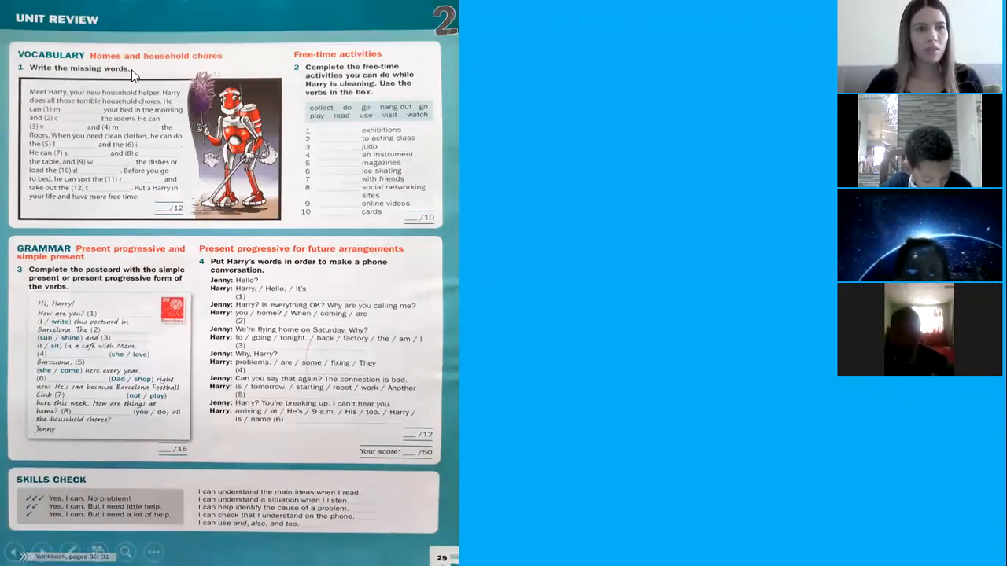
{"action": "mouse_move", "coordinate": [103, 67]}
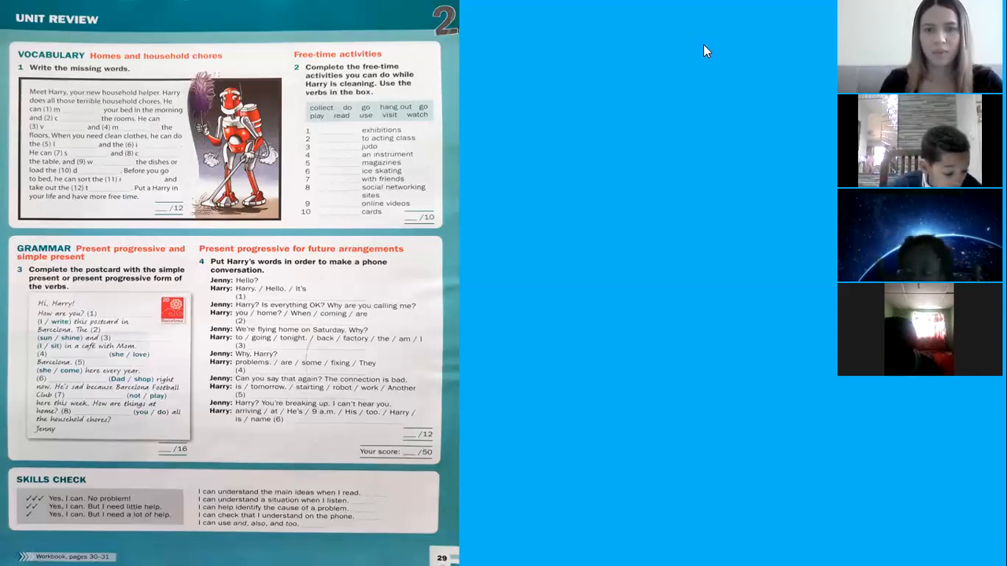
{"action": "mouse_move", "coordinate": [664, 318]}
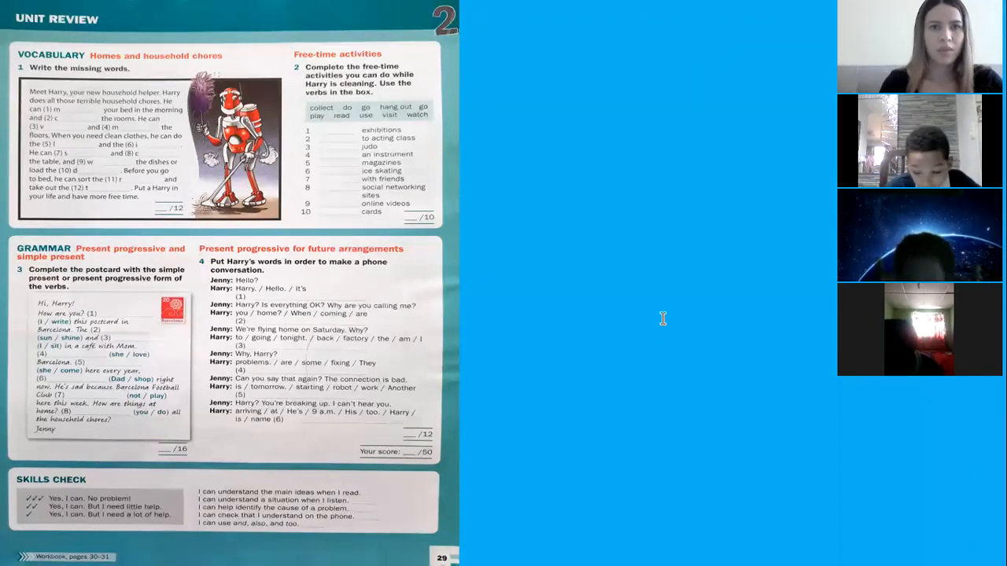
{"action": "mouse_move", "coordinate": [471, 76]}
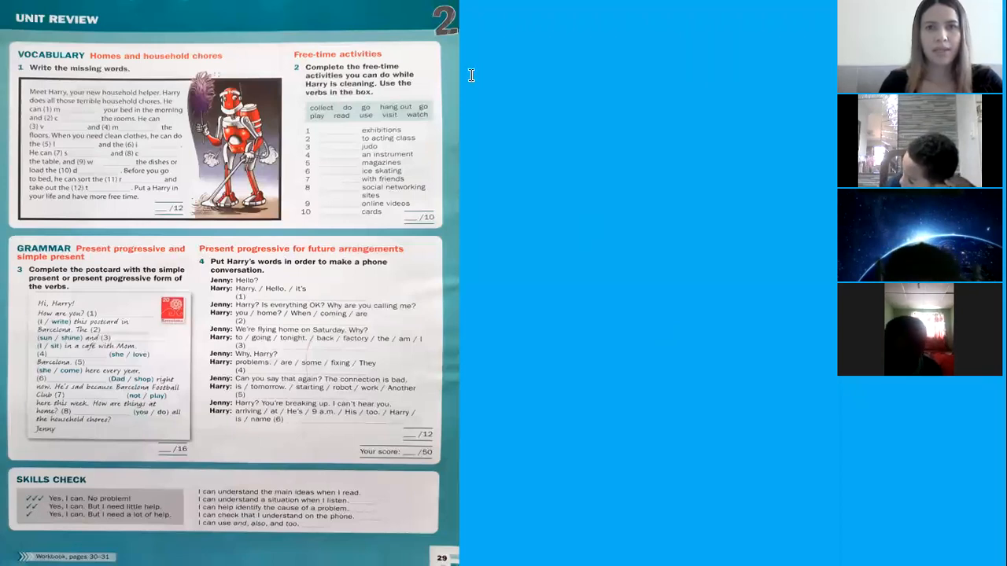
{"action": "mouse_move", "coordinate": [535, 216]}
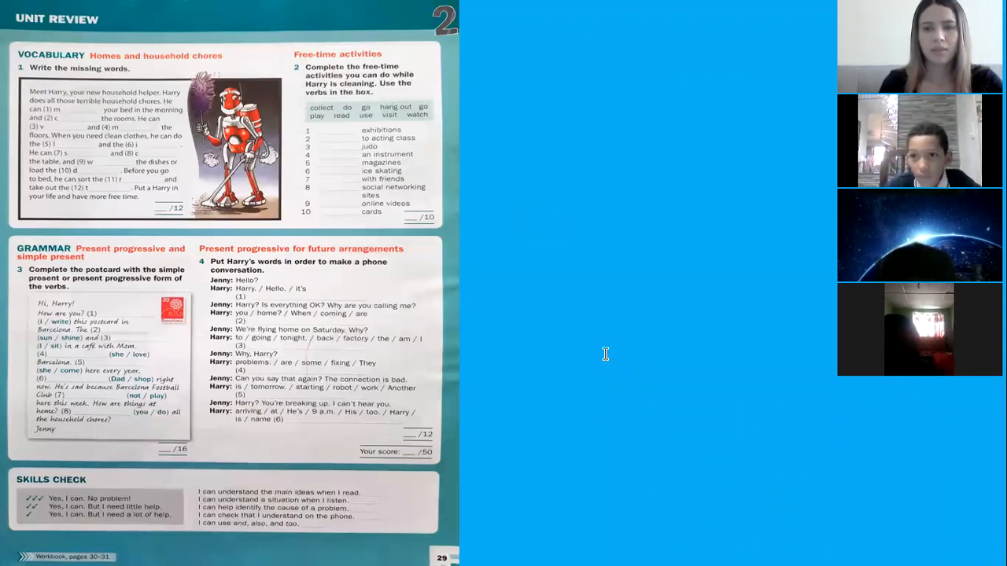
{"action": "mouse_move", "coordinate": [469, 41]}
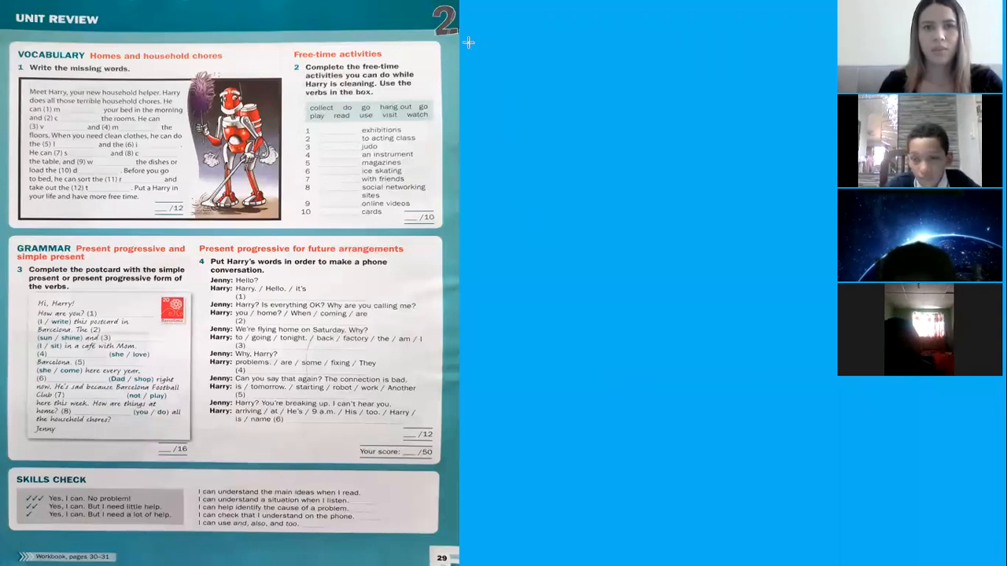
Step: Mark out a writing area beside the shared Unit Review page
{"action": "left_click_drag", "start_coordinate": [462, 36], "coordinate": [706, 36]}
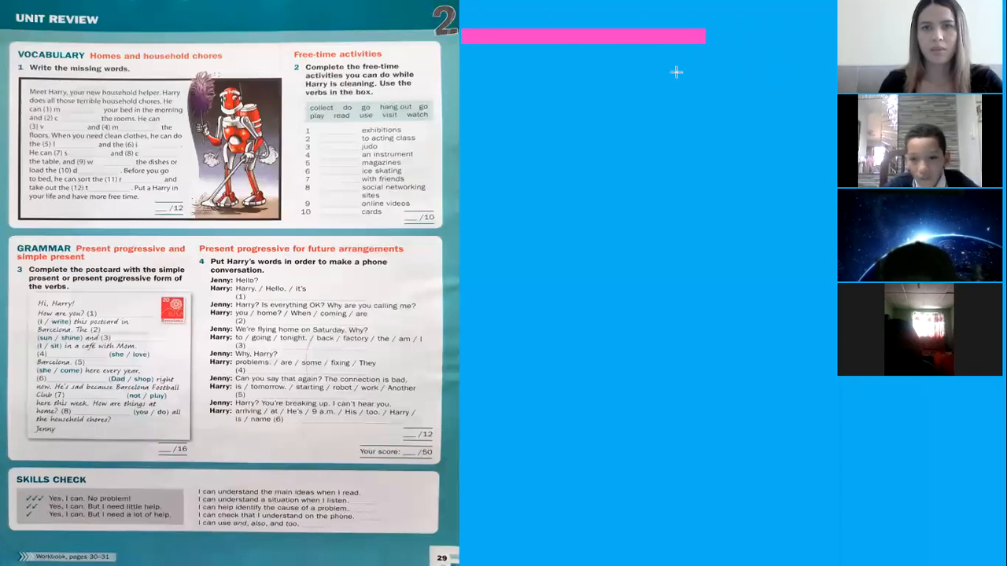
{"action": "mouse_move", "coordinate": [799, 286]}
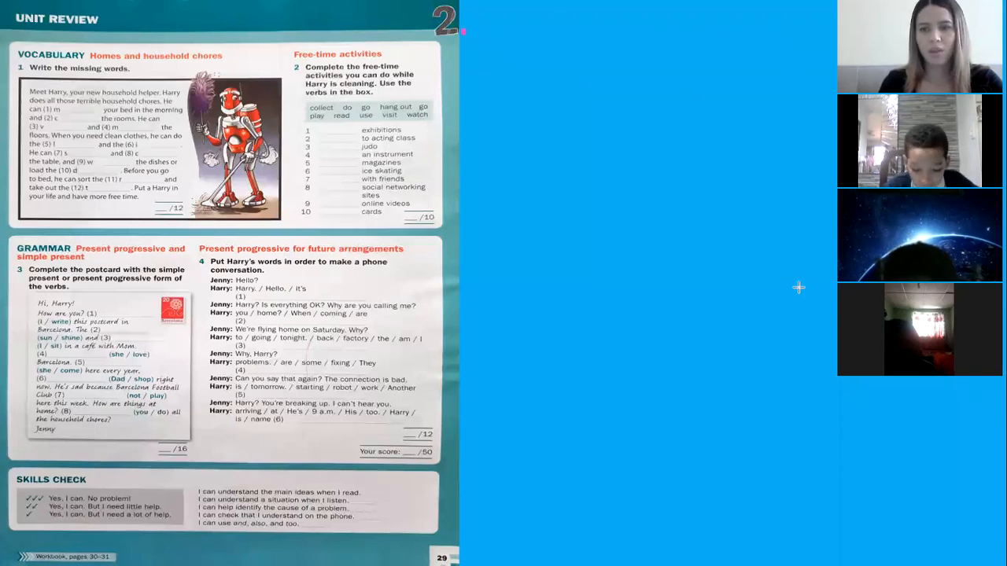
{"action": "mouse_move", "coordinate": [700, 289]}
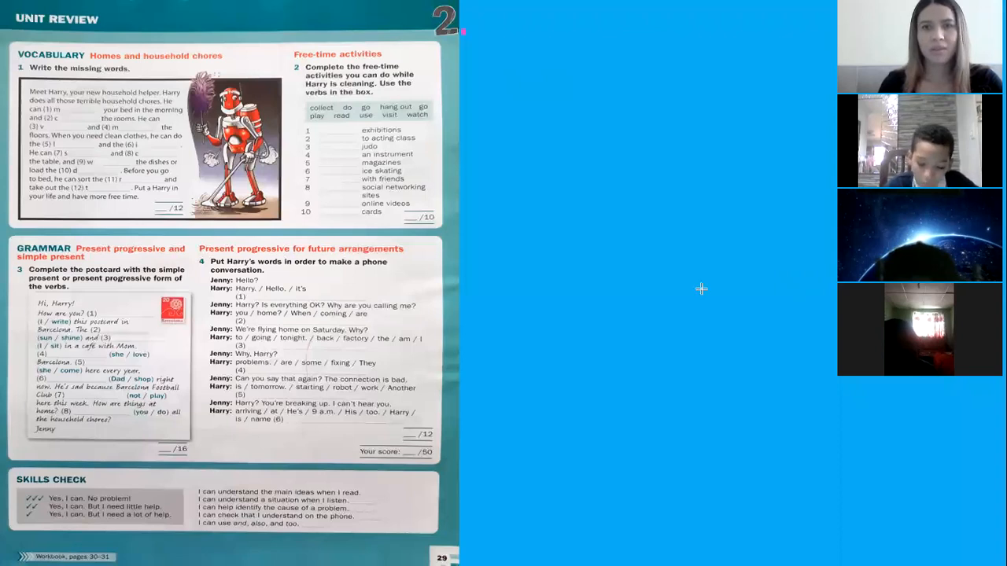
{"action": "mouse_move", "coordinate": [560, 349]}
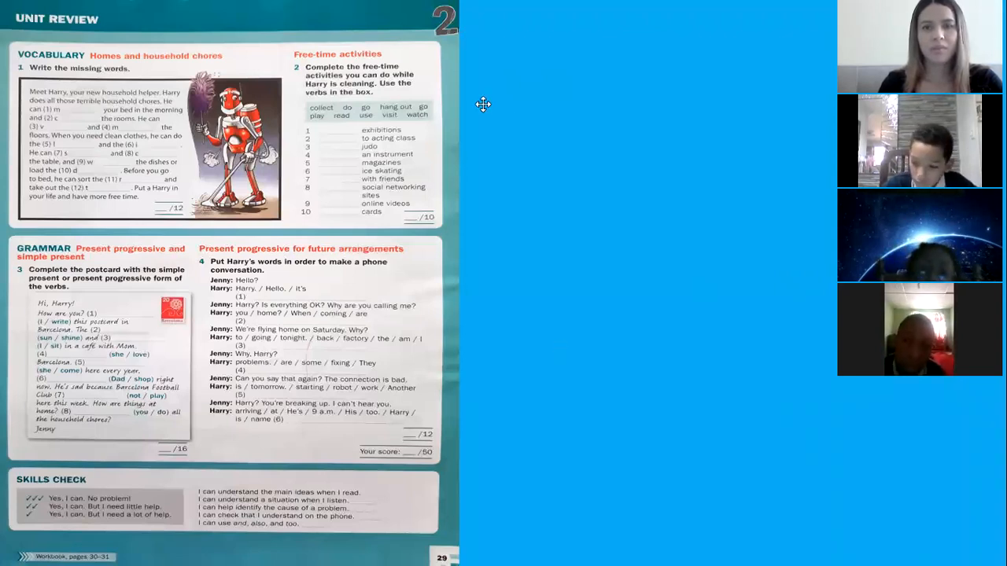
{"action": "mouse_move", "coordinate": [545, 236]}
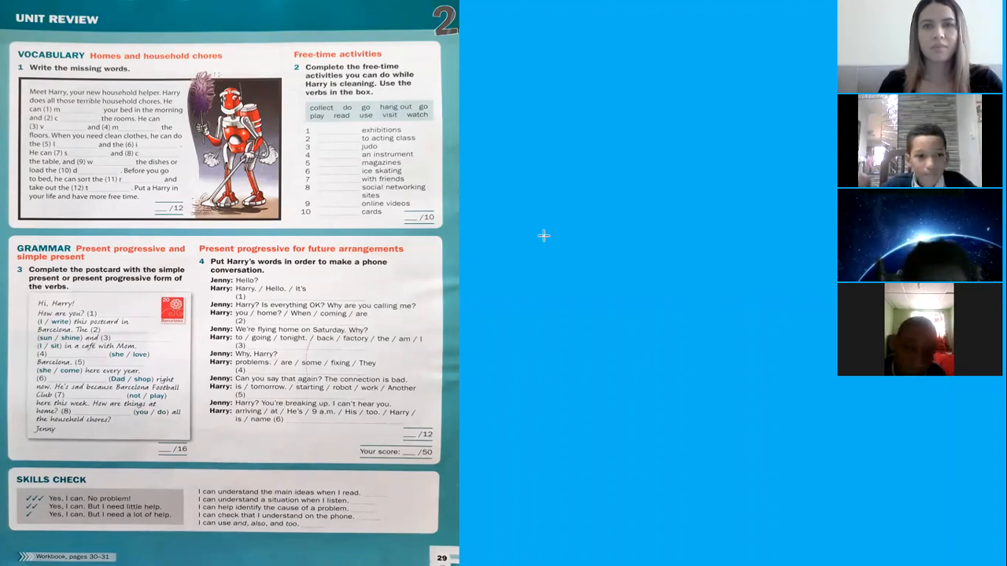
{"action": "mouse_move", "coordinate": [591, 54]}
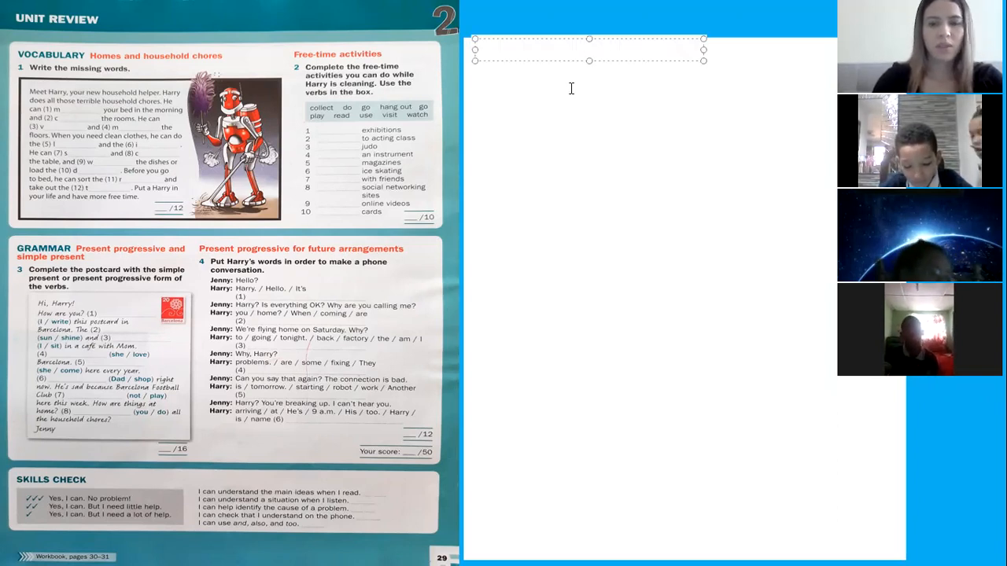
Step: Write the 'Part 1.' heading and the first answer '1- make'
{"action": "type", "text": "Part 1"}
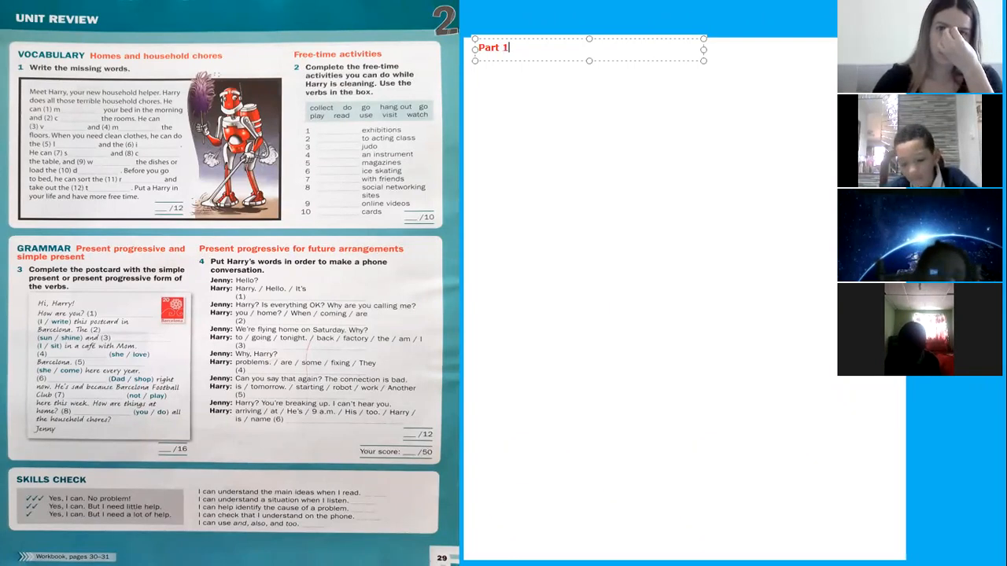
{"action": "type", "text": "."}
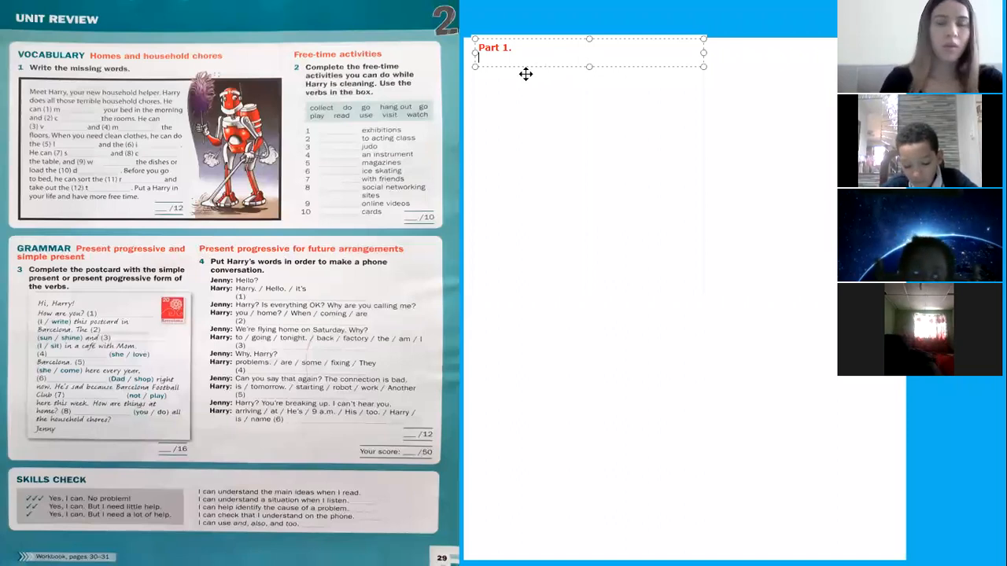
{"action": "type", "text": "1-"}
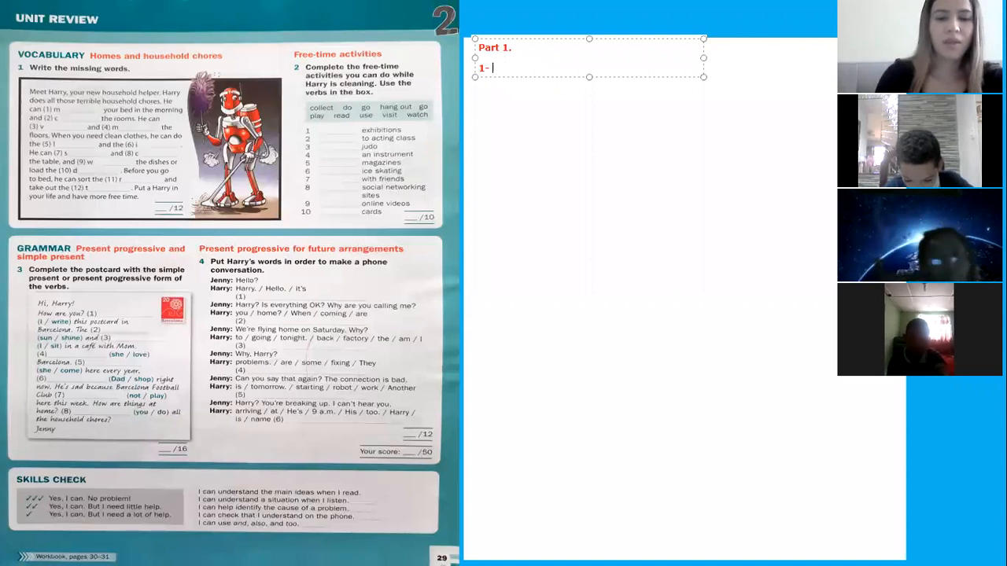
{"action": "type", "text": "make"}
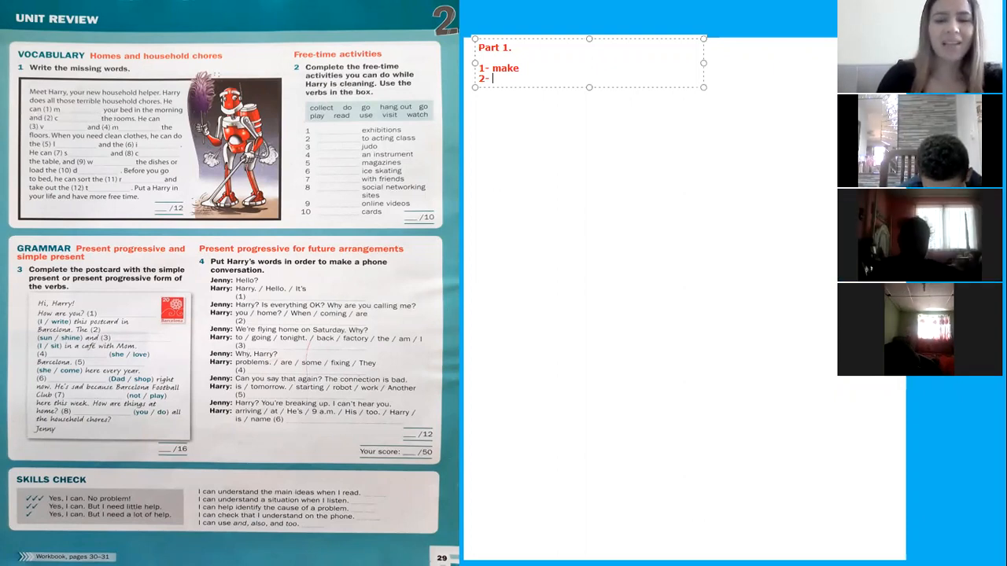
Step: Add '2- clean' and begin line 3 of the Part 1 list
{"action": "type", "text": "clea"}
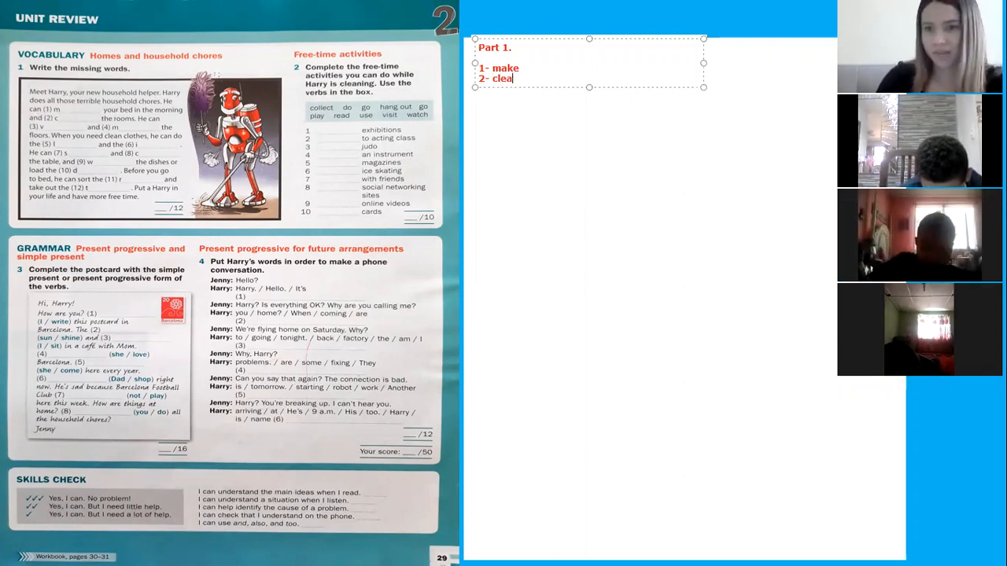
{"action": "type", "text": "n"}
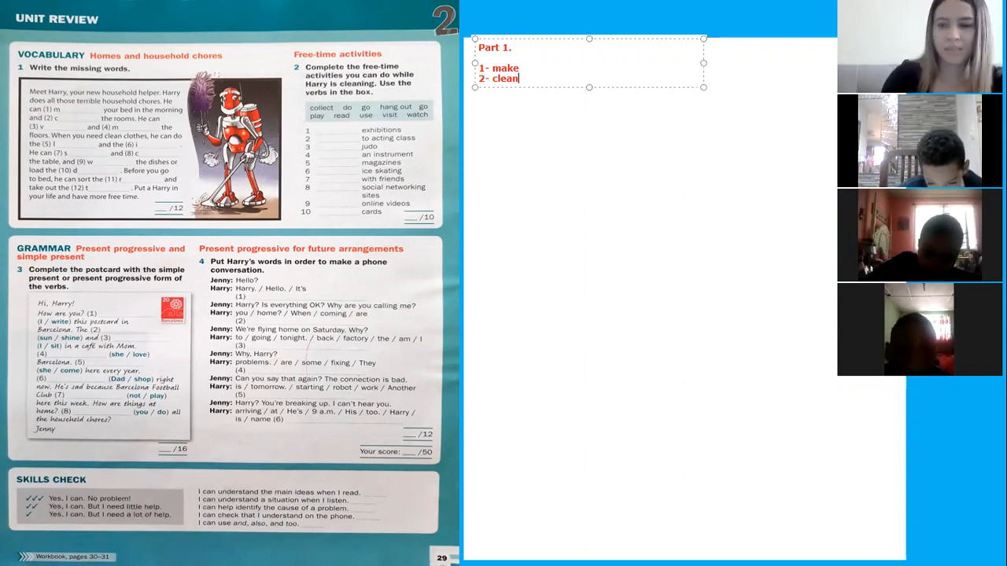
{"action": "type", "text": "3-"}
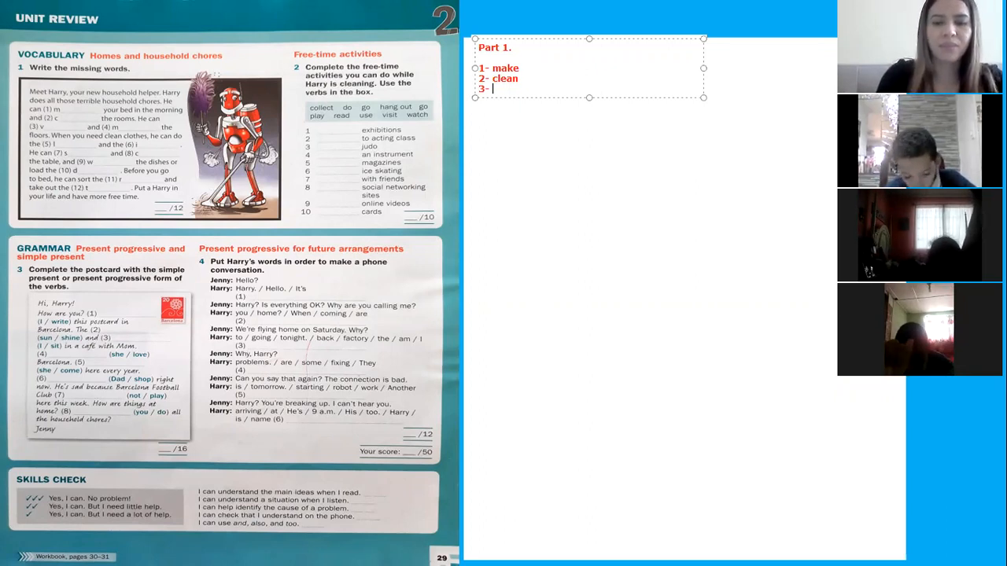
Step: Write answers 3 to 5 as vacuum, mop and laundry, and begin line 6
{"action": "type", "text": "vacuub"}
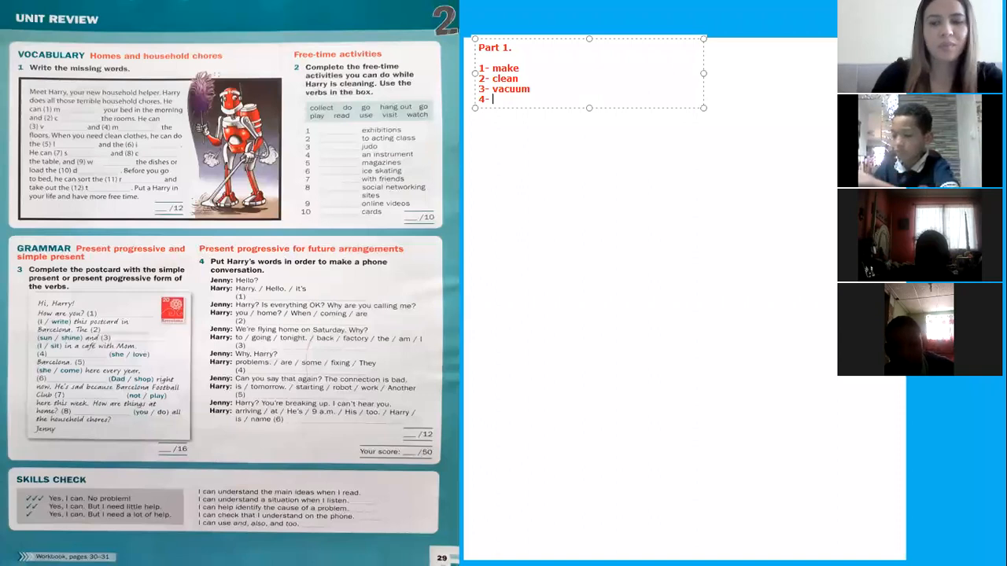
{"action": "type", "text": "mop"}
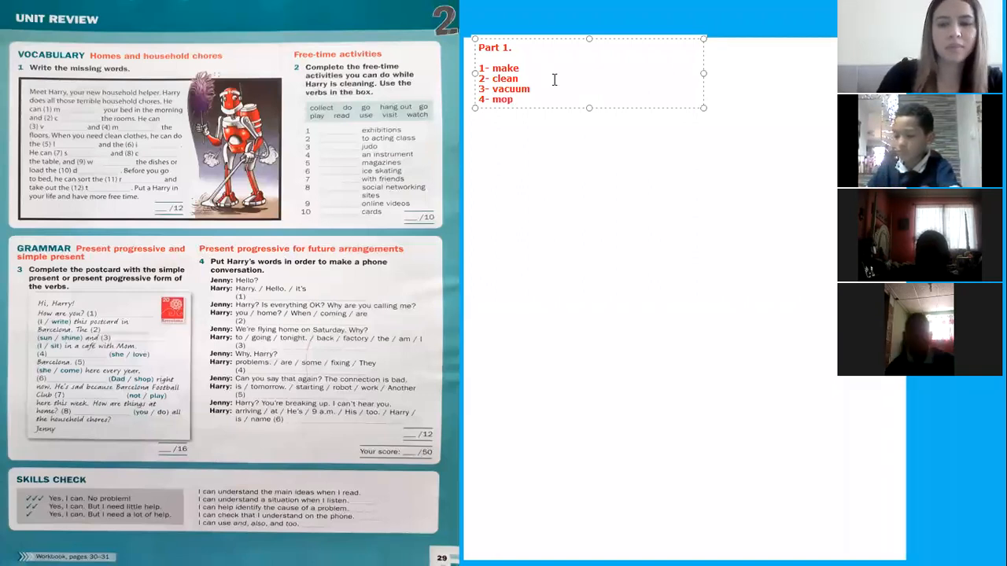
{"action": "type", "text": "5-"}
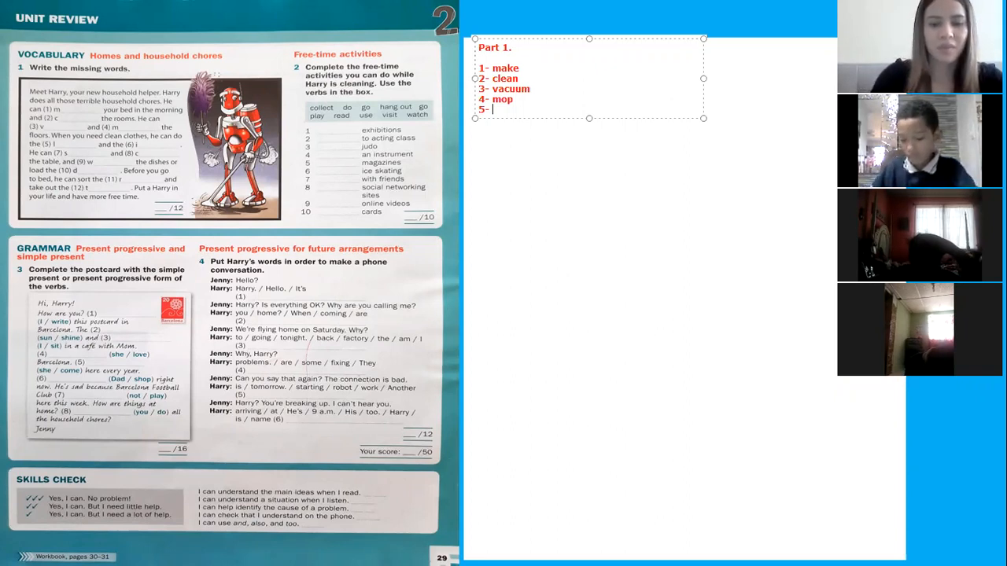
{"action": "type", "text": "laundry"}
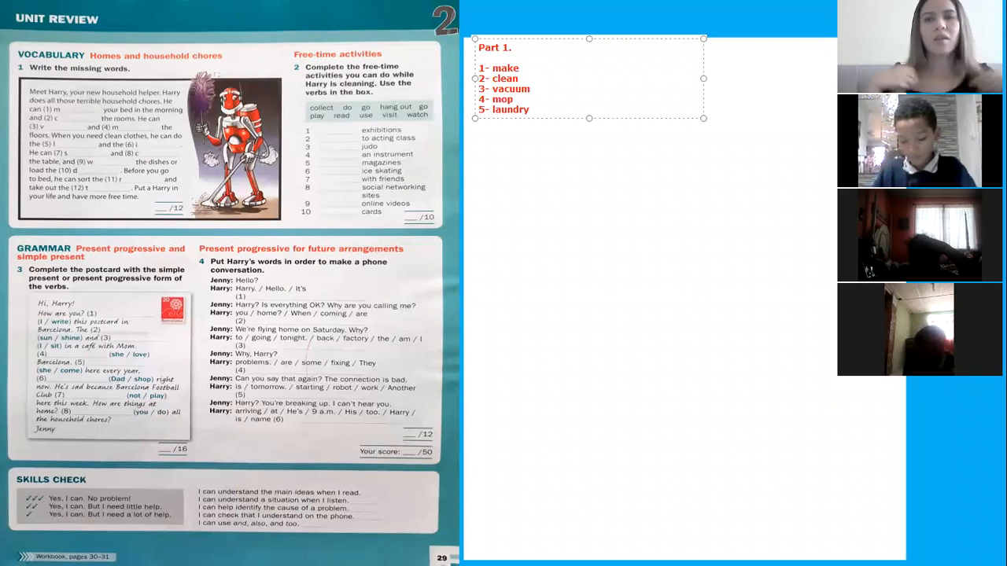
{"action": "type", "text": "6- ironing"}
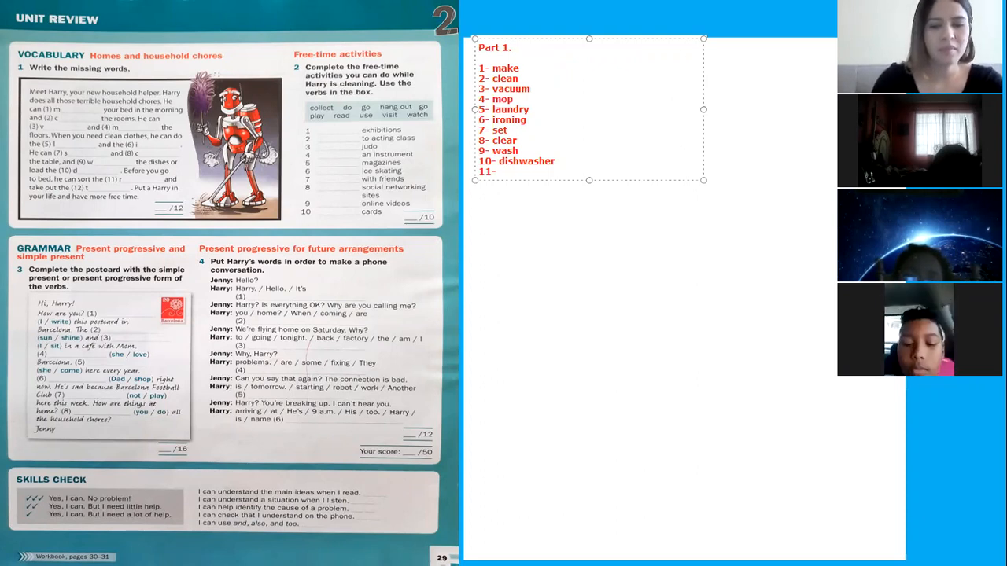
Step: Add '11- recycling' and '12- trash' to finish the Part 1 list
{"action": "type", "text": "recyc"}
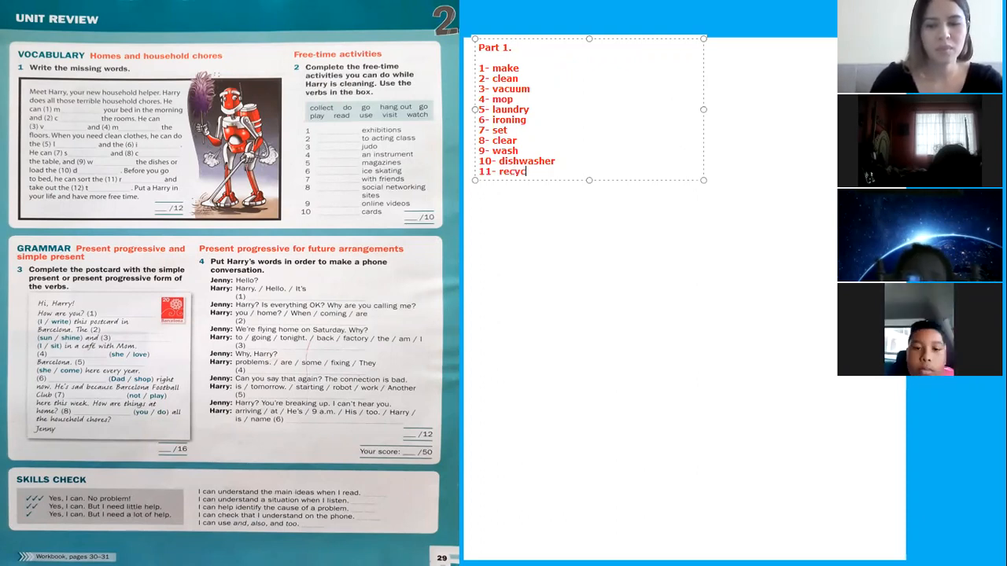
{"action": "type", "text": "ling"}
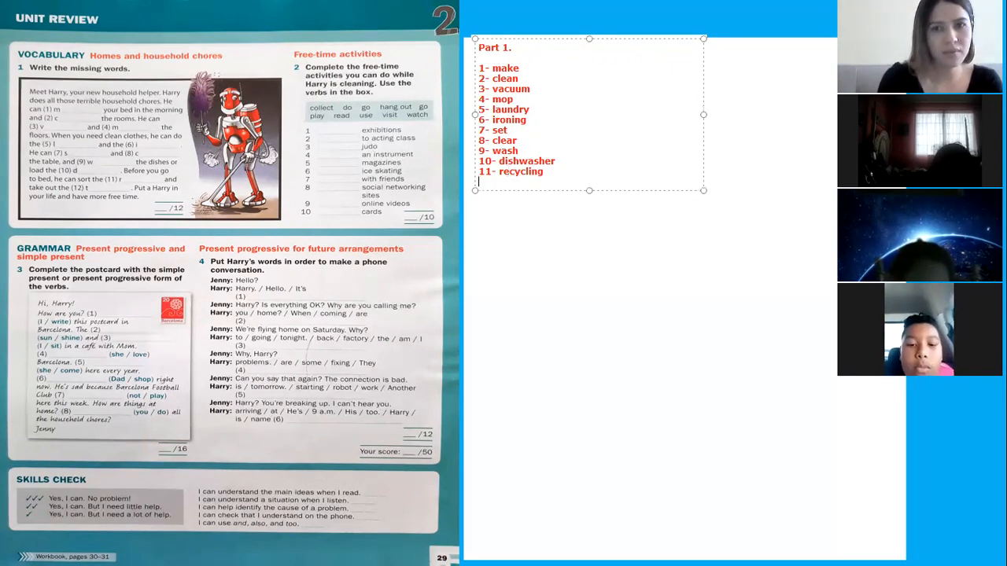
{"action": "type", "text": "12-"}
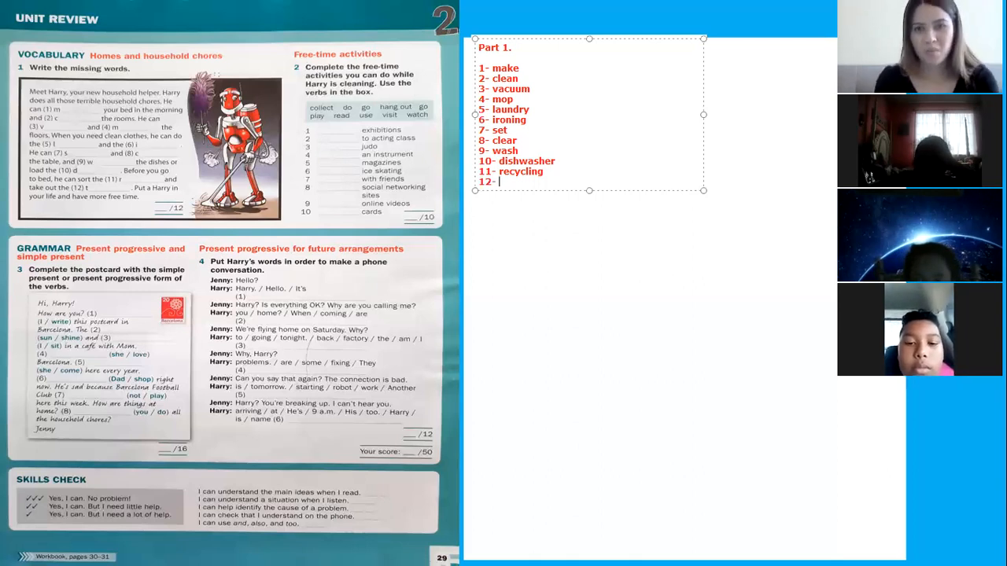
{"action": "type", "text": "t"}
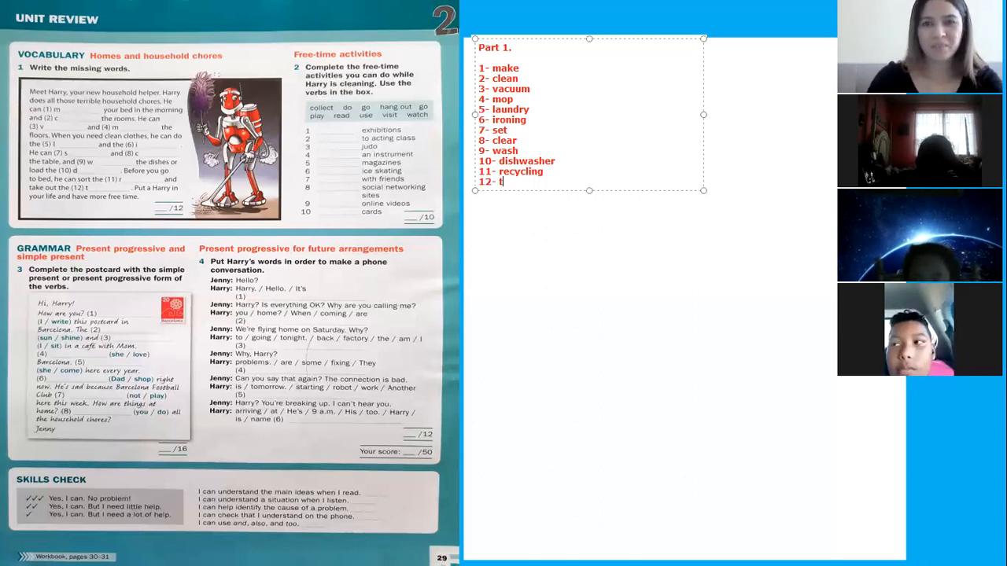
{"action": "type", "text": "rash"}
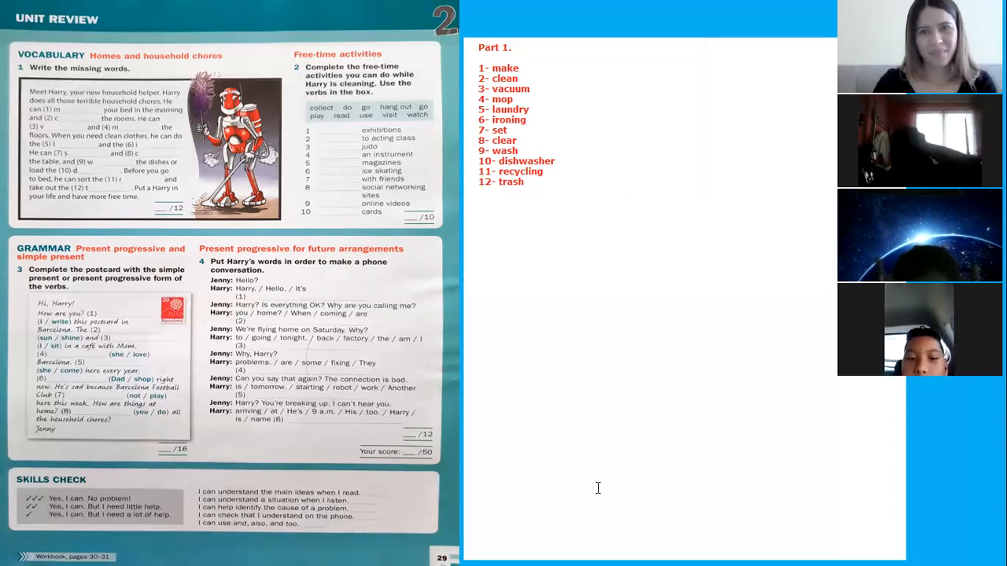
{"action": "mouse_move", "coordinate": [572, 77]}
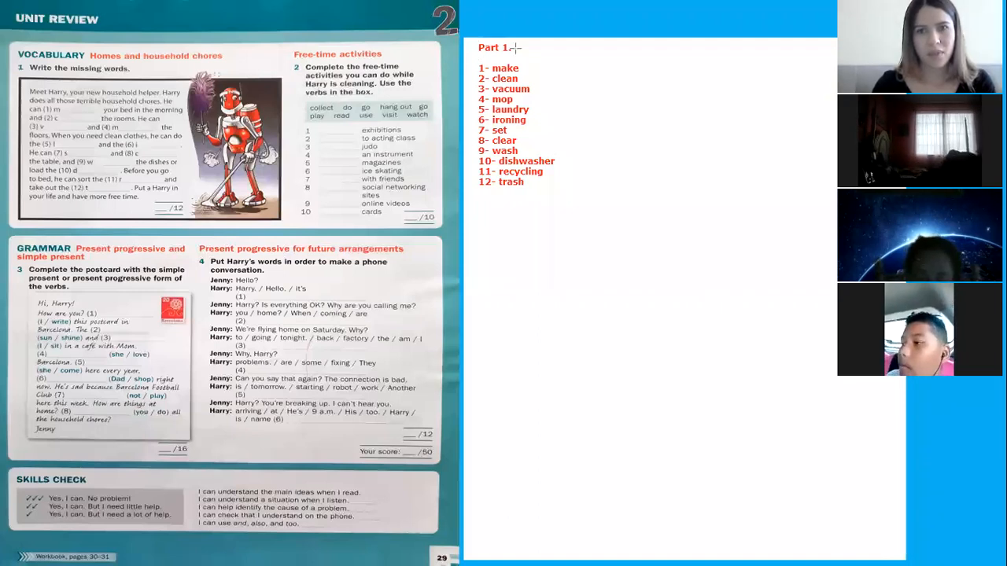
Step: Create a second text box beside Part 1 headed 'Part 2.'
{"action": "left_click_drag", "start_coordinate": [466, 38], "coordinate": [584, 138]}
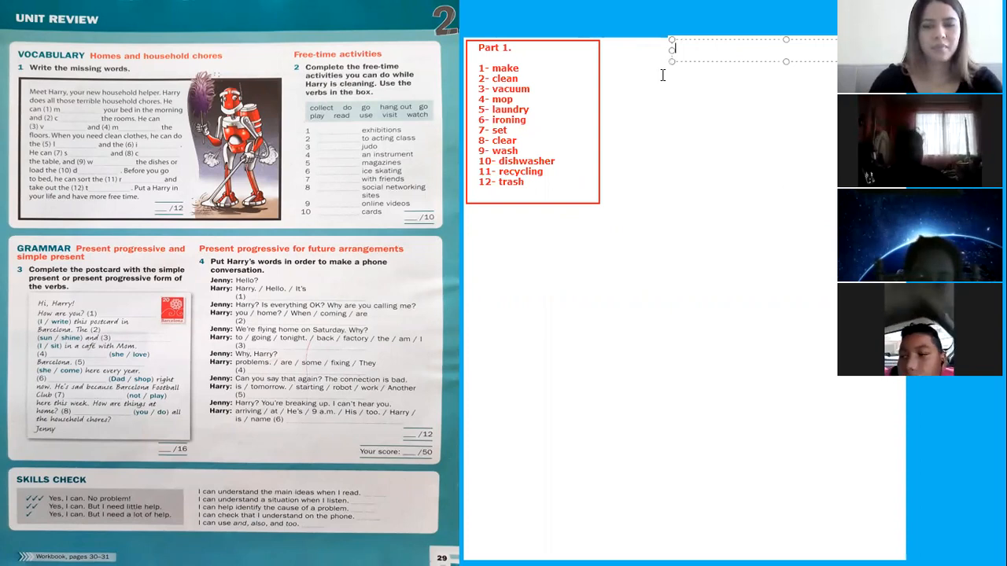
{"action": "type", "text": "Part 2."}
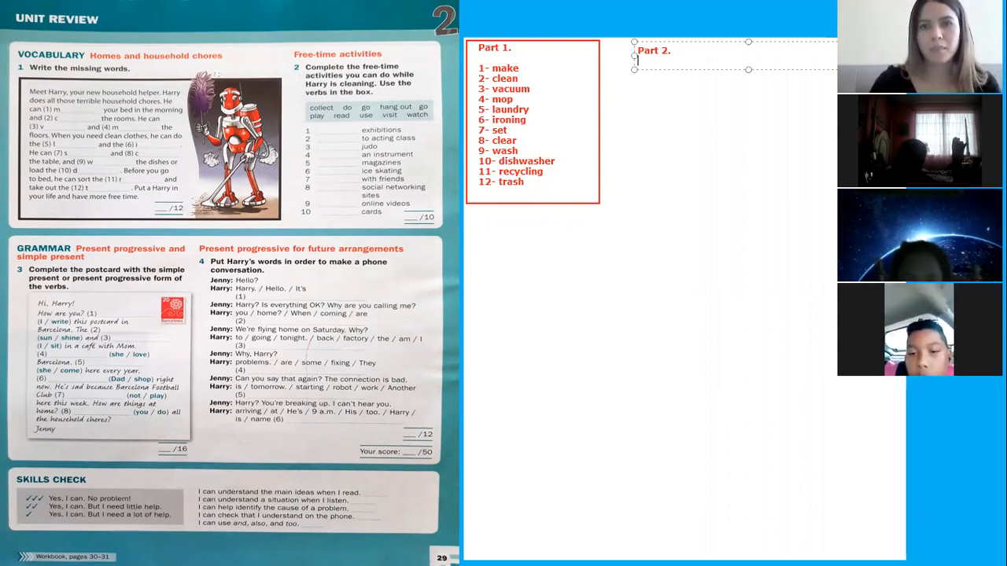
Step: Write Part 2 answers '1- visit', '2- go' and '3- do'
{"action": "type", "text": "1-"}
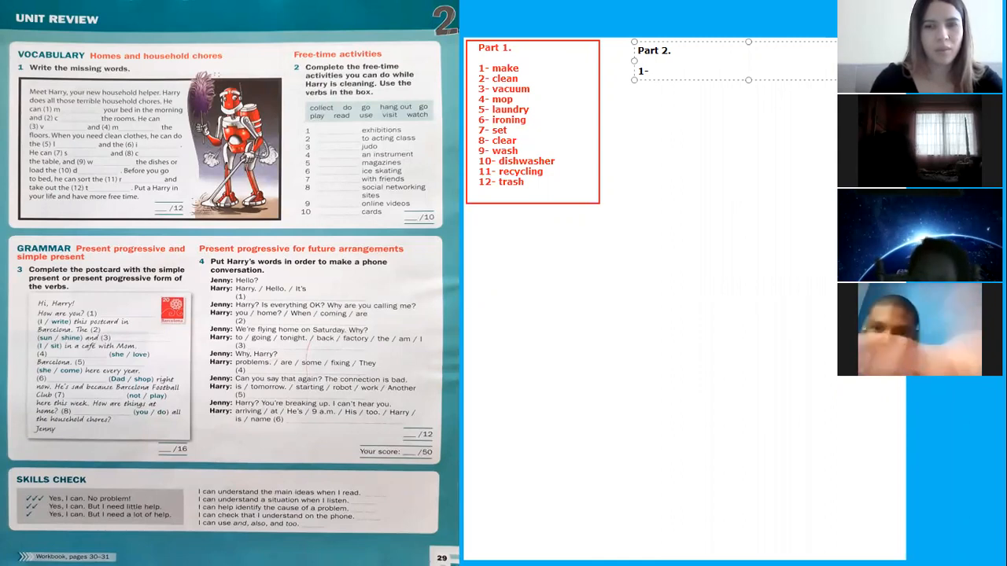
{"action": "type", "text": "visit"}
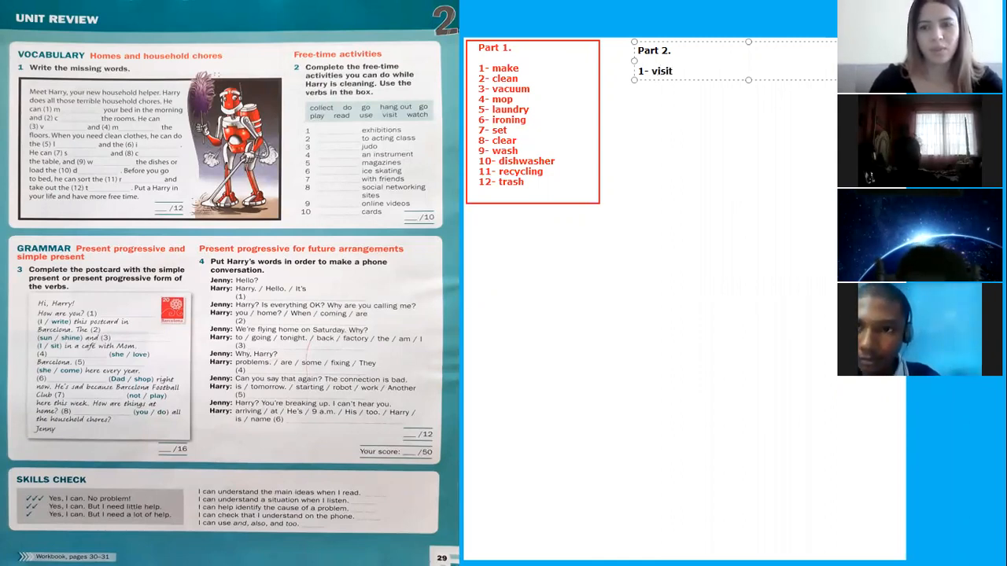
{"action": "type", "text": "2-"}
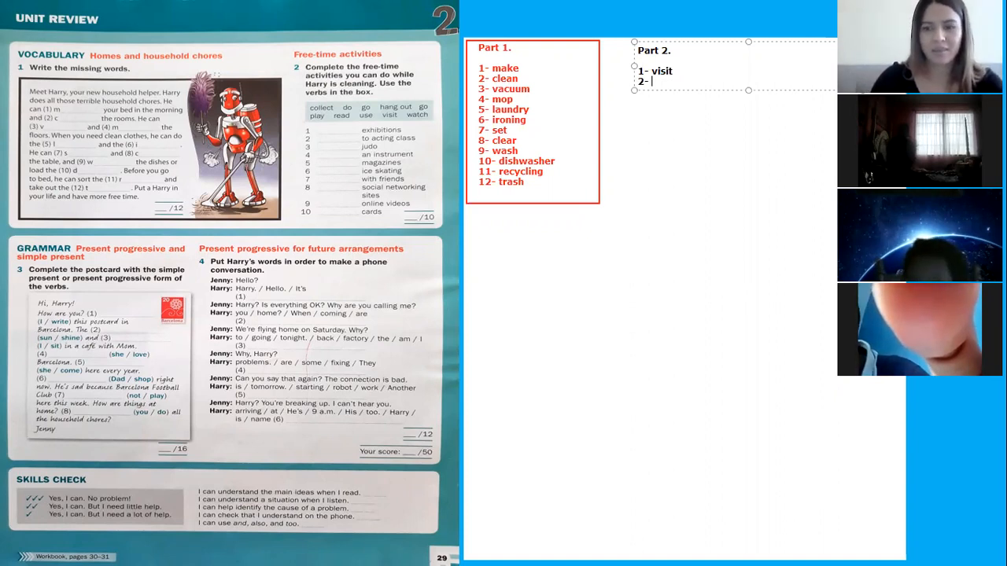
{"action": "type", "text": "go"}
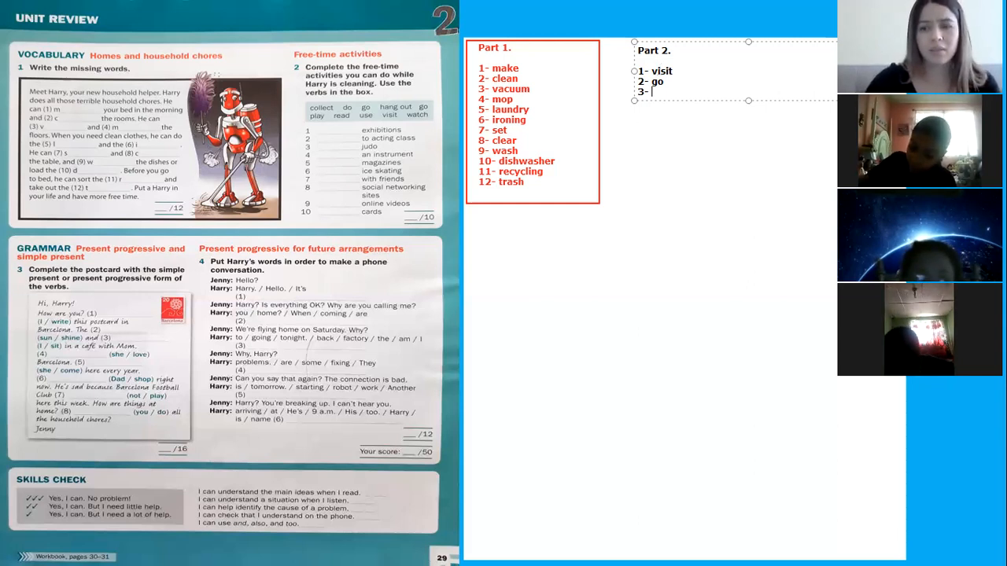
{"action": "type", "text": "do"}
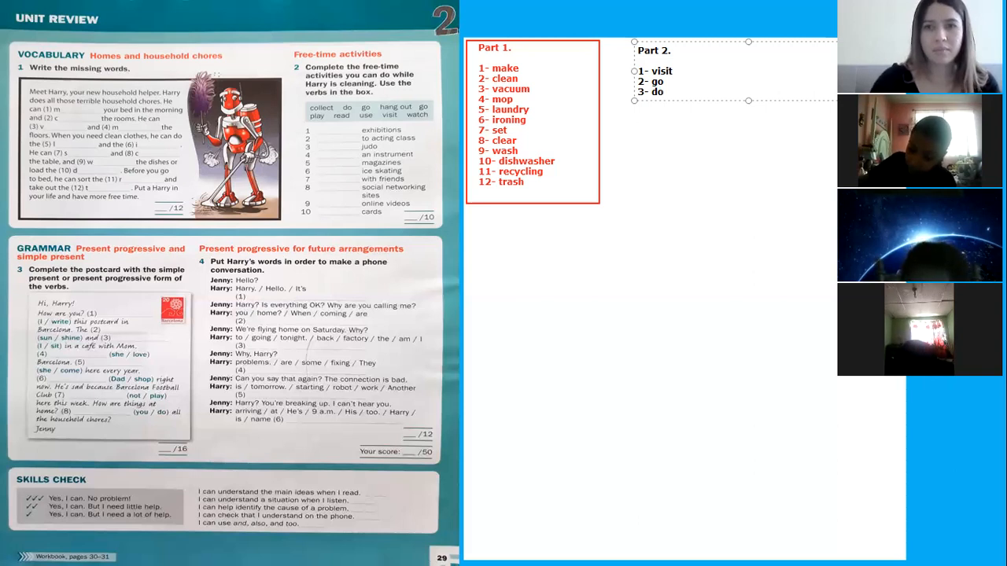
Step: Continue Part 2 with '4- play' and '5- read'
{"action": "type", "text": "4-"}
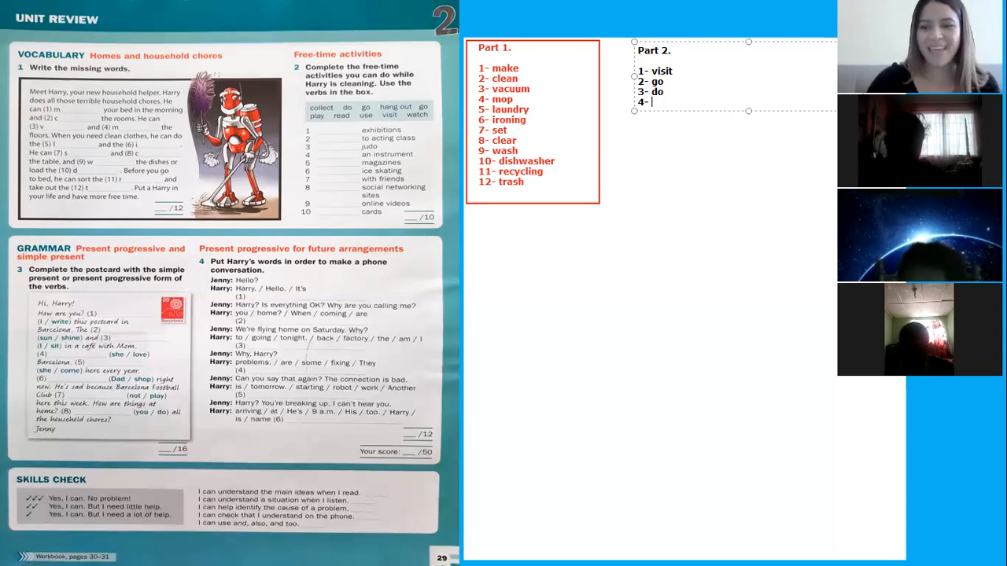
{"action": "type", "text": "play"}
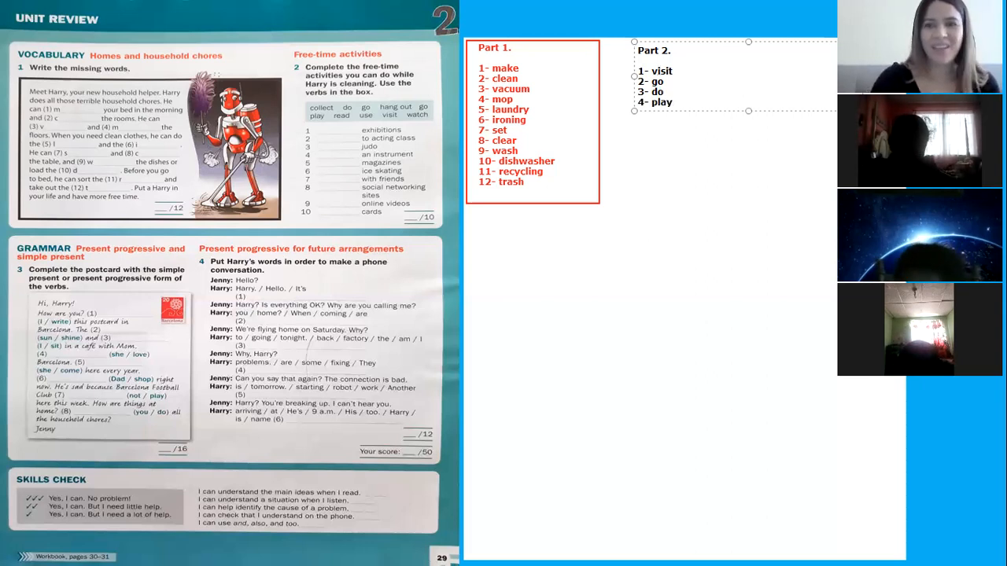
{"action": "type", "text": "5-"}
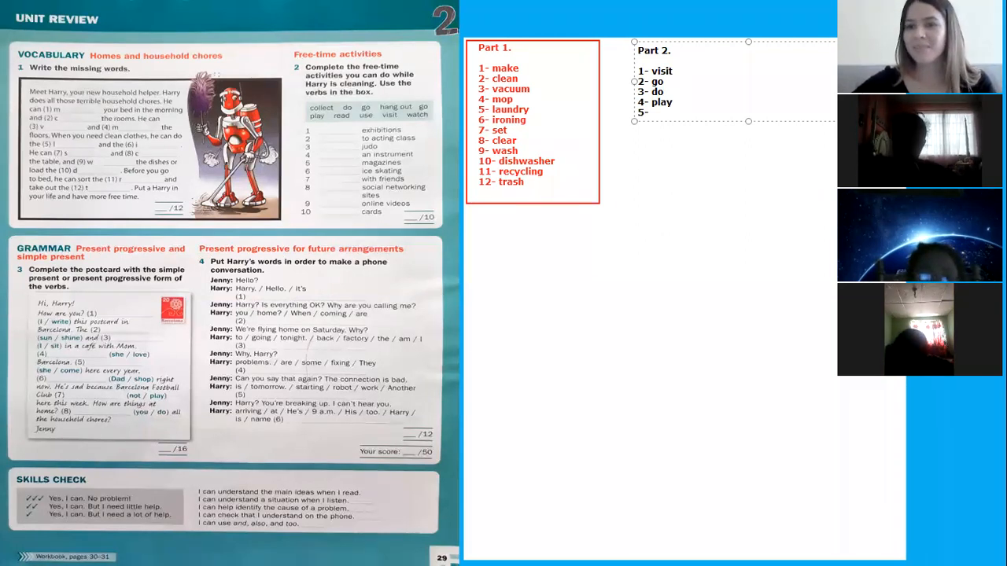
{"action": "left_click", "coordinate": [653, 112]}
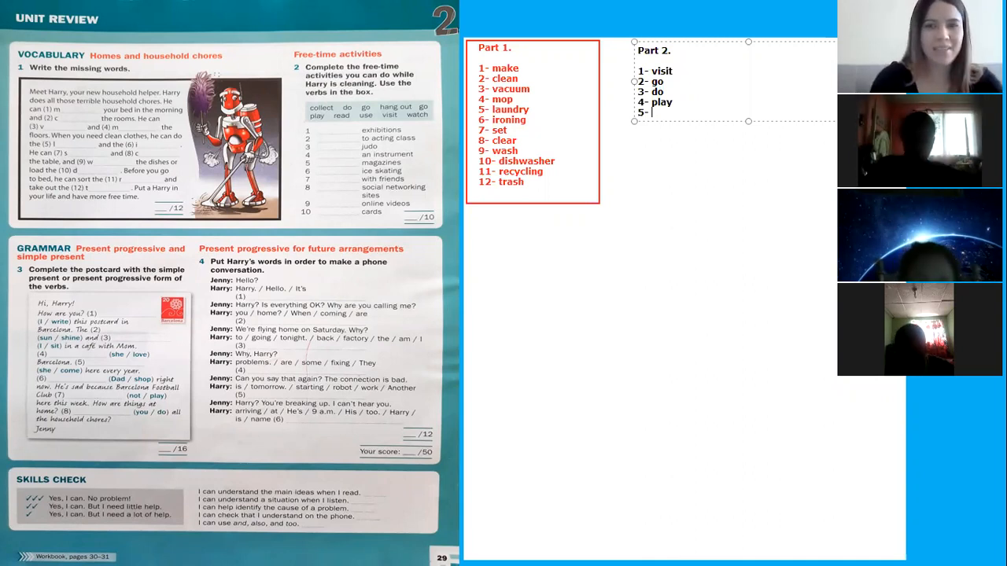
{"action": "type", "text": "read"}
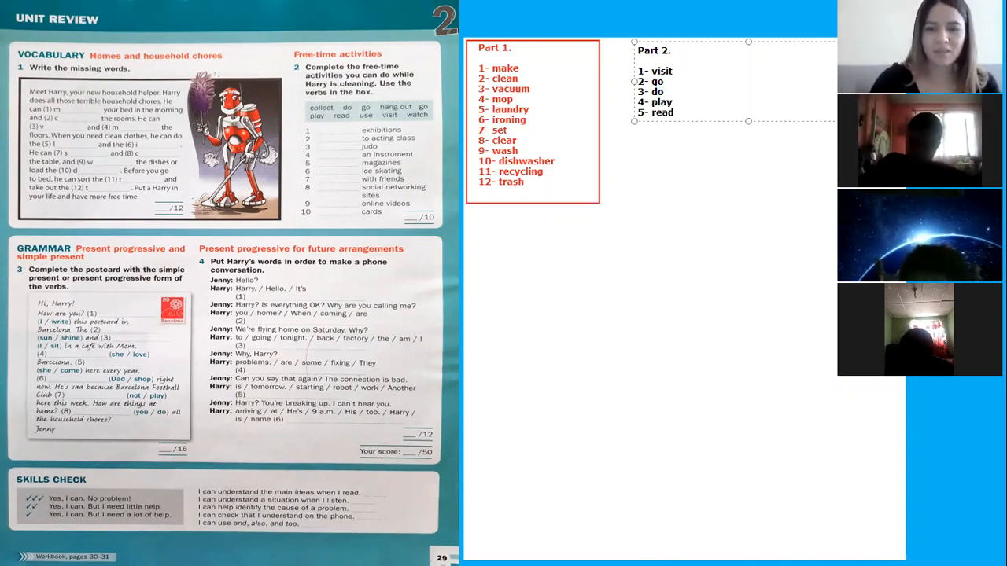
Step: Add '6- go' and '7- hang out' to the Part 2 list
{"action": "type", "text": "6-"}
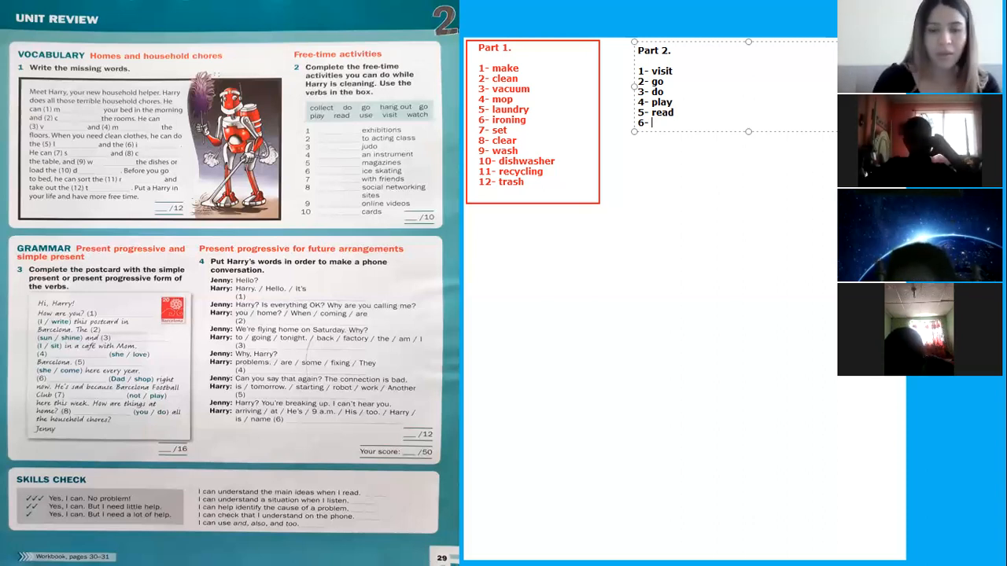
{"action": "type", "text": "g"}
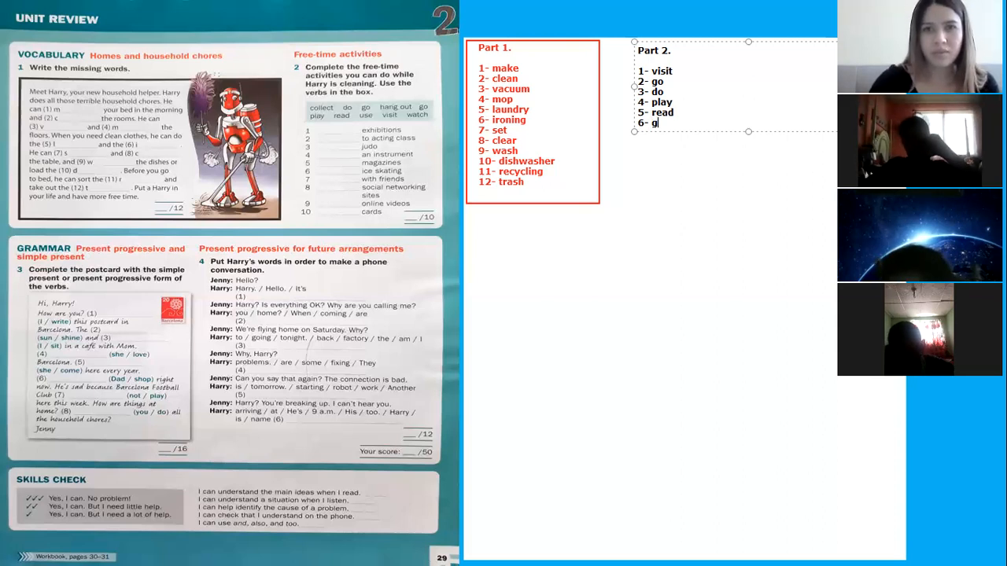
{"action": "type", "text": "o"}
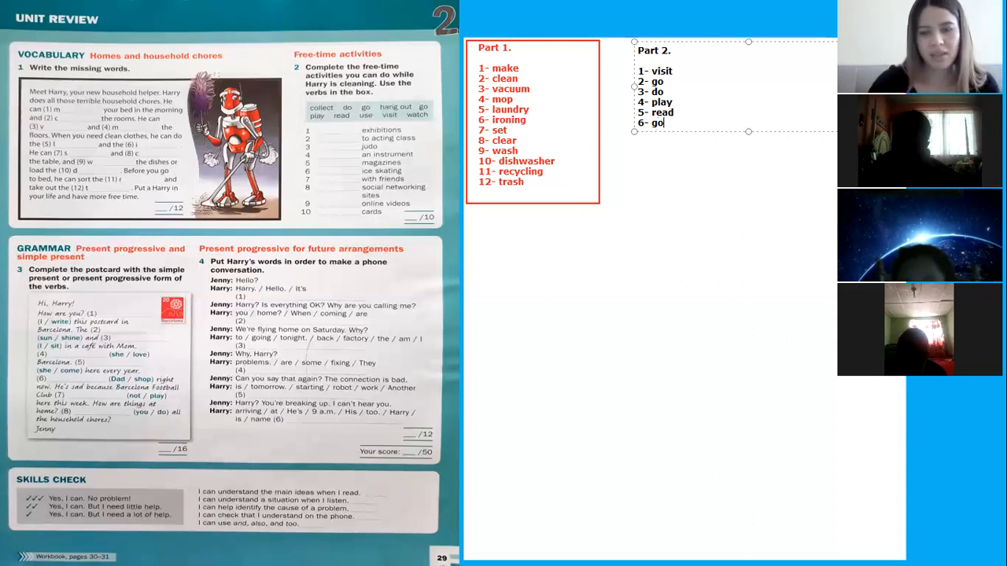
{"action": "type", "text": "7-"}
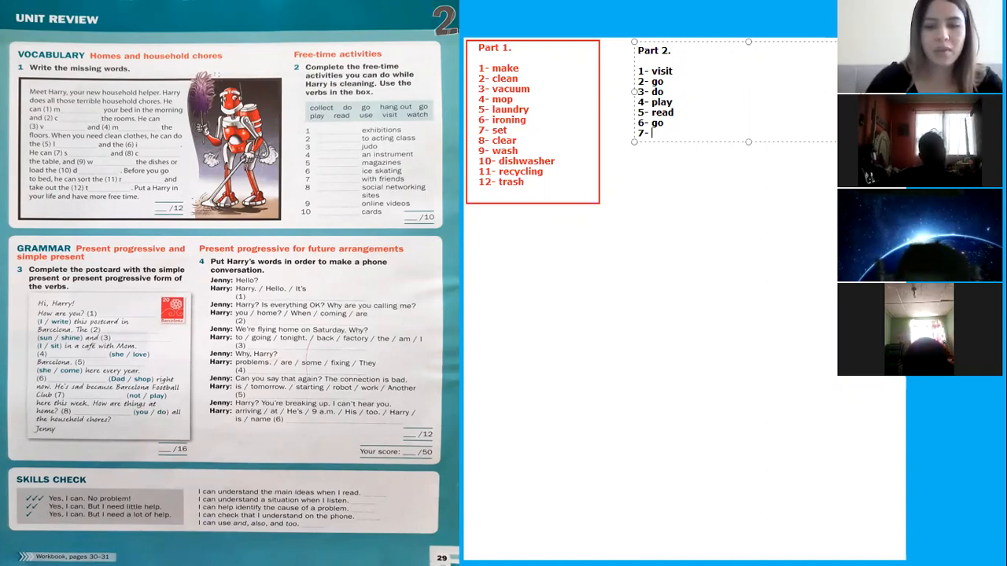
{"action": "type", "text": "han"}
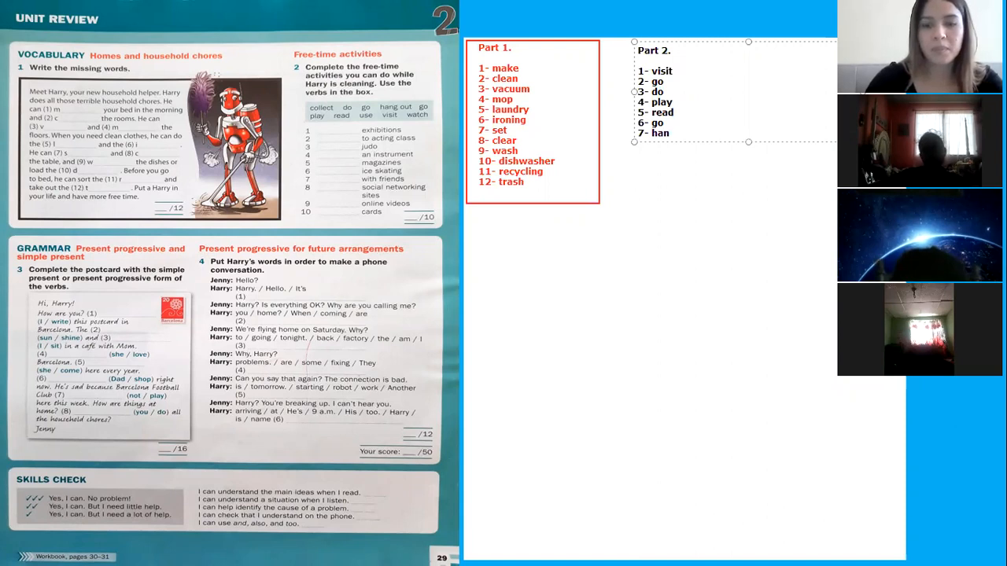
{"action": "type", "text": "g out"}
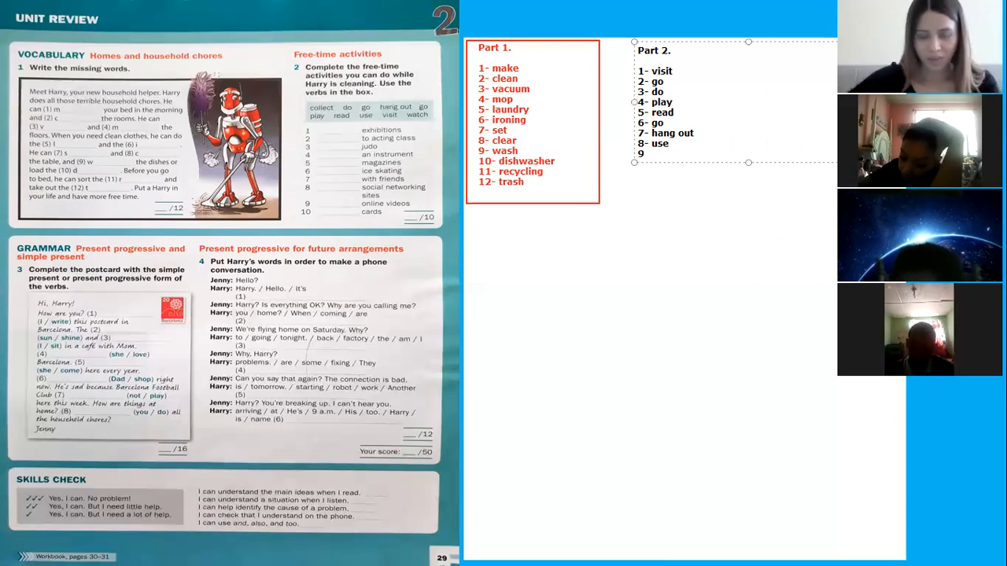
Step: Finish Part 2 with '8- use', '9- watch' and '10- collect'
{"action": "type", "text": "-"}
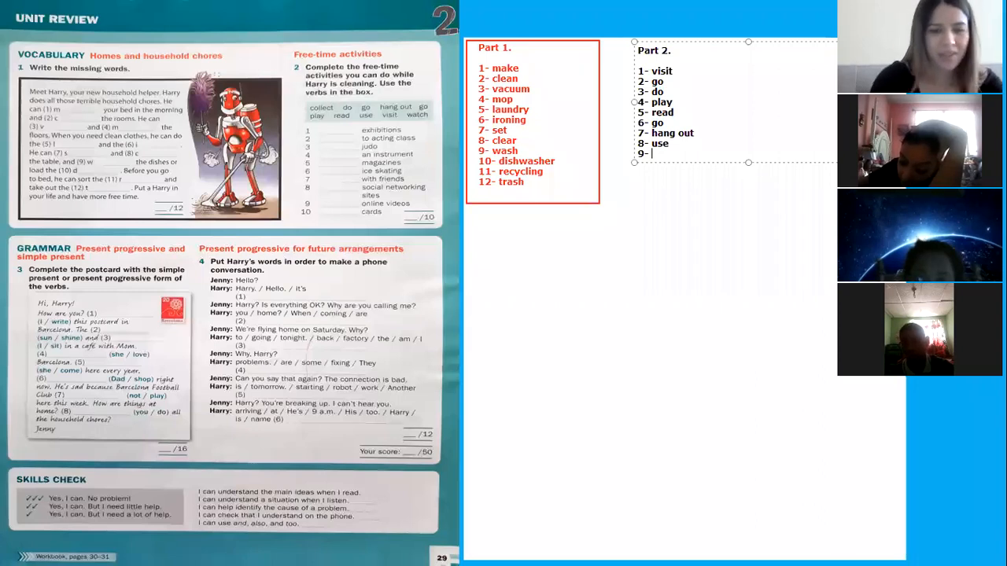
{"action": "type", "text": "watch"}
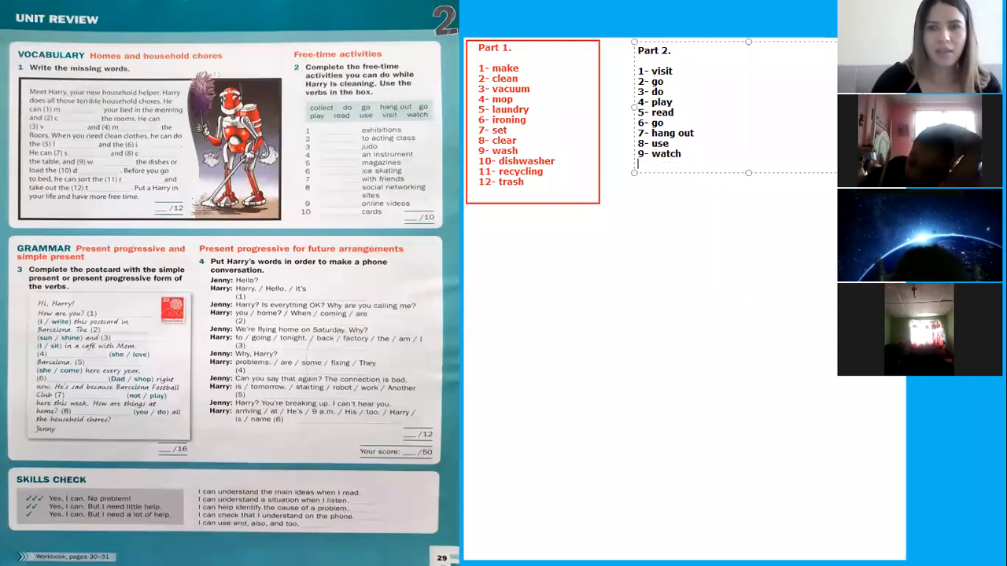
{"action": "type", "text": "10-"}
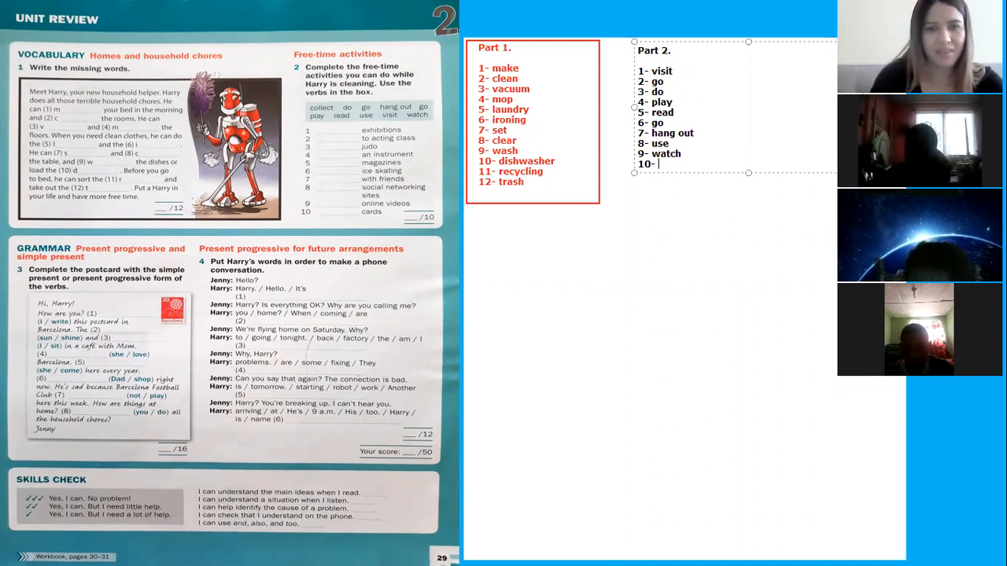
{"action": "type", "text": "collect"}
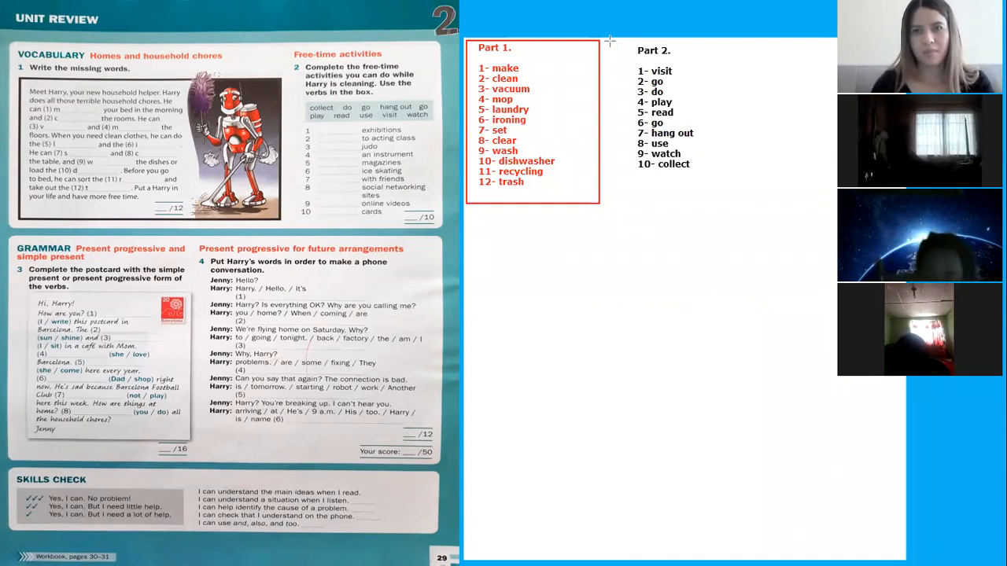
Step: Create a new text box below Part 1 headed 'Part 3.'
{"action": "left_click_drag", "start_coordinate": [607, 41], "coordinate": [695, 59]}
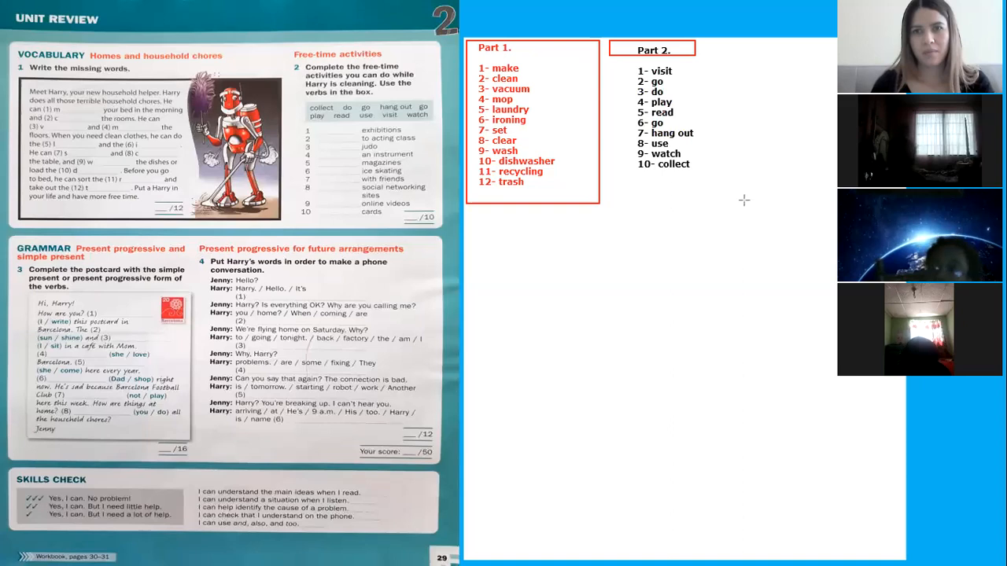
{"action": "left_click_drag", "start_coordinate": [611, 39], "coordinate": [743, 203]}
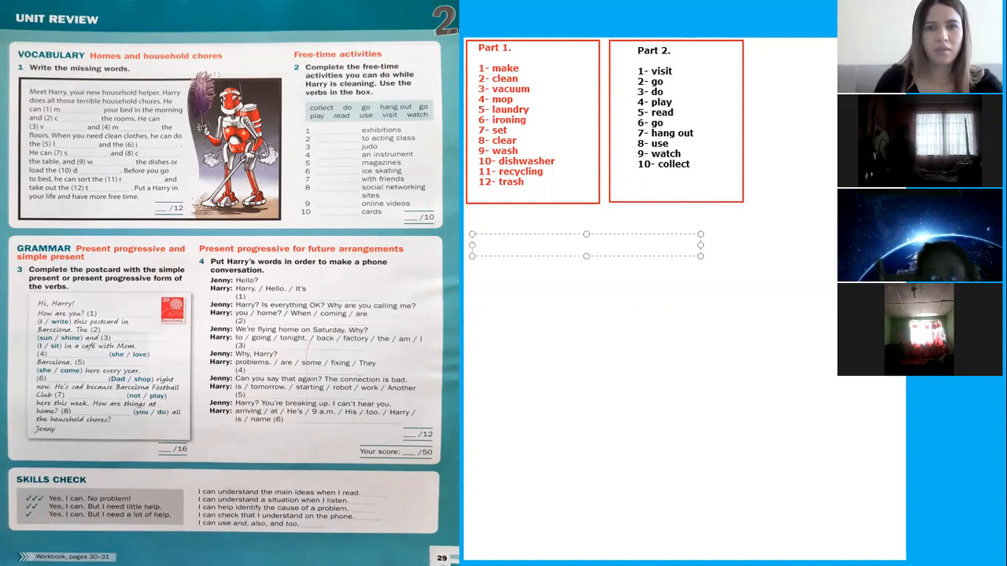
{"action": "type", "text": "P"}
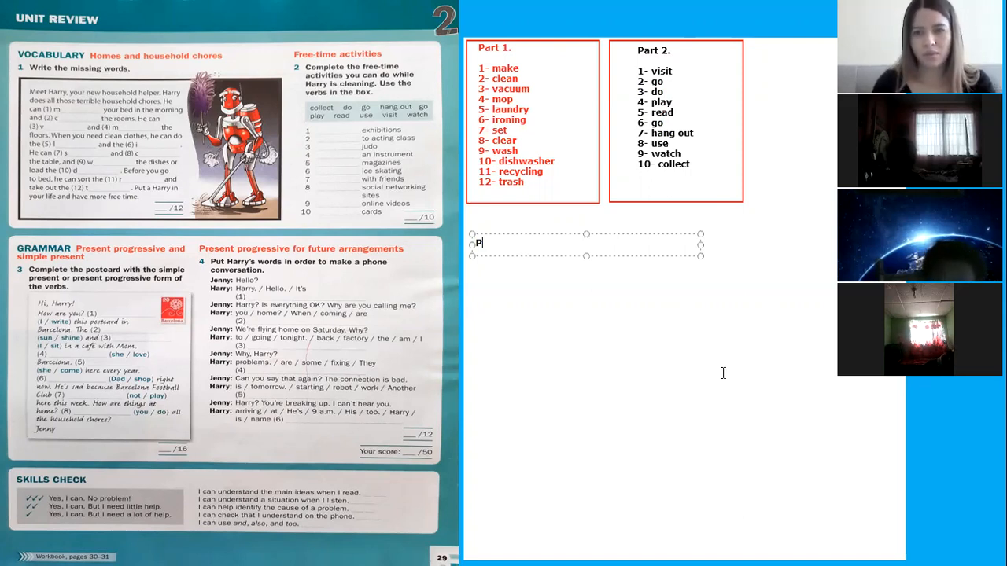
{"action": "mouse_move", "coordinate": [759, 498]}
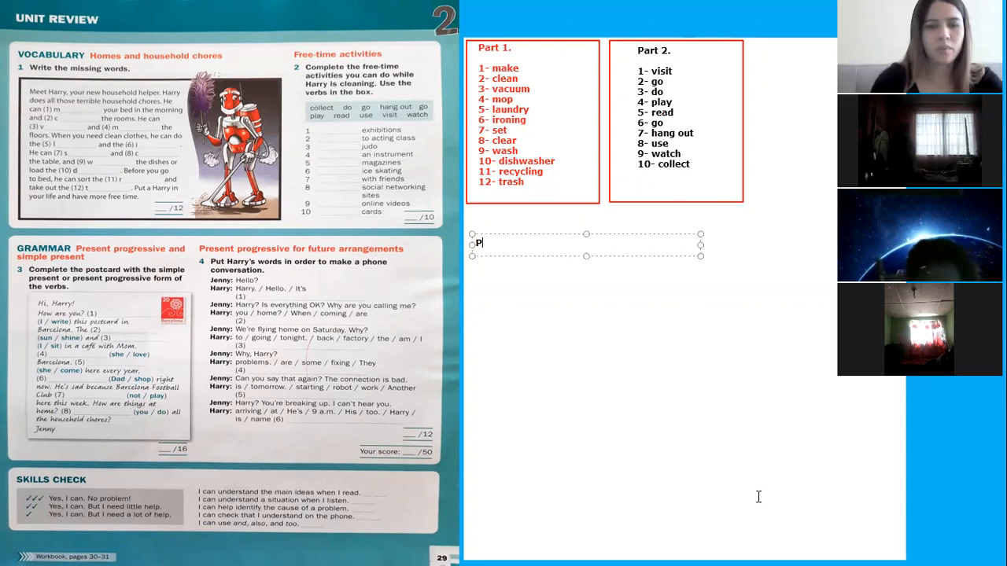
{"action": "type", "text": "art 3."}
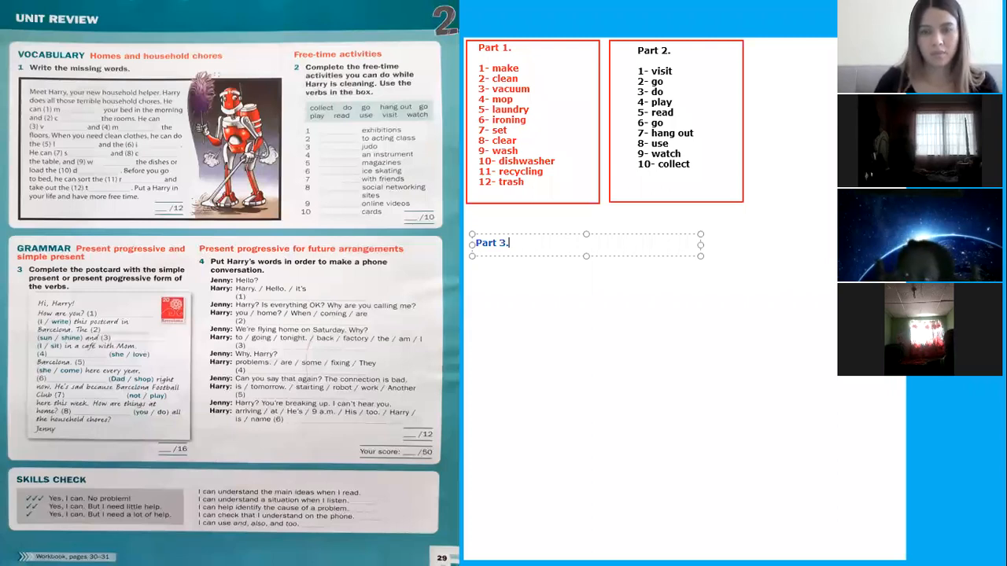
{"action": "key", "text": "enter"}
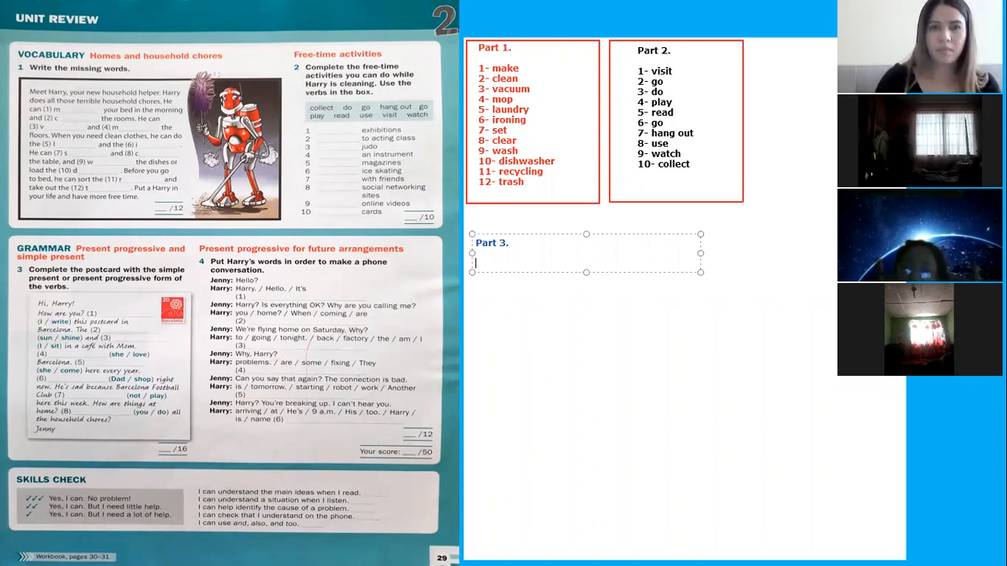
Step: Write the first Part 3 answer '1- I´m writing' and begin line 2
{"action": "type", "text": "1-"}
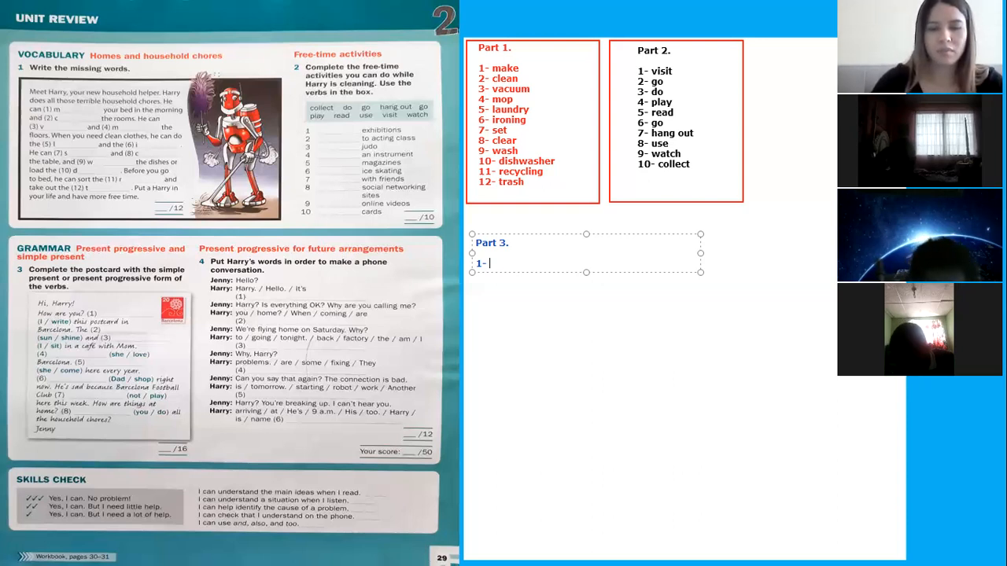
{"action": "type", "text": "I w"}
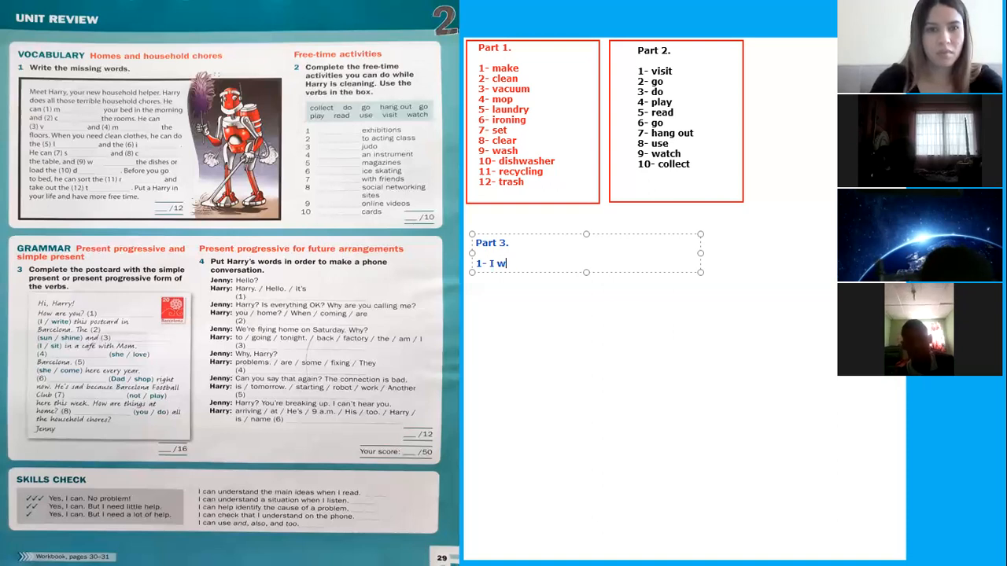
{"action": "type", "text": "ri"}
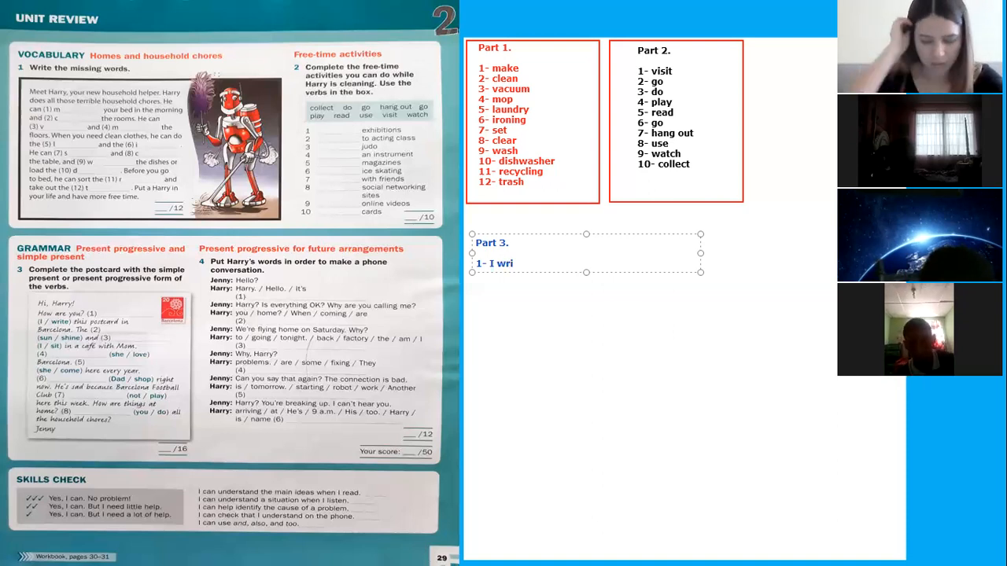
{"action": "type", "text": "i"}
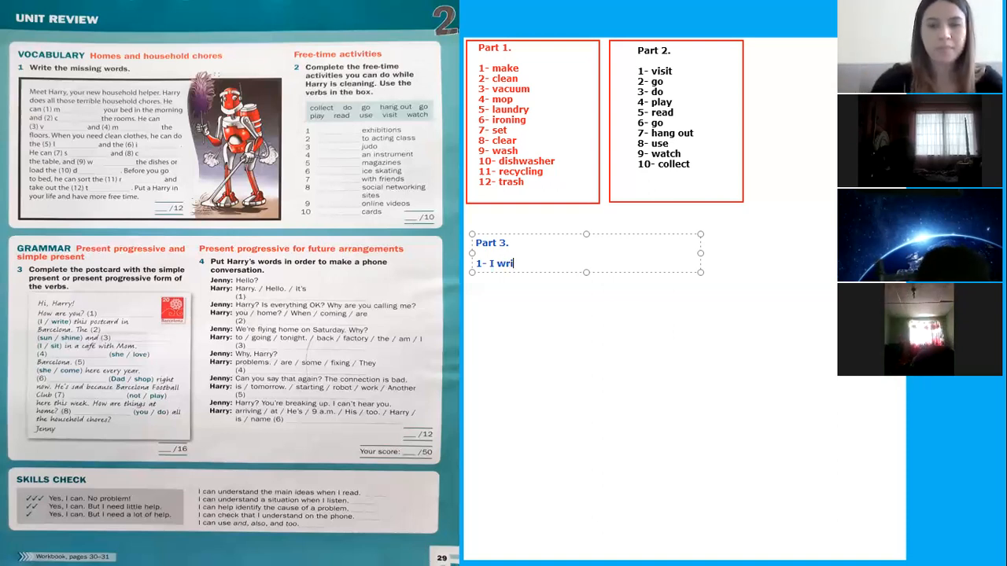
{"action": "type", "text": "ing"}
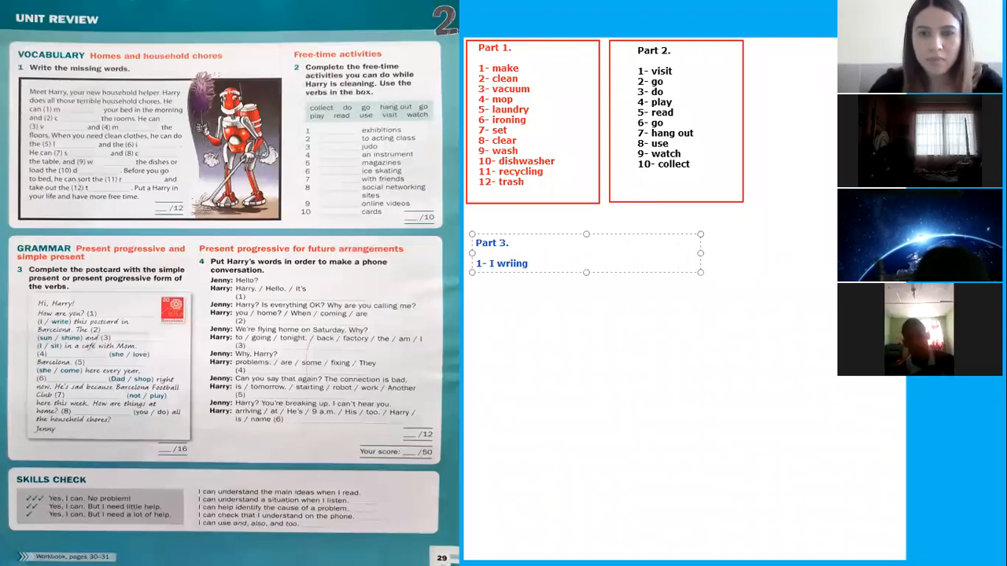
{"action": "type", "text": "writing"}
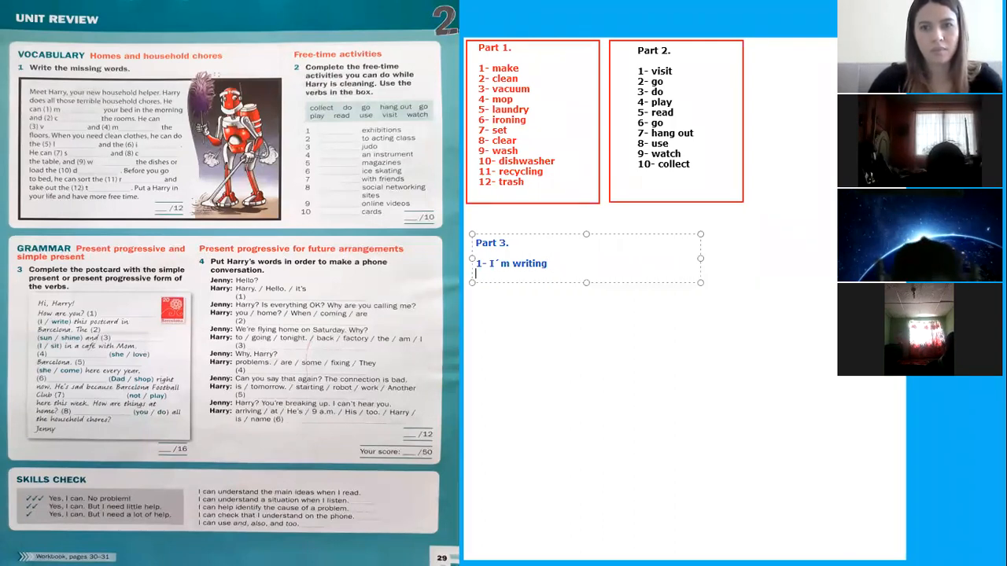
{"action": "type", "text": "2"}
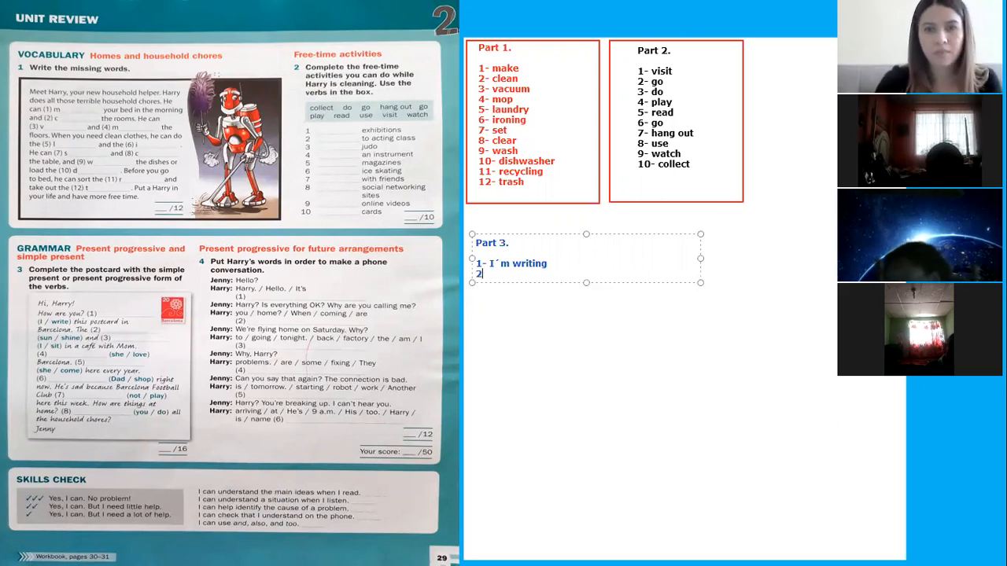
Step: Add '2- sun is shining' to Part 3 and begin line 3
{"action": "type", "text": "-"}
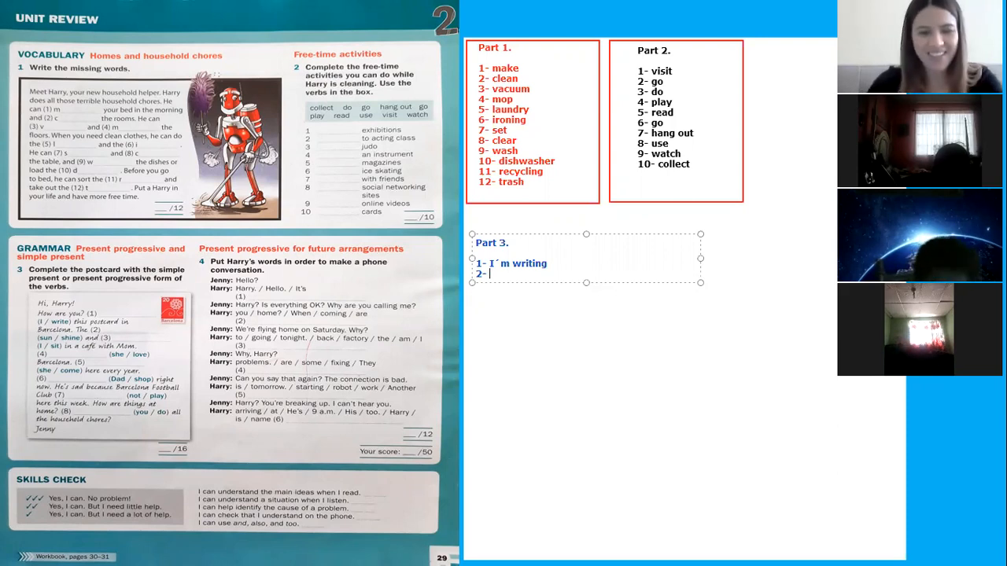
{"action": "type", "text": "sun is shini"}
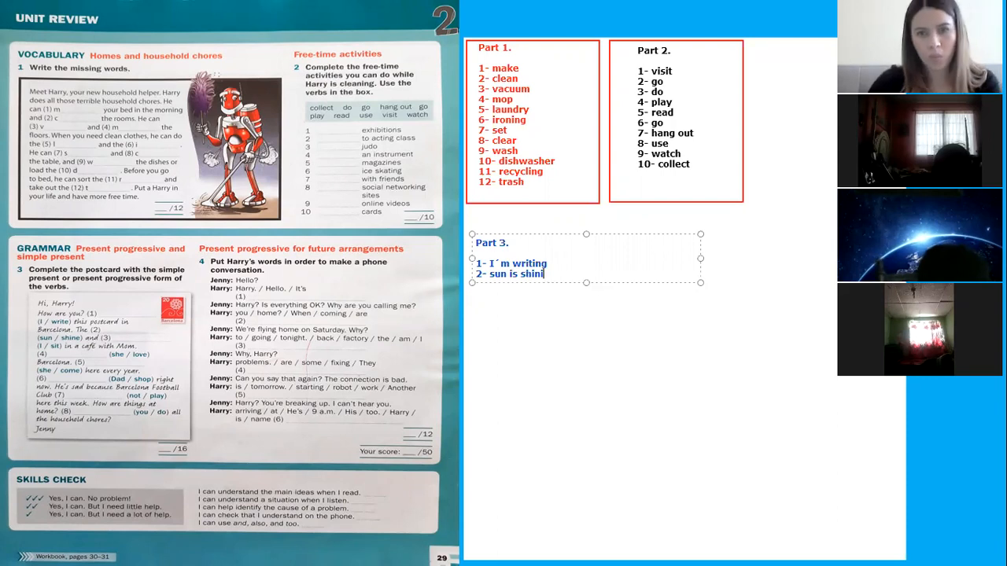
{"action": "type", "text": "ng"}
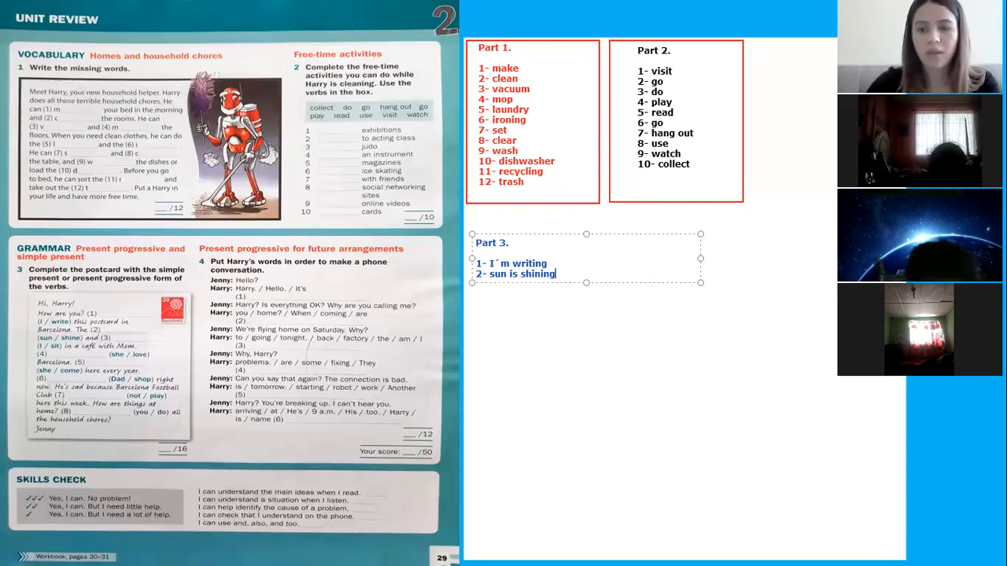
{"action": "type", "text": "3-"}
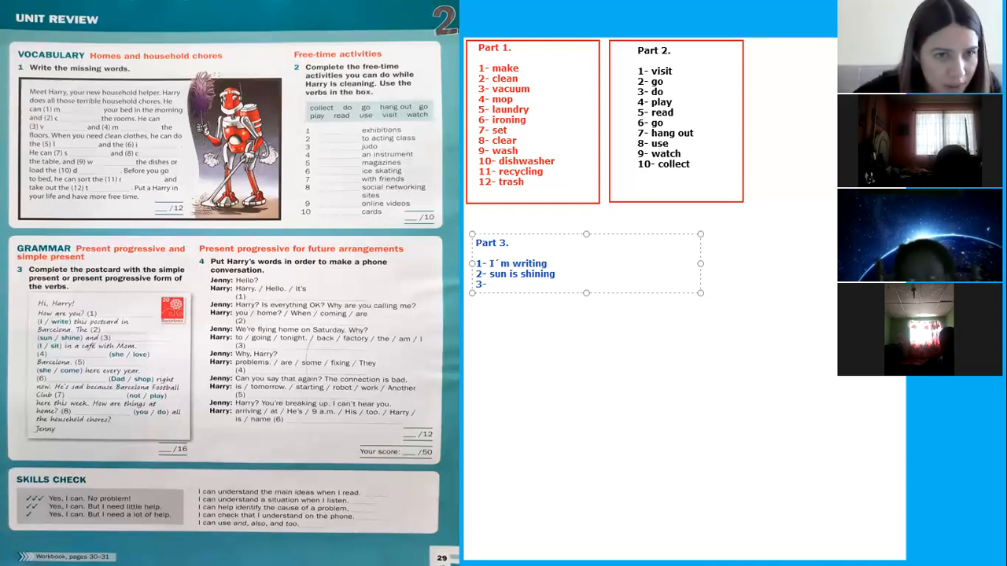
{"action": "left_click", "coordinate": [488, 283]}
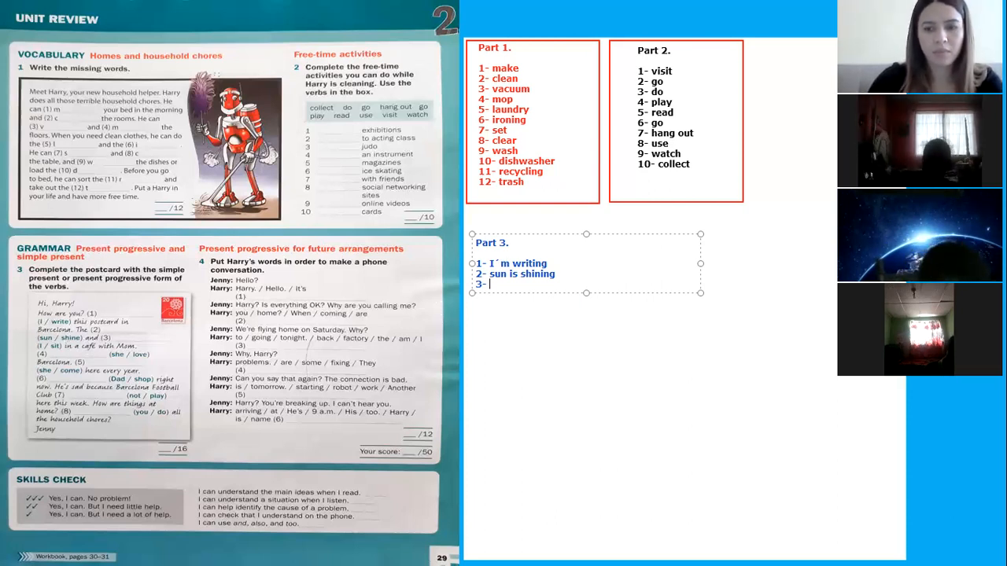
Step: Complete line 3 as 'I´m sitting' and begin line 4
{"action": "type", "text": "I´m"}
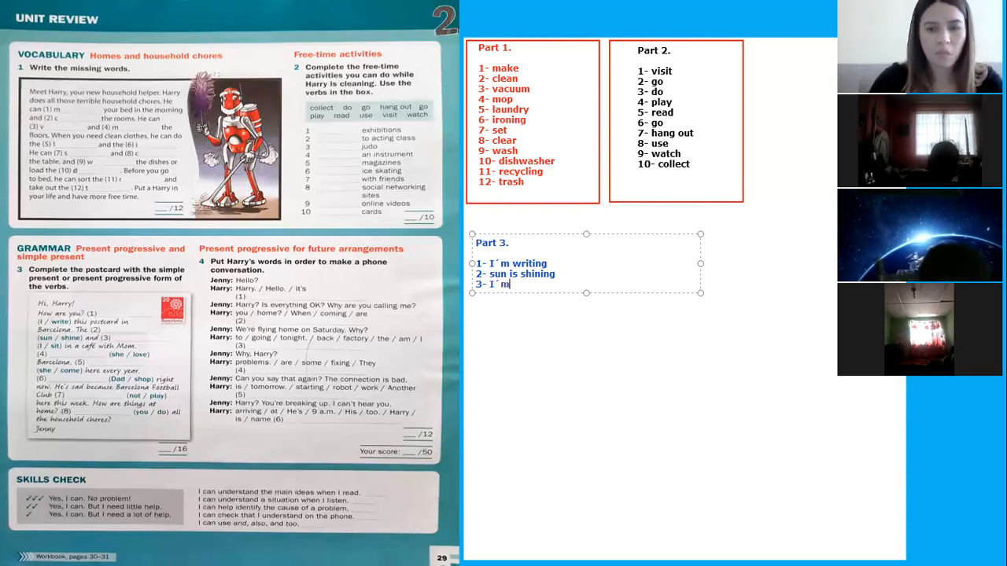
{"action": "type", "text": "sit"}
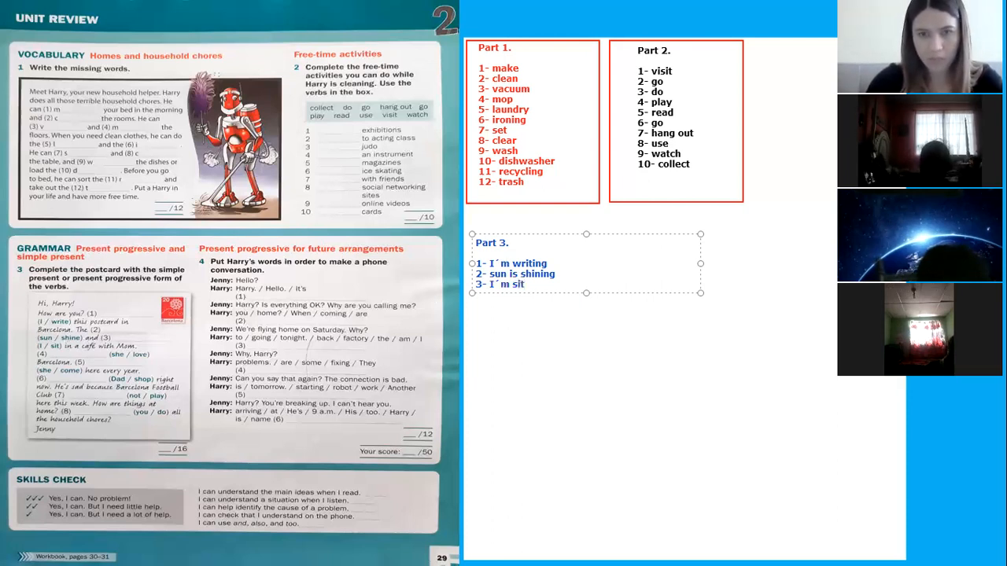
{"action": "type", "text": "ting"}
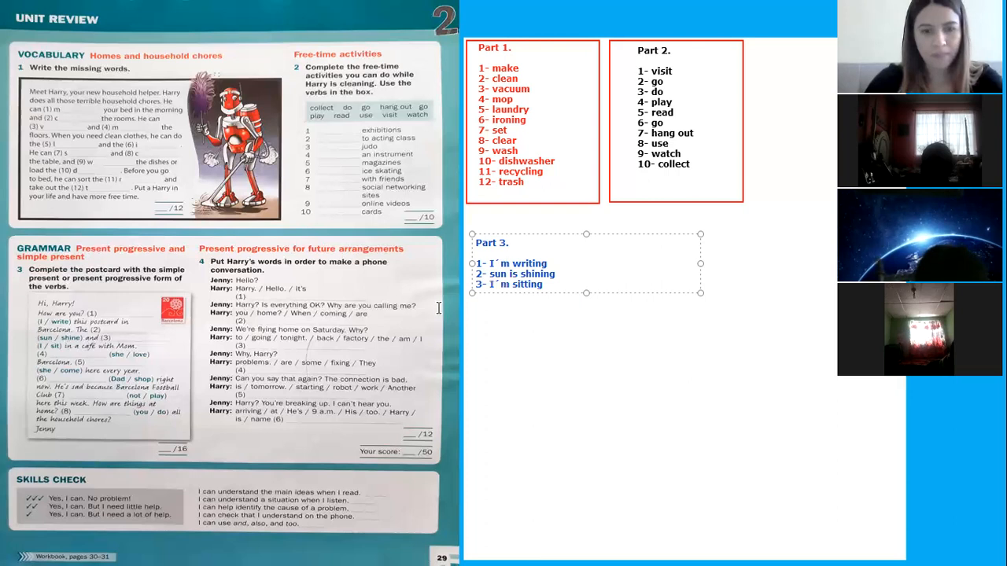
{"action": "type", "text": "4-"}
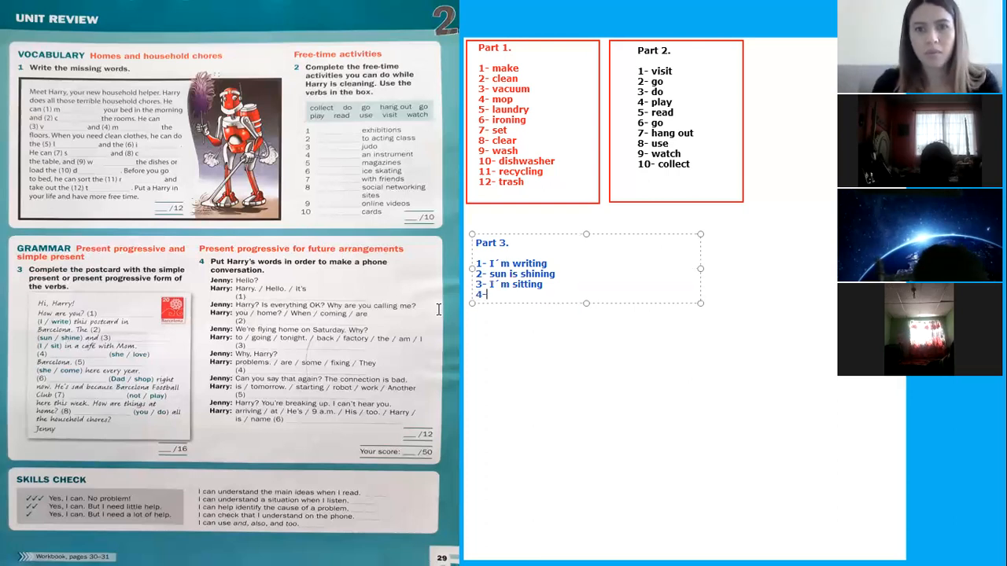
{"action": "mouse_move", "coordinate": [541, 326]}
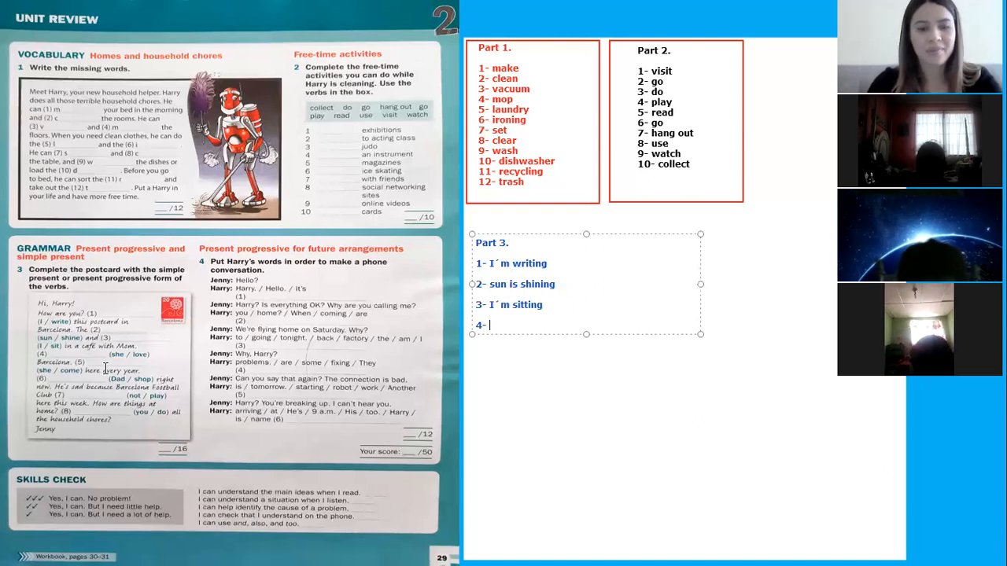
Step: Write '4- she loves', correcting the misspelled 'lobves'
{"action": "type", "text": "she"}
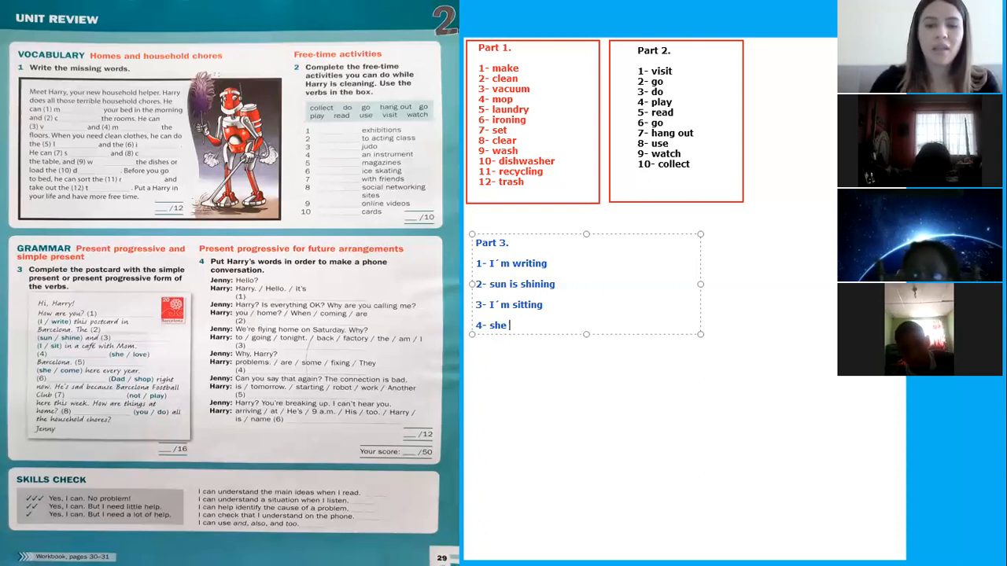
{"action": "type", "text": "lobves"}
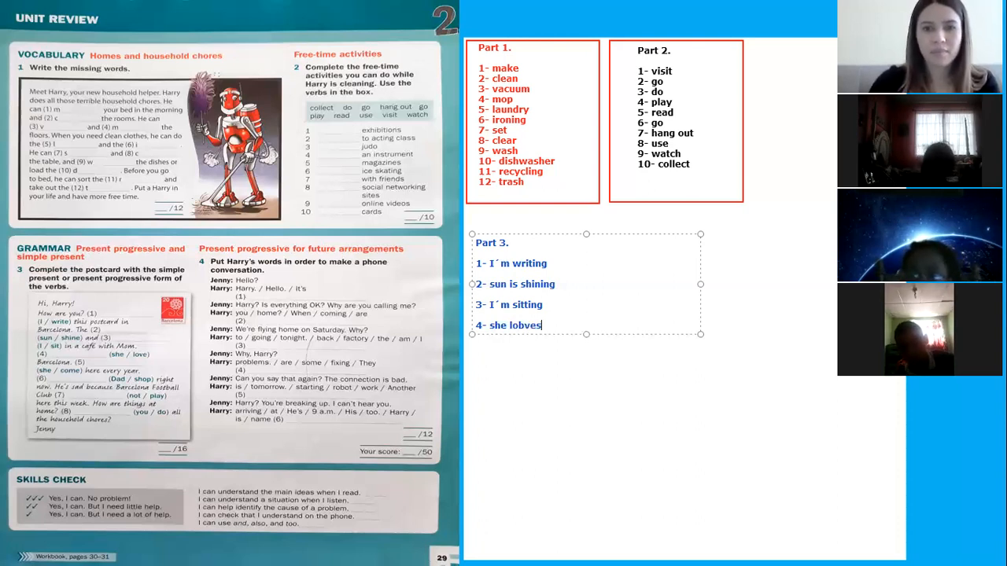
{"action": "key", "text": "BackSpace"}
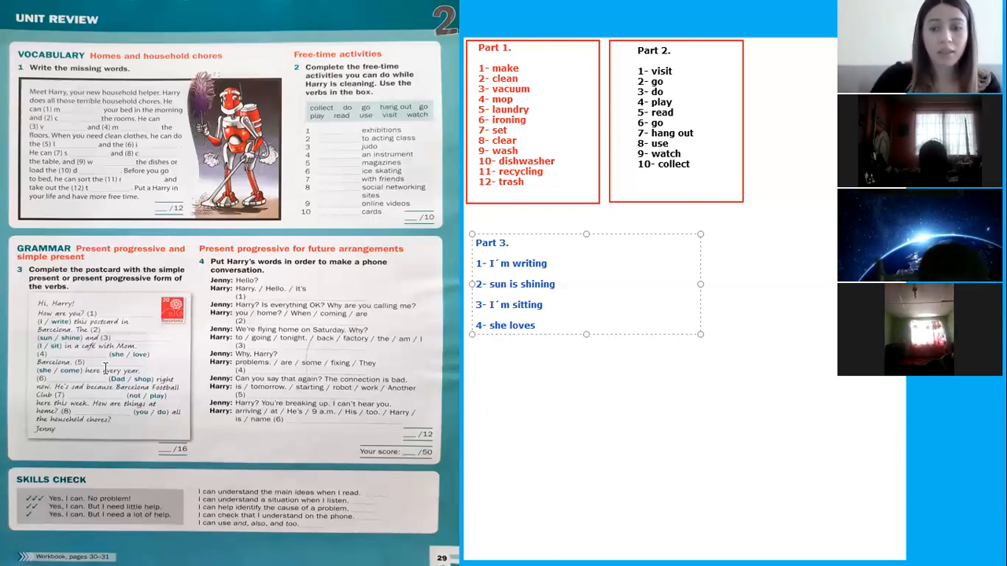
Step: Add Part 3 lines '5- she comes' and '6- Dad´s shopping'
{"action": "type", "text": "5-"}
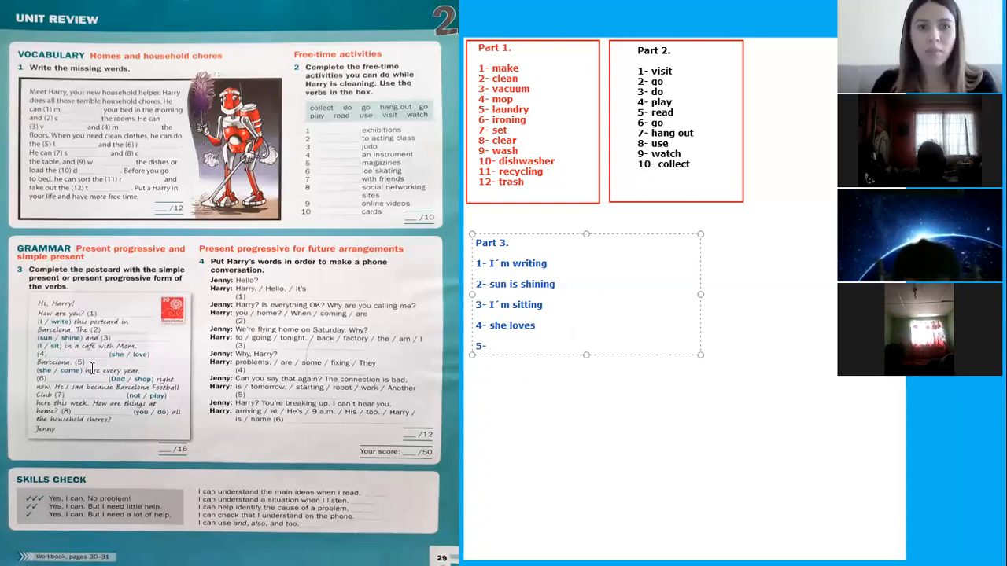
{"action": "left_click", "coordinate": [490, 346]}
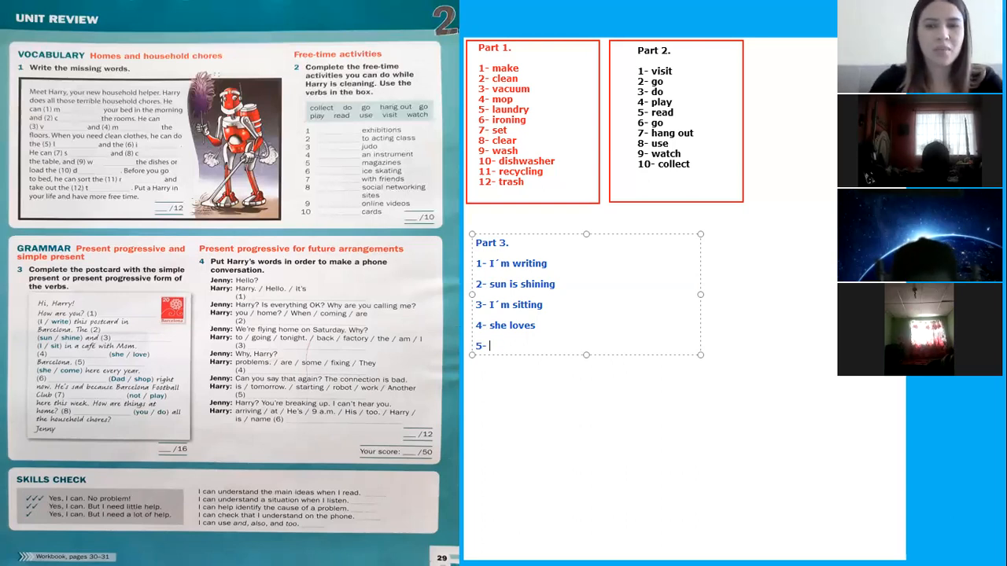
{"action": "type", "text": "she comes"}
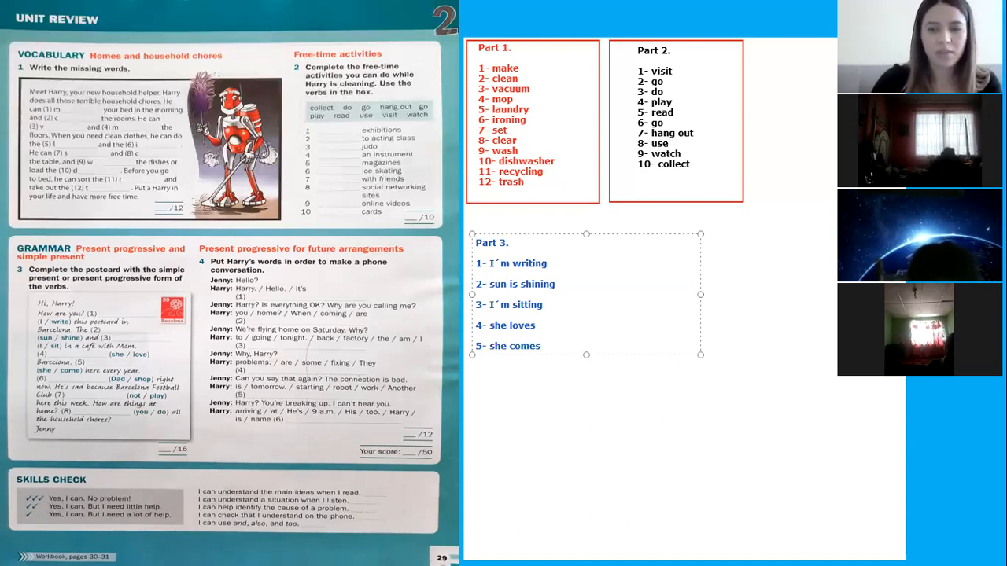
{"action": "type", "text": "6-"}
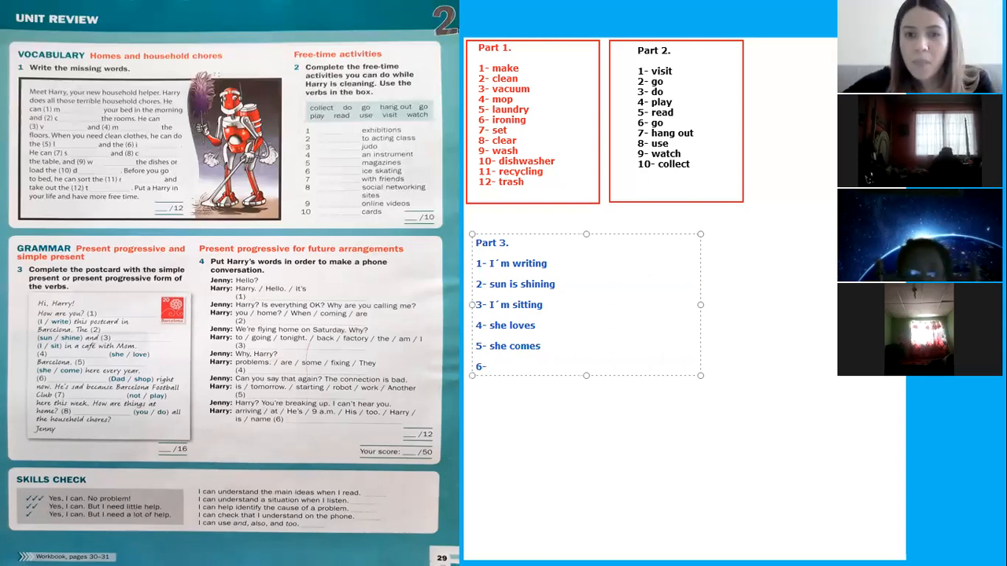
{"action": "left_click", "coordinate": [490, 365]}
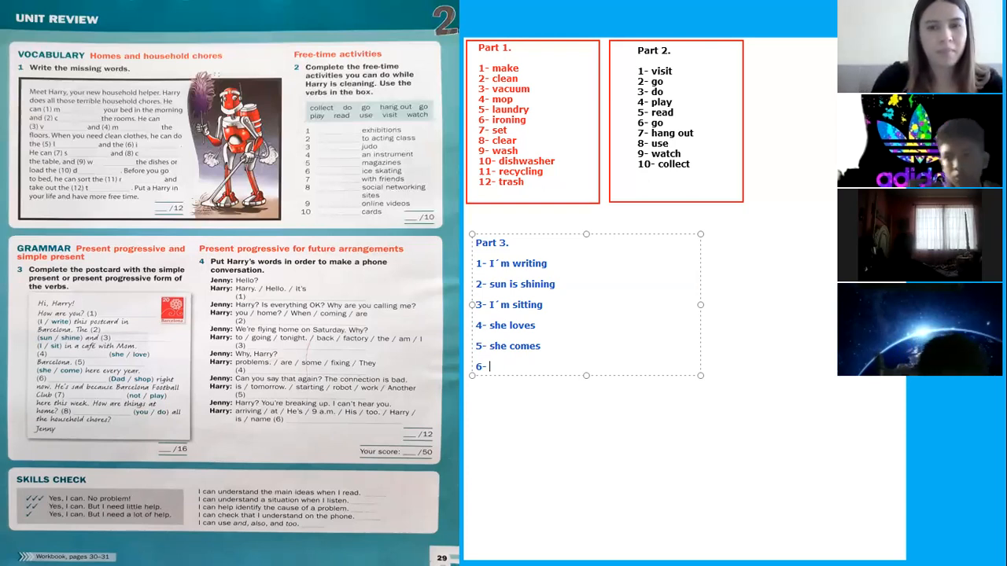
{"action": "type", "text": "Dad"}
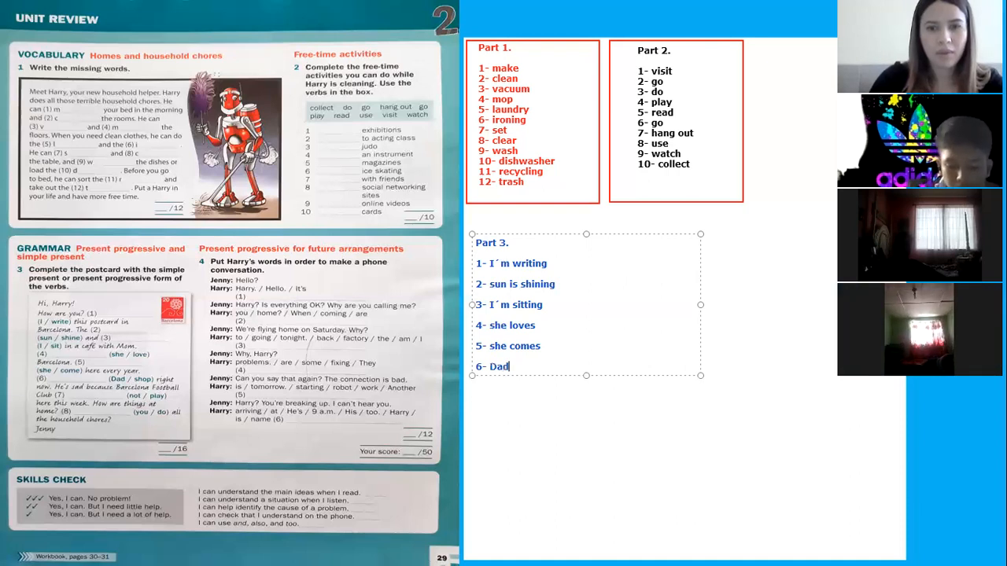
{"action": "type", "text": "´s"}
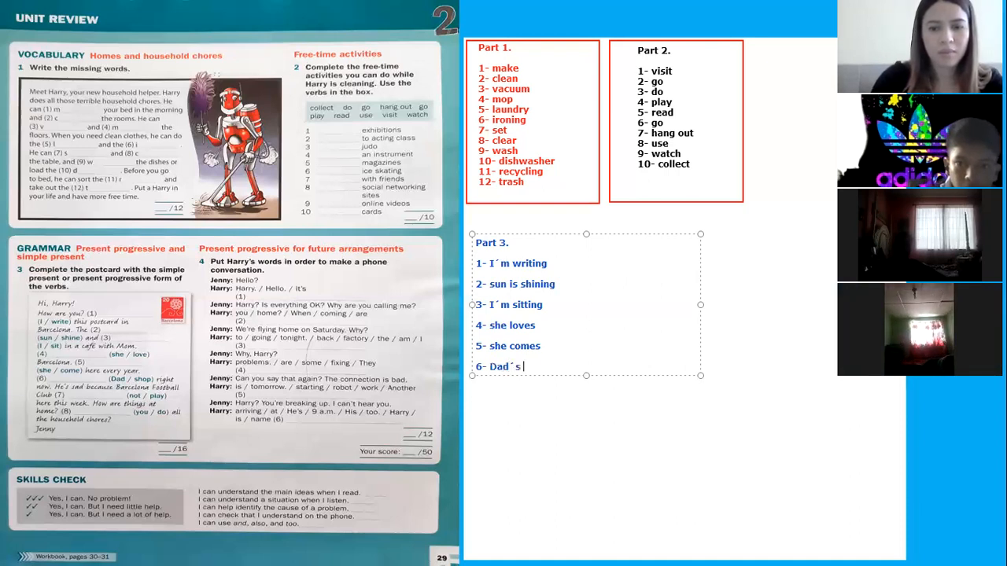
{"action": "type", "text": "shopping"}
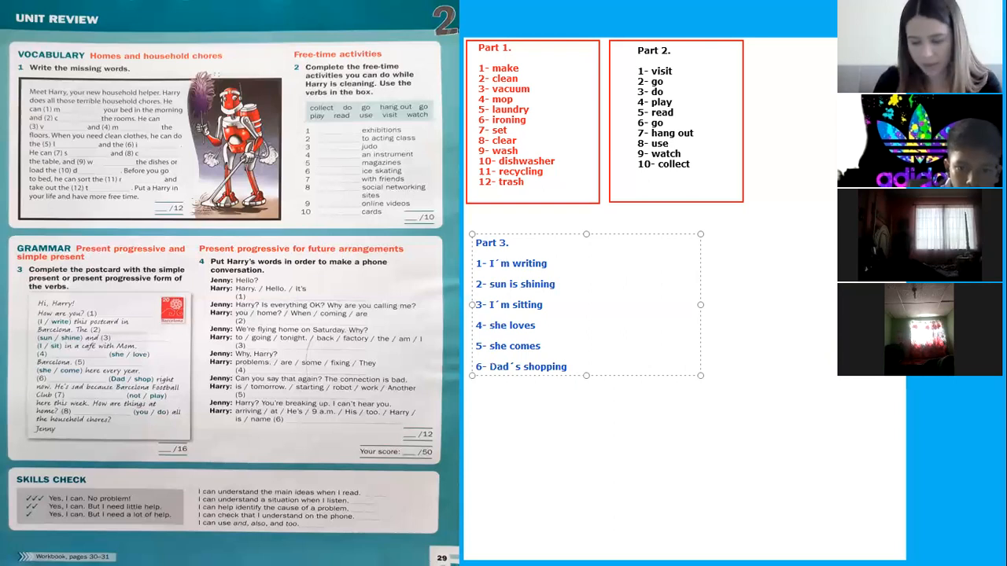
{"action": "mouse_move", "coordinate": [456, 332]}
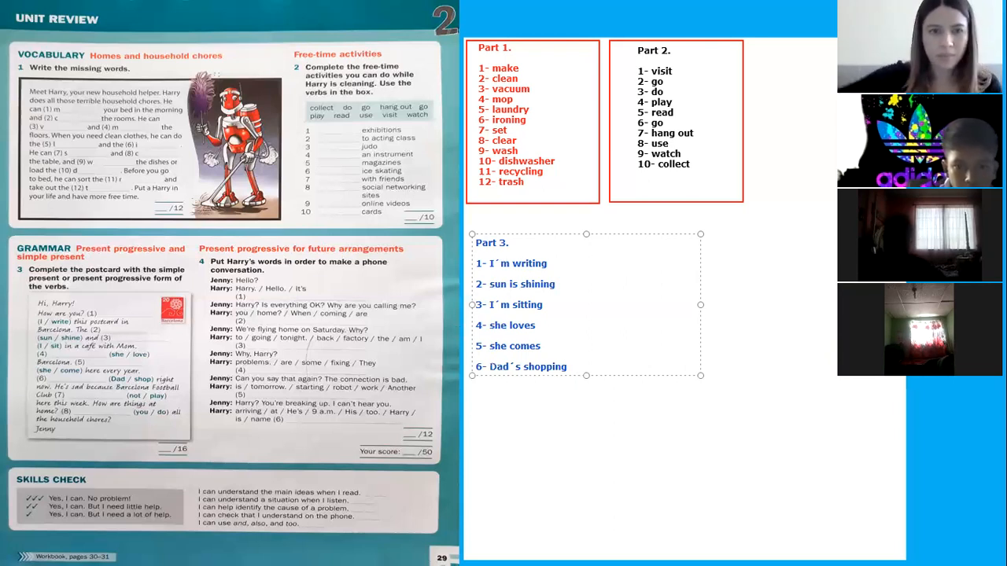
Step: Add Part 3 line '7- Isn´t playing' and start line 8
{"action": "type", "text": "7-"}
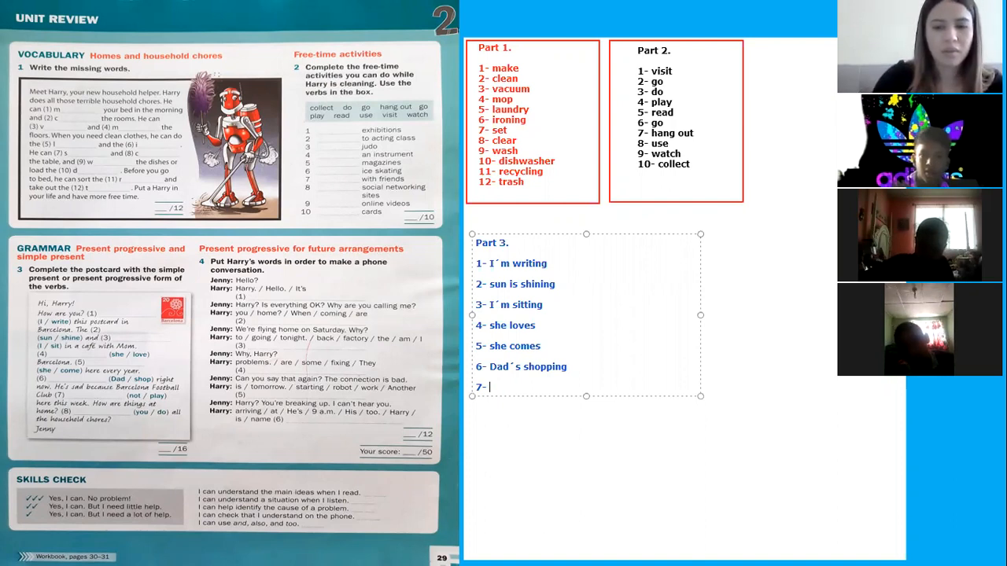
{"action": "type", "text": "I"}
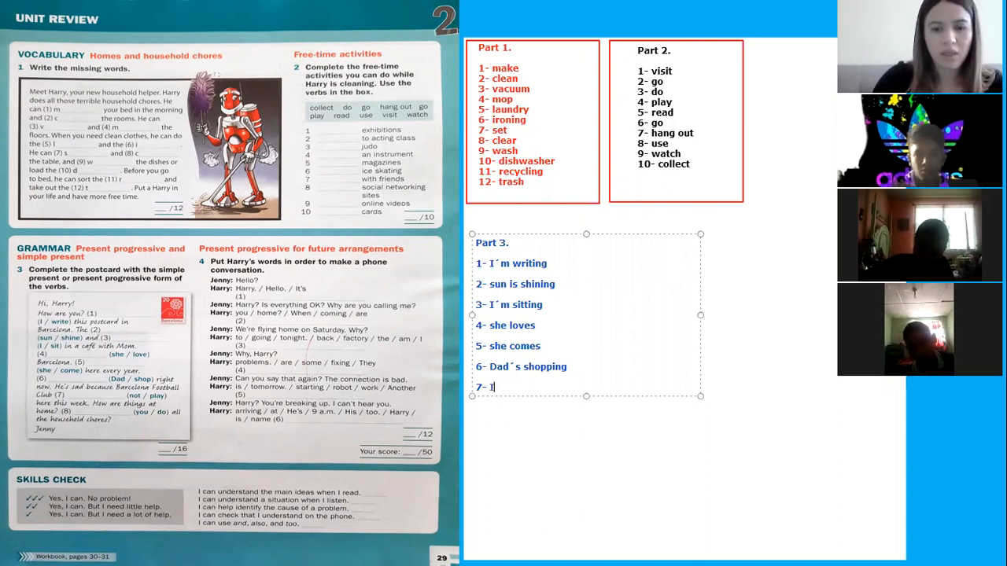
{"action": "type", "text": "sn"}
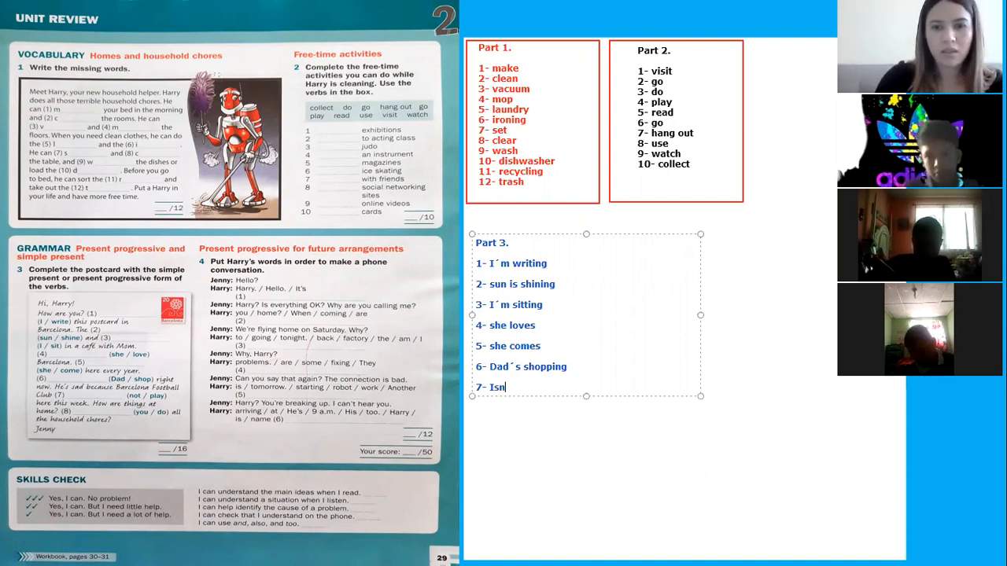
{"action": "type", "text": "´t"}
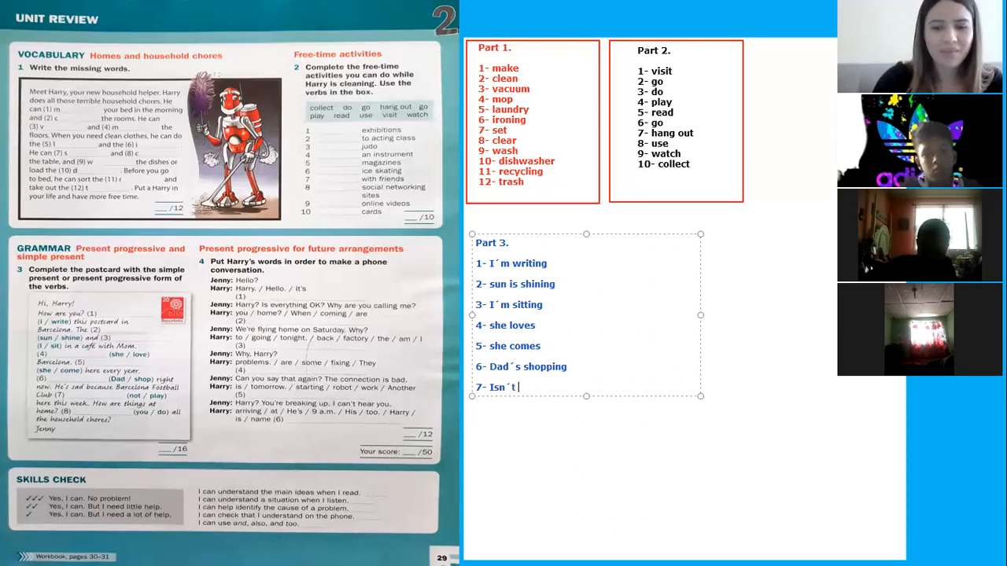
{"action": "type", "text": "playing"}
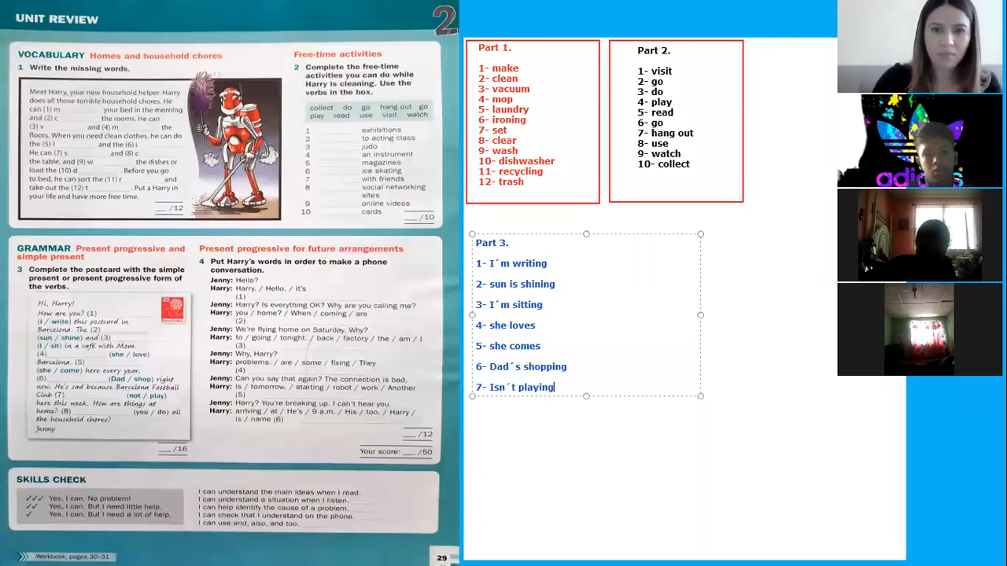
{"action": "type", "text": "8-"}
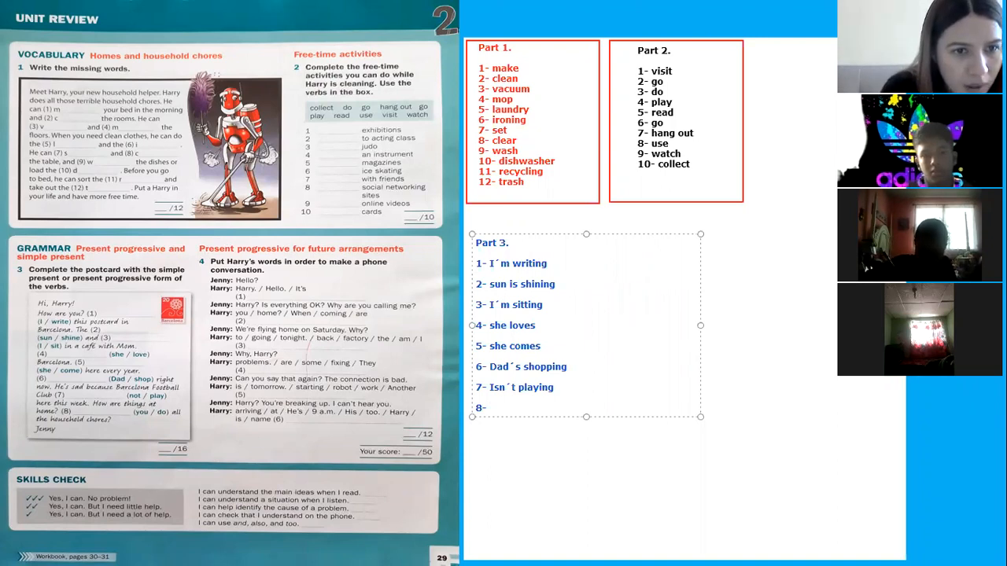
Step: Complete Part 3 line 8 as 'are you doing'
{"action": "left_click", "coordinate": [491, 408]}
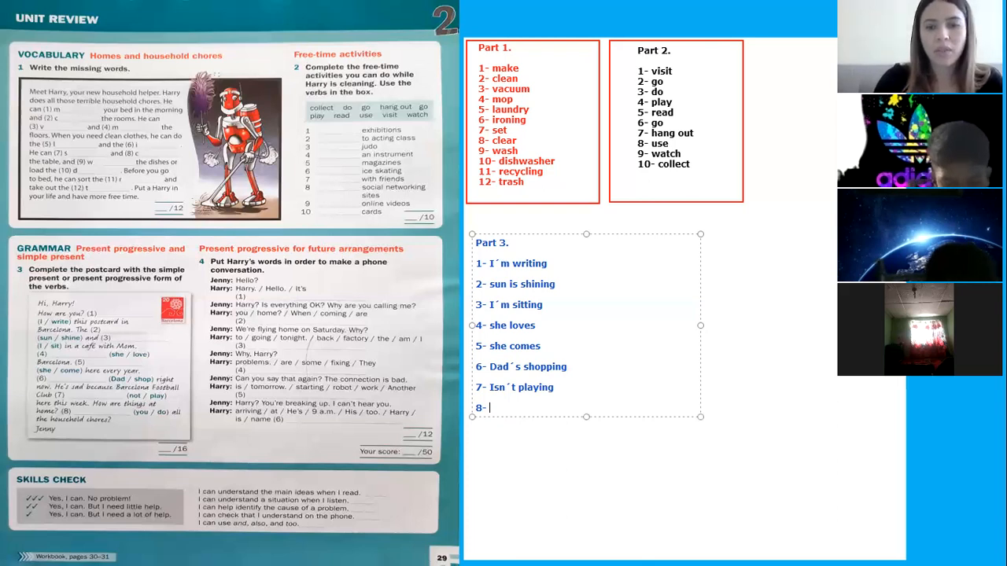
{"action": "type", "text": "are yo"}
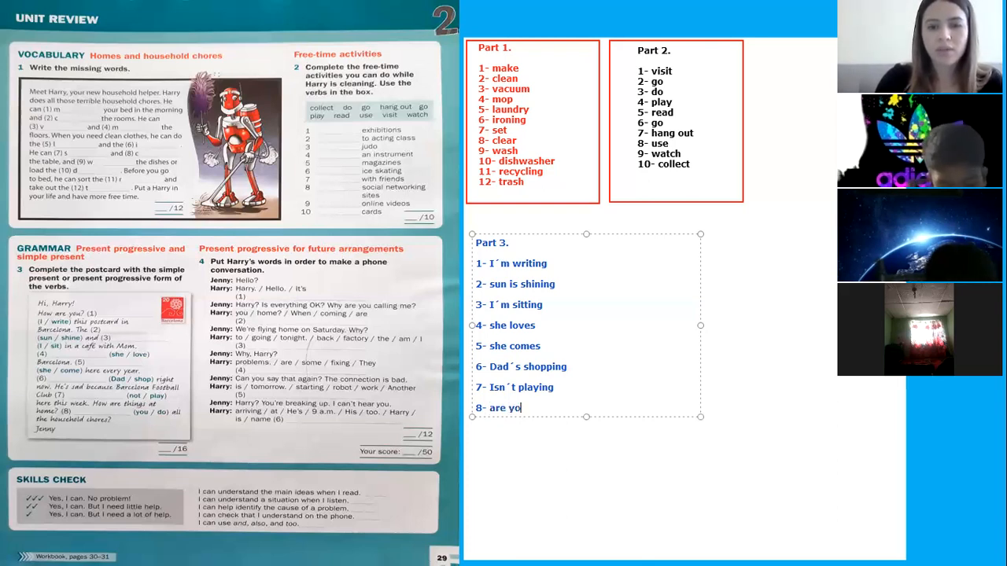
{"action": "type", "text": "u do"}
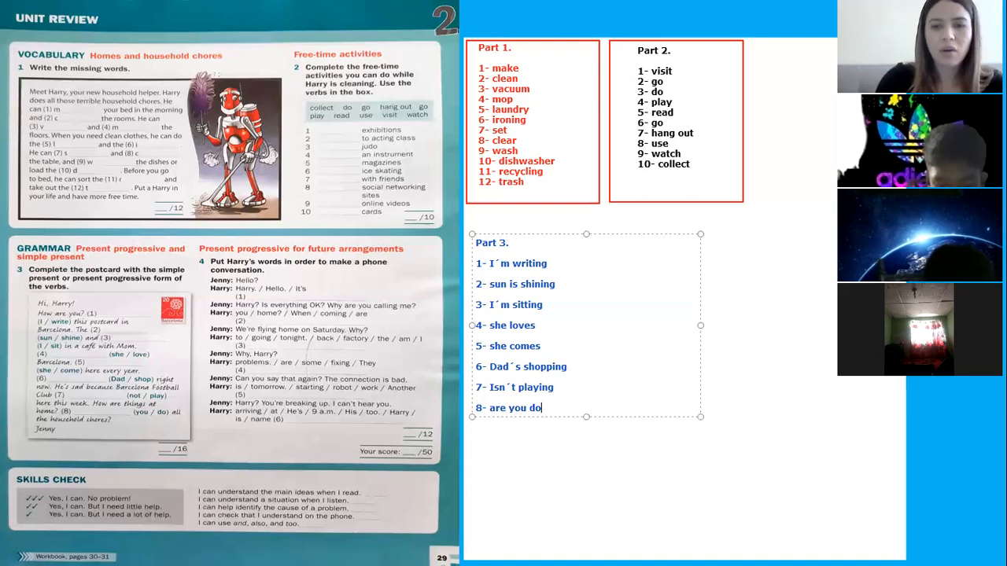
{"action": "type", "text": "ing"}
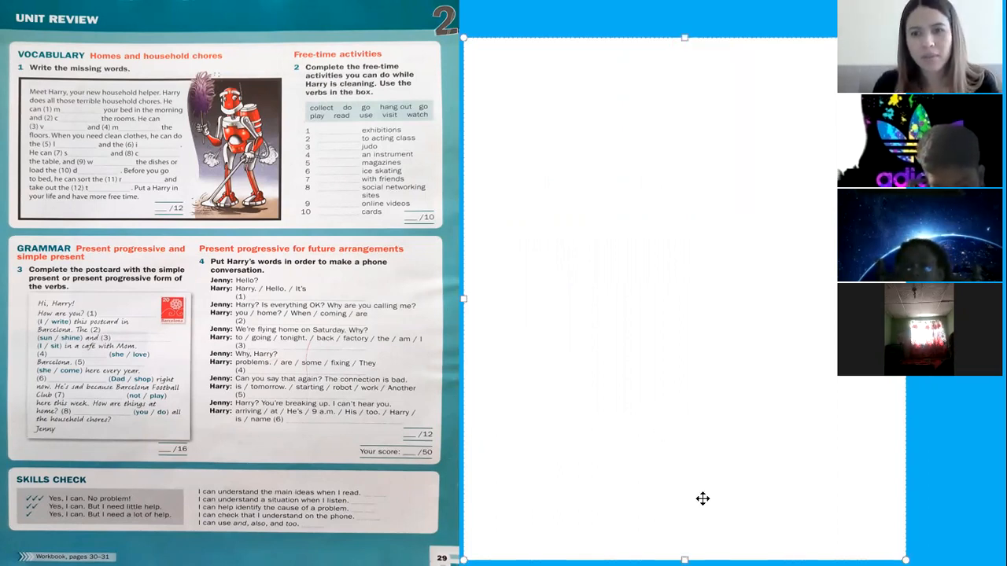
{"action": "mouse_move", "coordinate": [698, 428]}
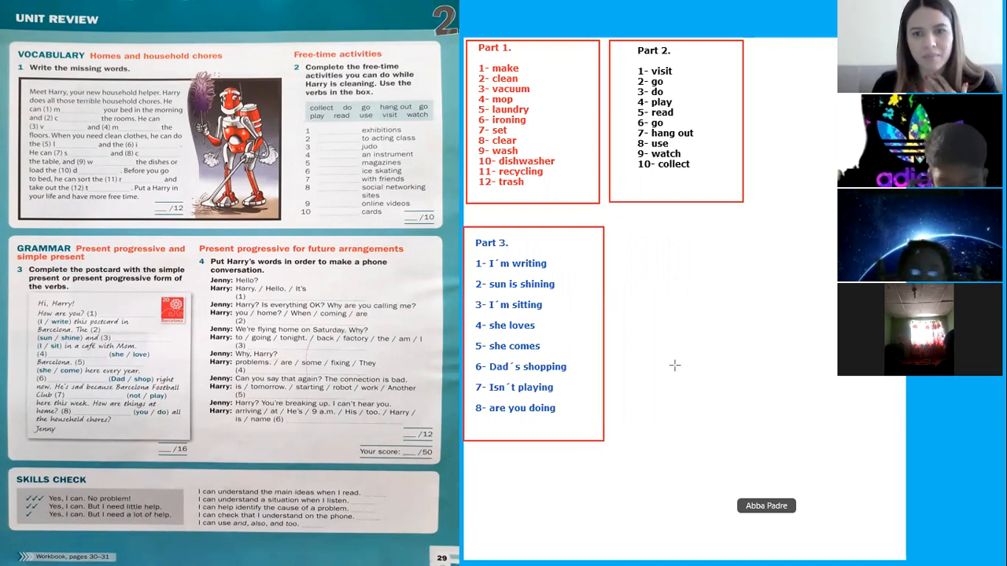
{"action": "mouse_move", "coordinate": [648, 478]}
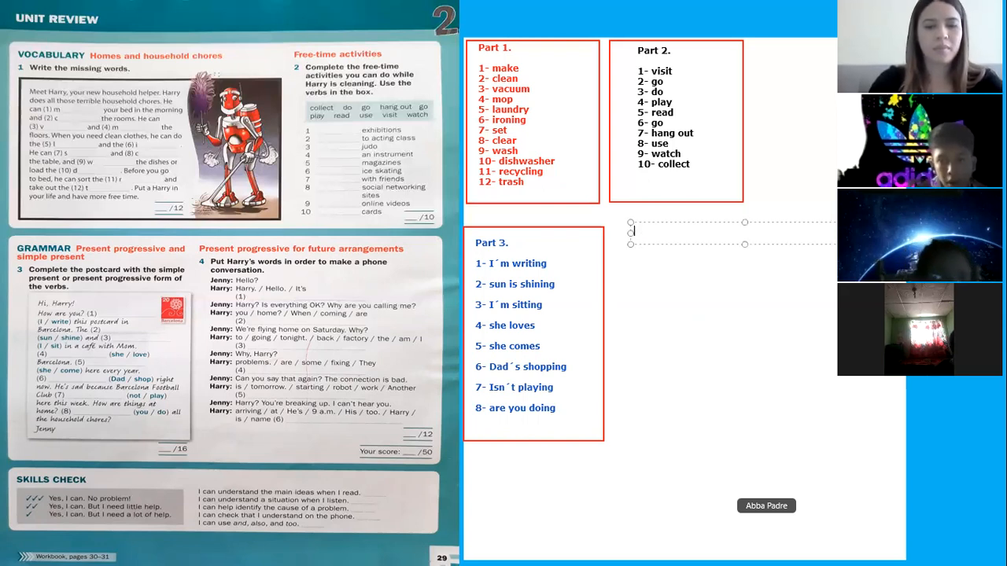
Step: Head a new box 'Part 4' with line '1- Hello. It´s Harry.' and start line 2
{"action": "type", "text": "Part 4."}
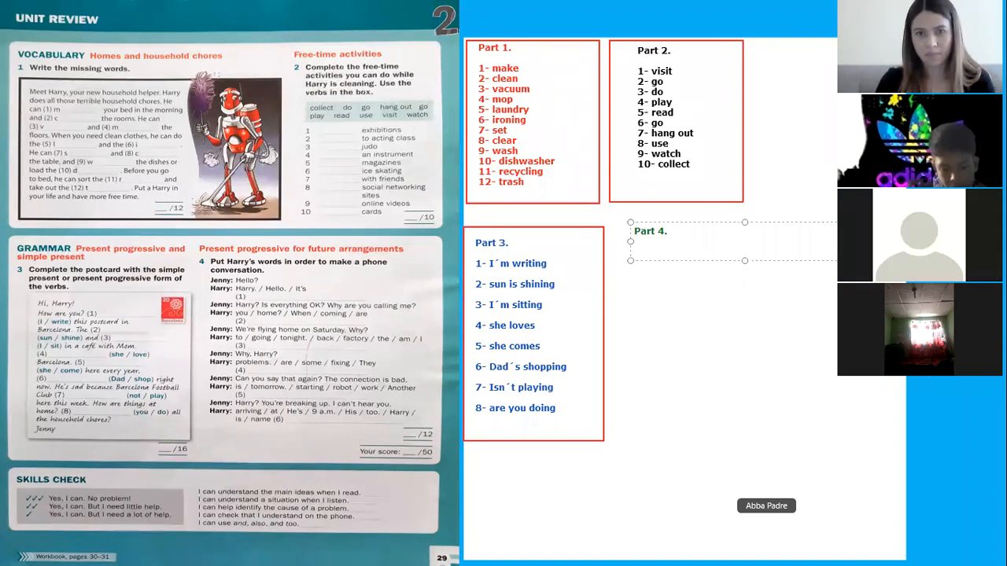
{"action": "type", "text": "1"}
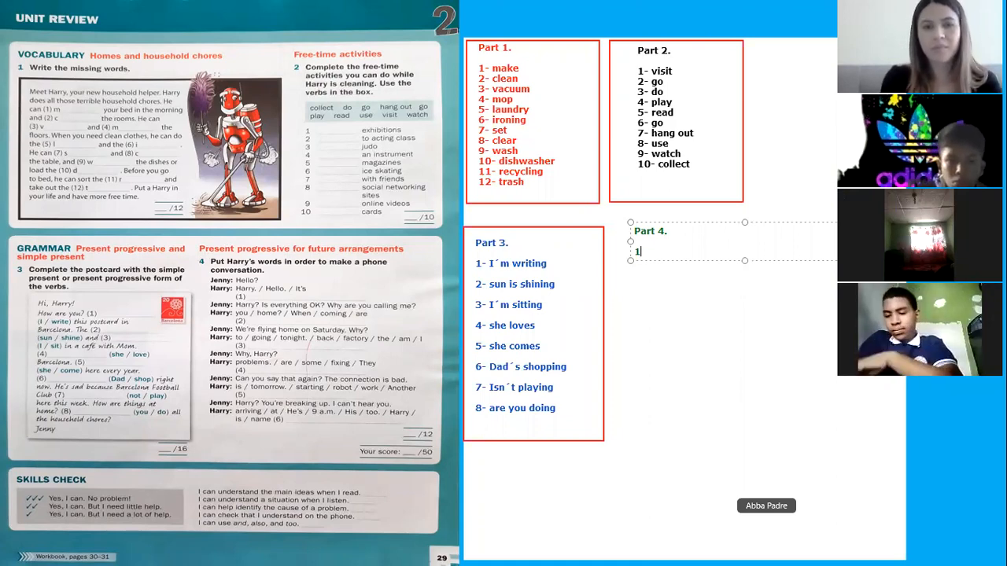
{"action": "type", "text": "-"}
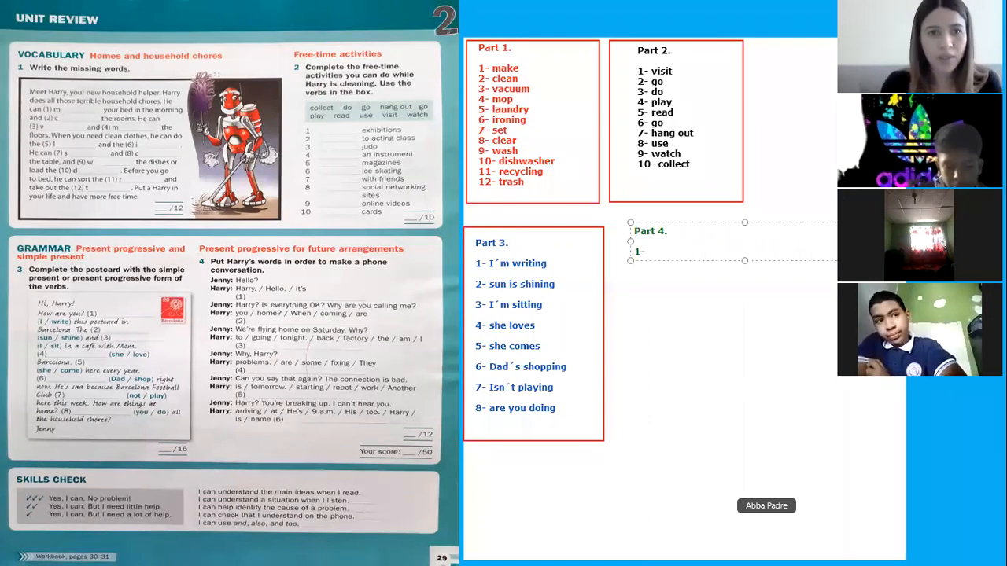
{"action": "left_click", "coordinate": [645, 252]}
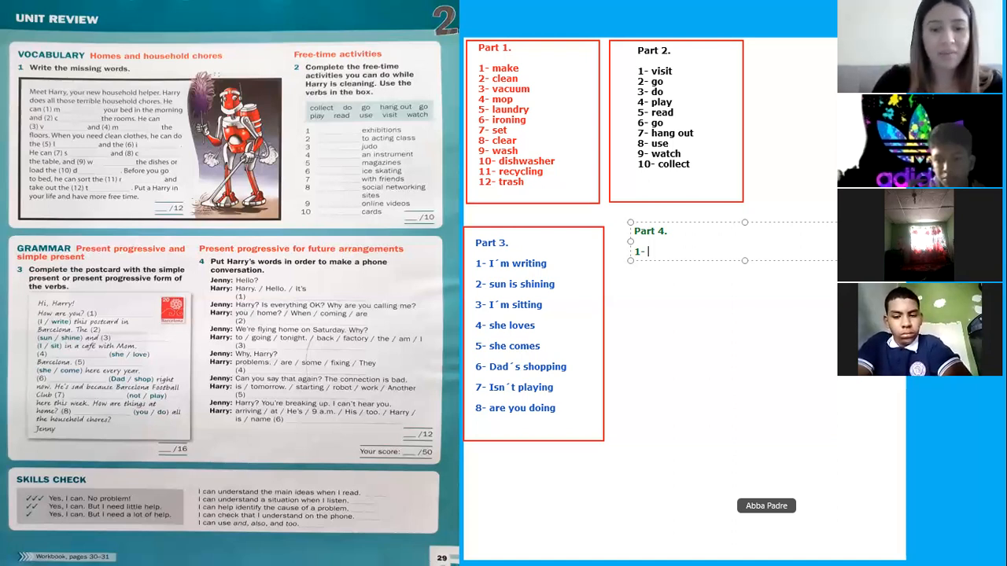
{"action": "type", "text": "Hello."}
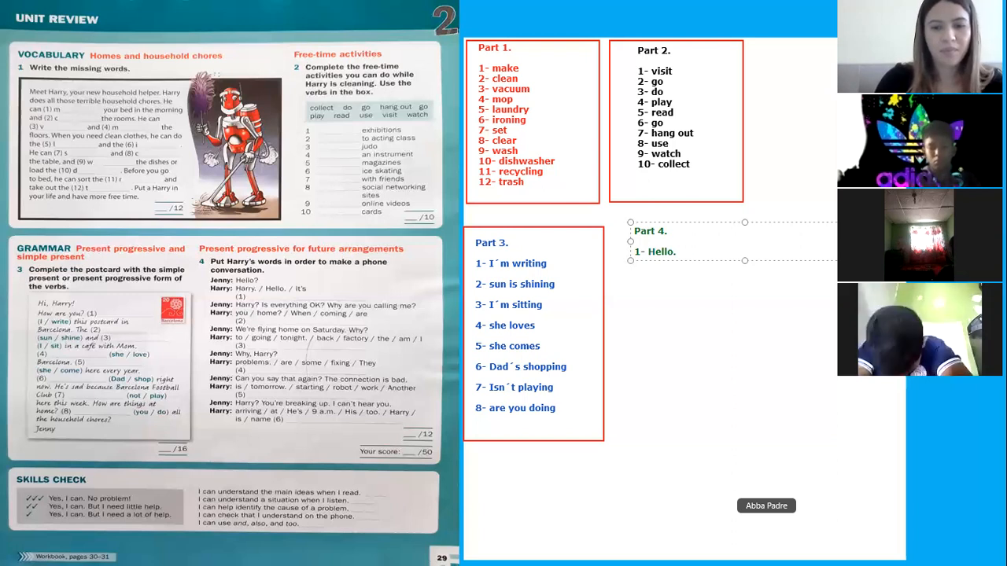
{"action": "type", "text": "It´s harry"}
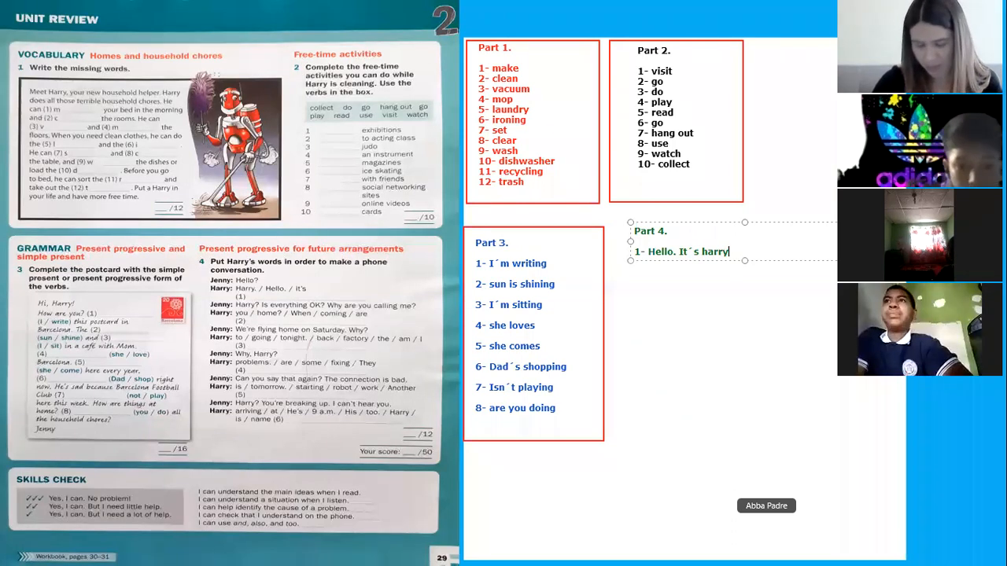
{"action": "type", "text": "."}
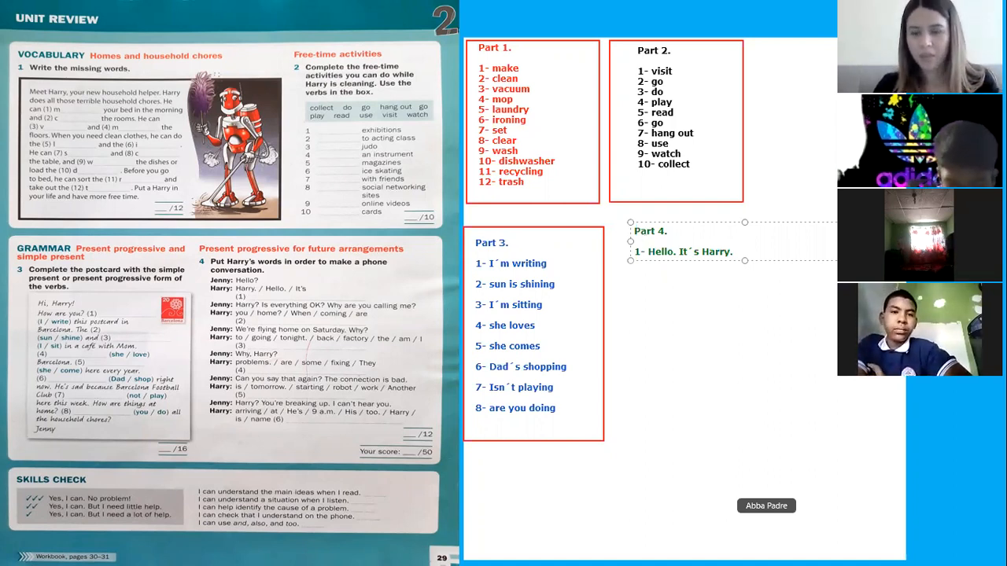
{"action": "type", "text": "2"}
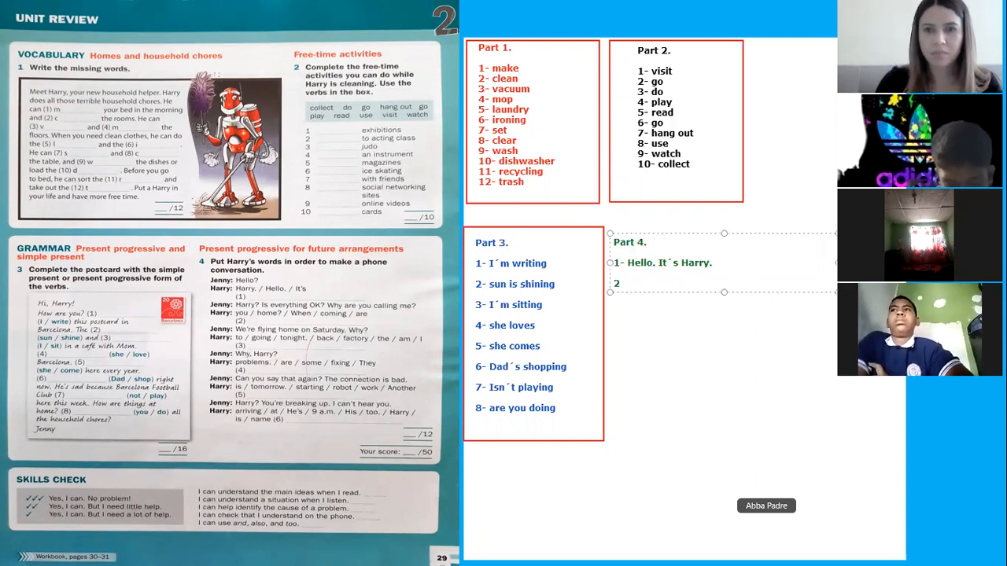
Step: Write Part 4 line 2 as 'When are you coming home?' and start line 3
{"action": "type", "text": "-"}
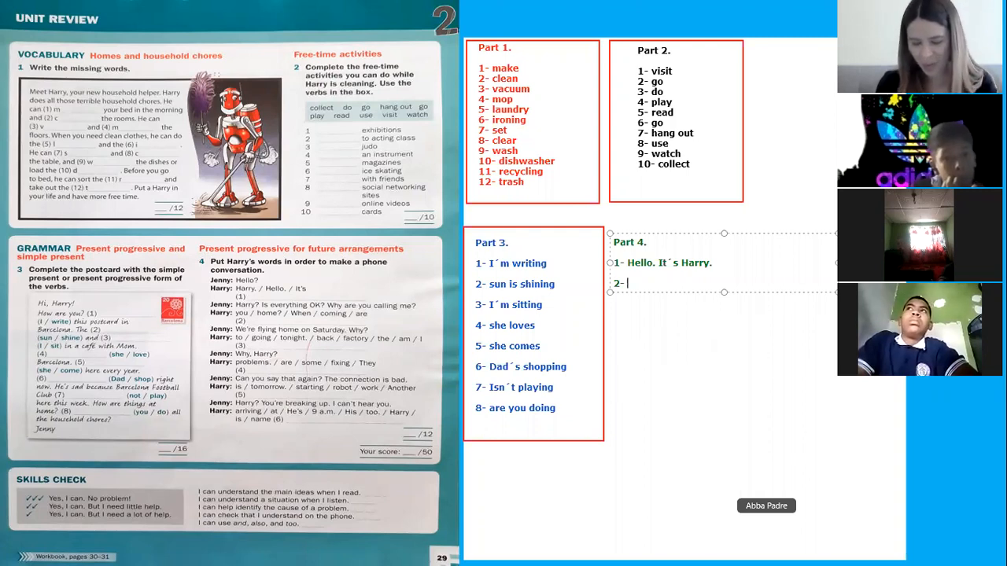
{"action": "type", "text": "Wh"}
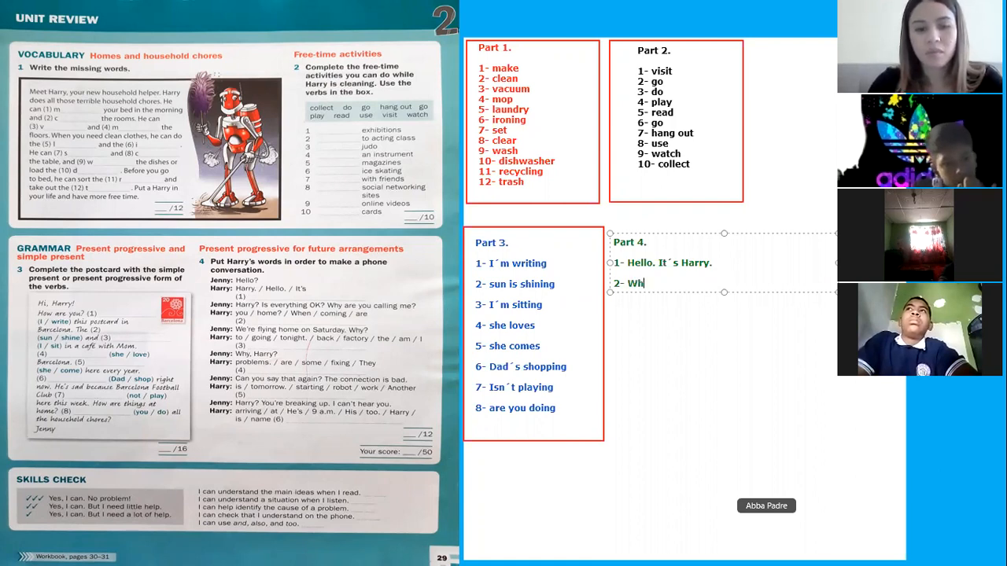
{"action": "type", "text": "en are you"}
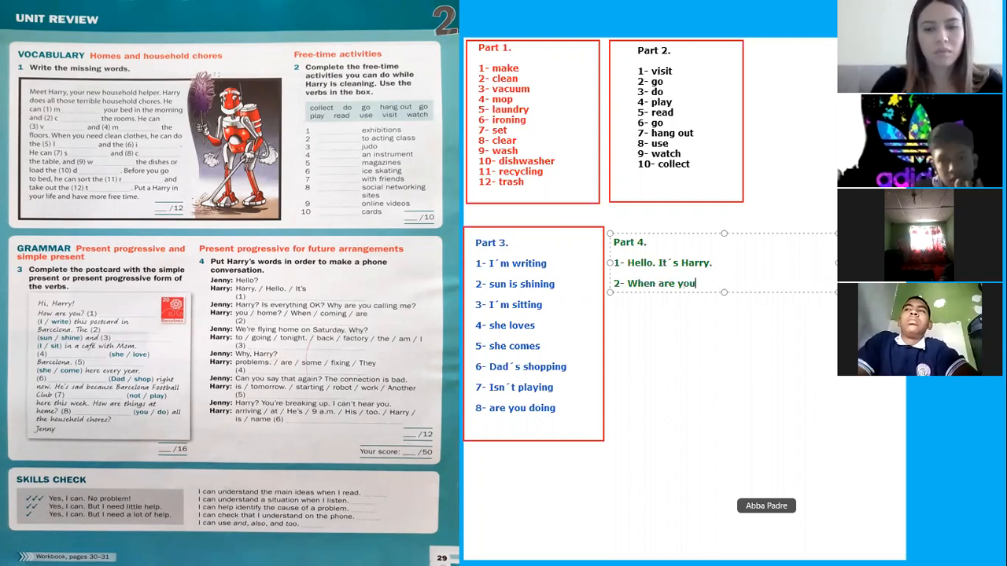
{"action": "type", "text": "comi"}
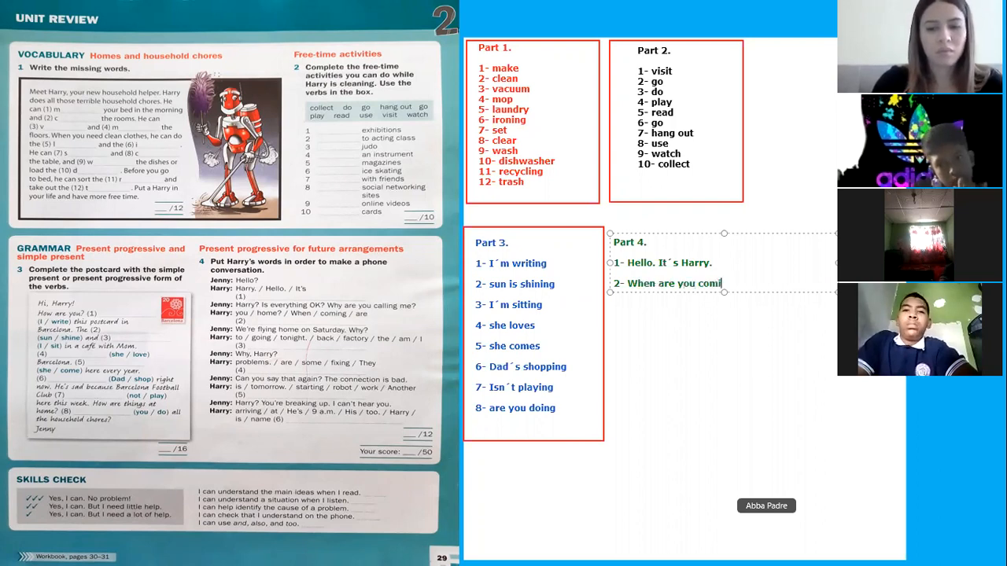
{"action": "type", "text": "ng home"}
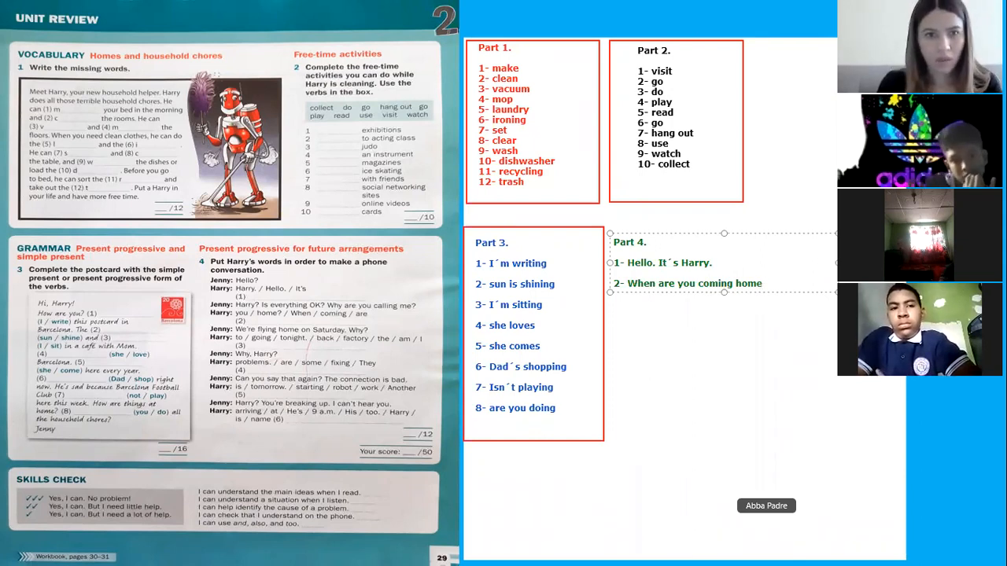
{"action": "type", "text": "?"}
{"action": "type", "text": "3-"}
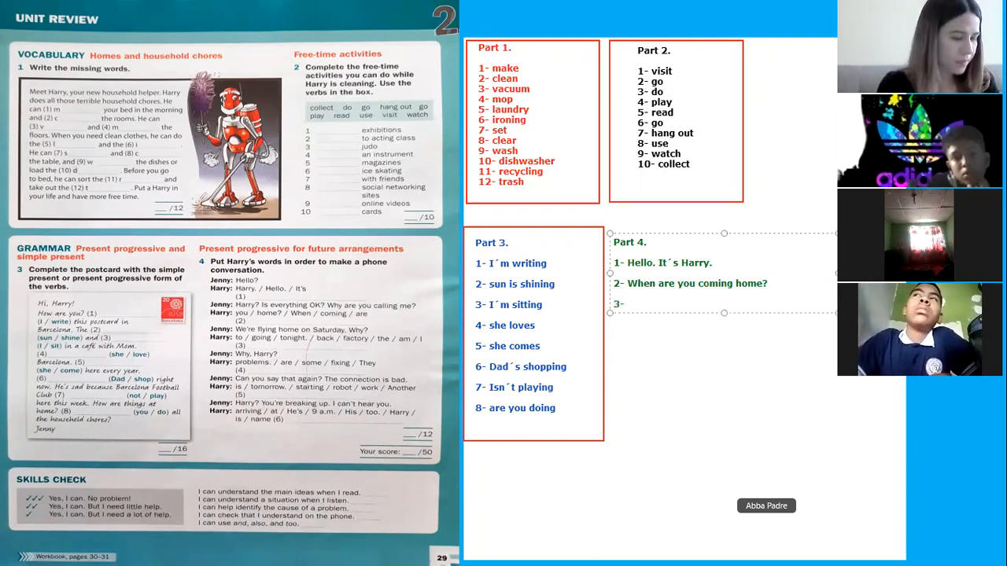
Step: Write Part 4 line 3 as 'I´m going to the factory tonight.' and start line 4
{"action": "left_click", "coordinate": [628, 304]}
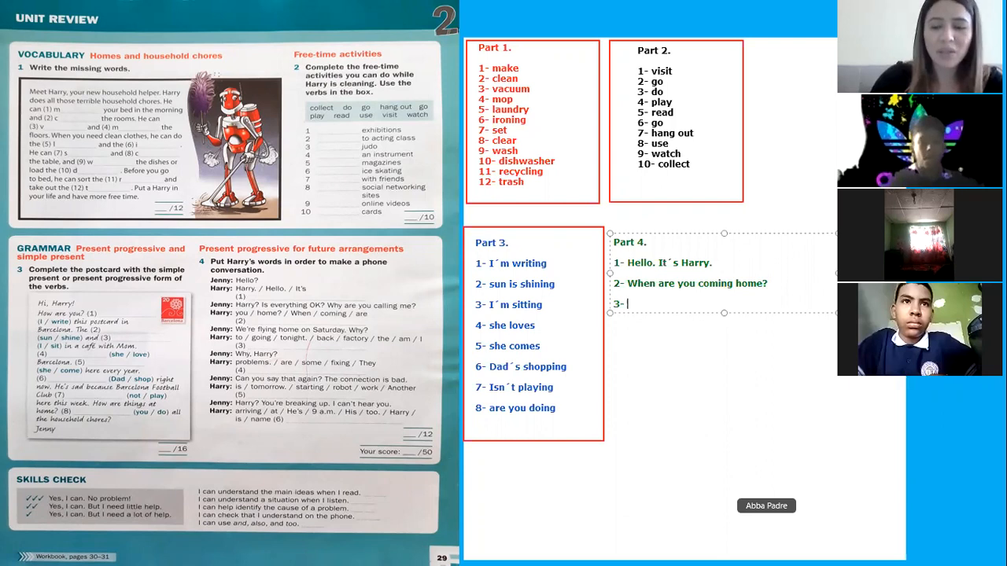
{"action": "type", "text": "I´m"}
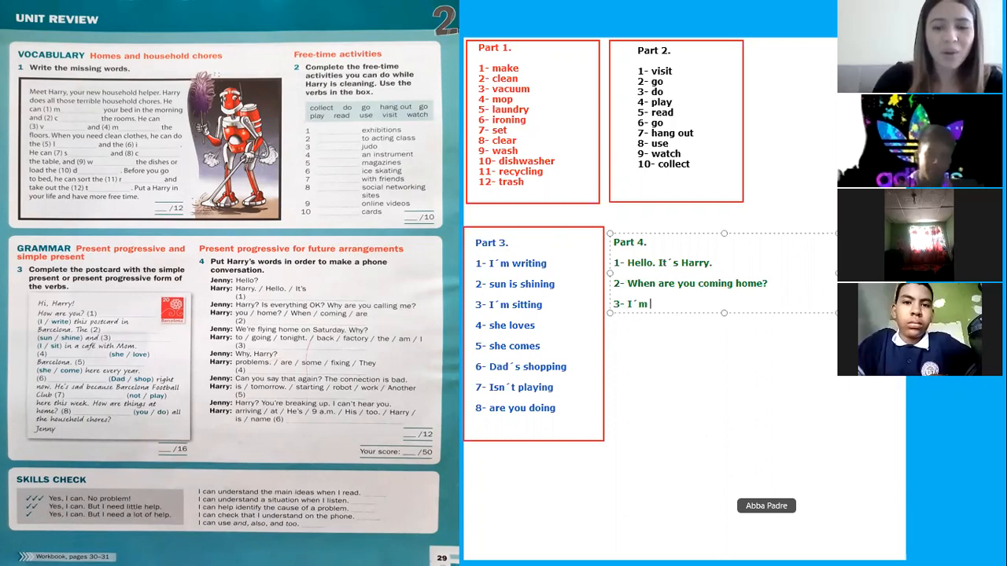
{"action": "type", "text": "goin"}
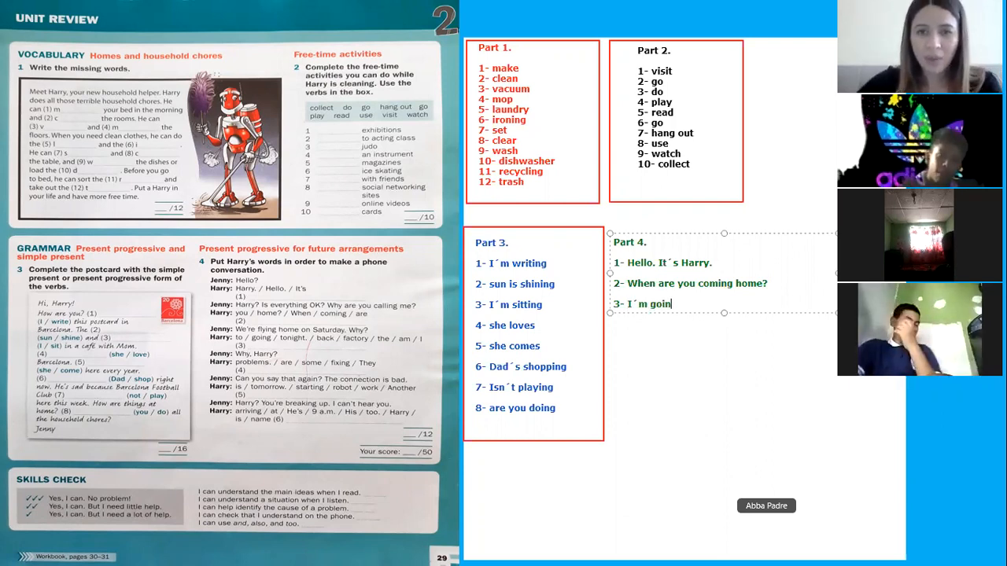
{"action": "type", "text": "g to the f"}
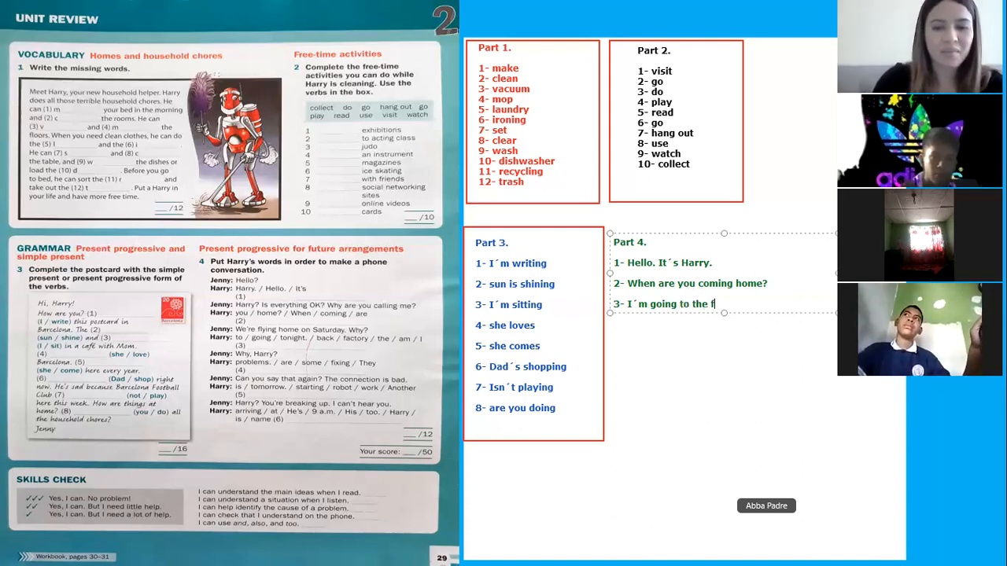
{"action": "type", "text": "actory"}
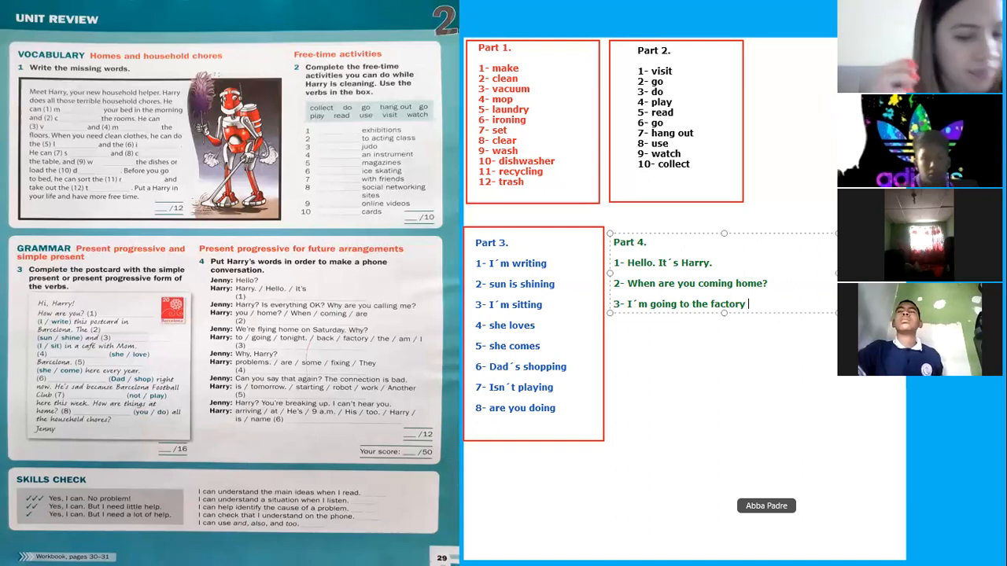
{"action": "type", "text": "tonight."}
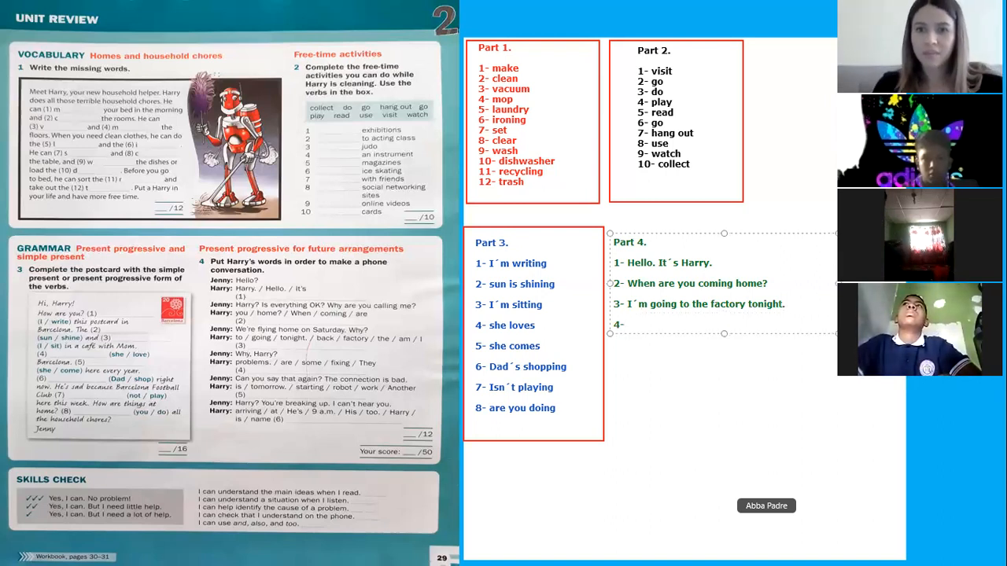
Step: Write Part 4 line 4 as 'They´re fixing some problems.' and start line 5
{"action": "left_click", "coordinate": [626, 324]}
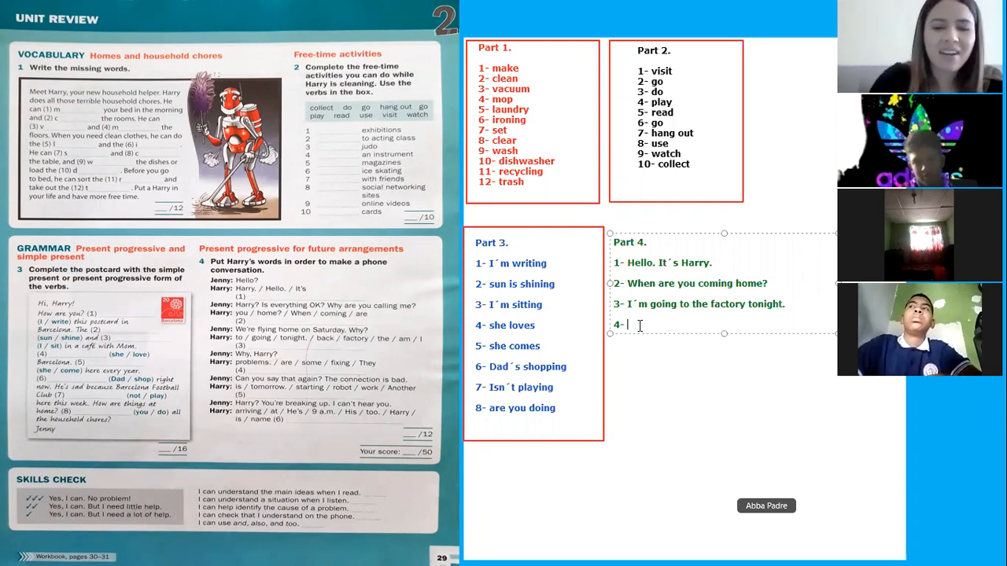
{"action": "type", "text": "They´re"}
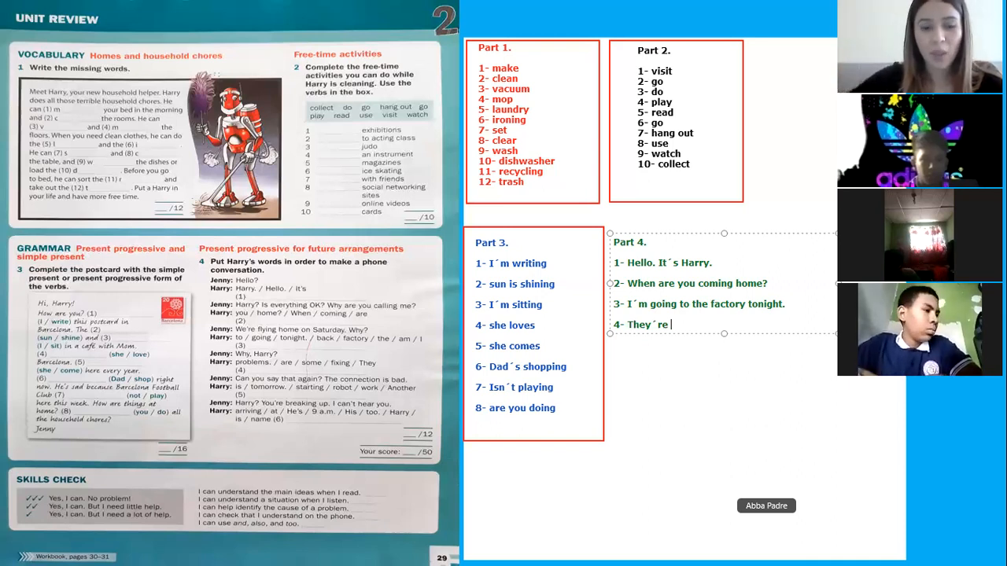
{"action": "type", "text": "fixi"}
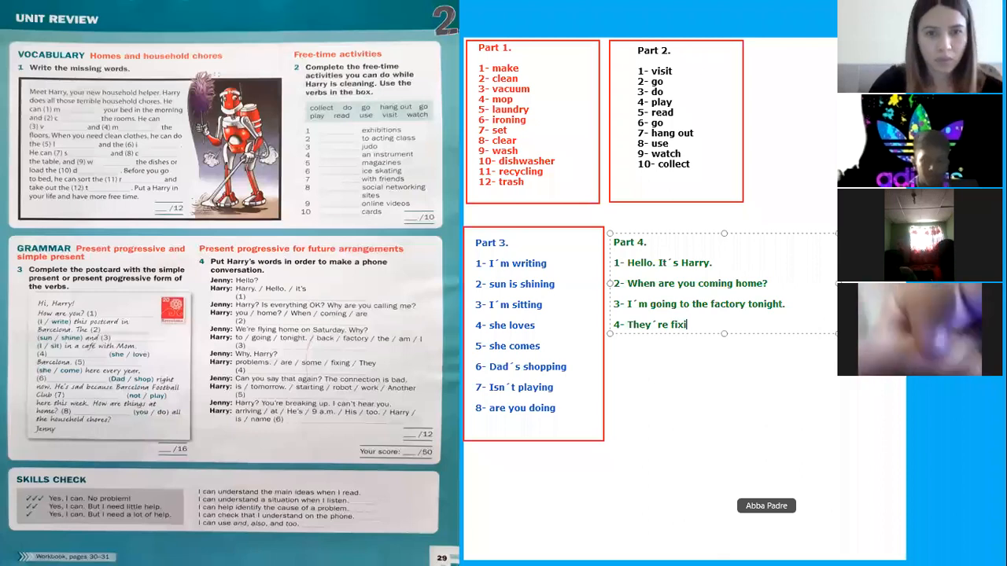
{"action": "type", "text": "ng"}
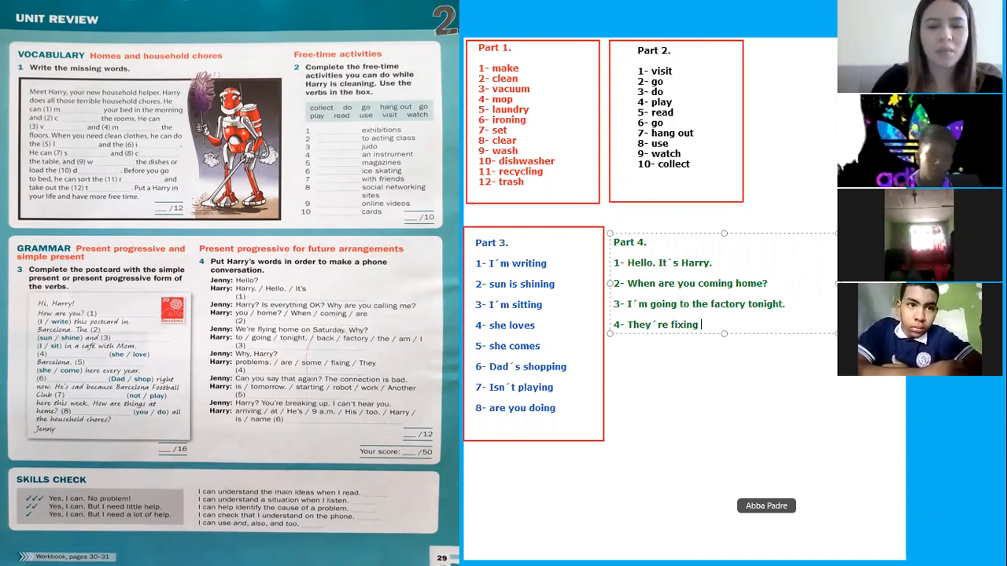
{"action": "type", "text": "some pro"}
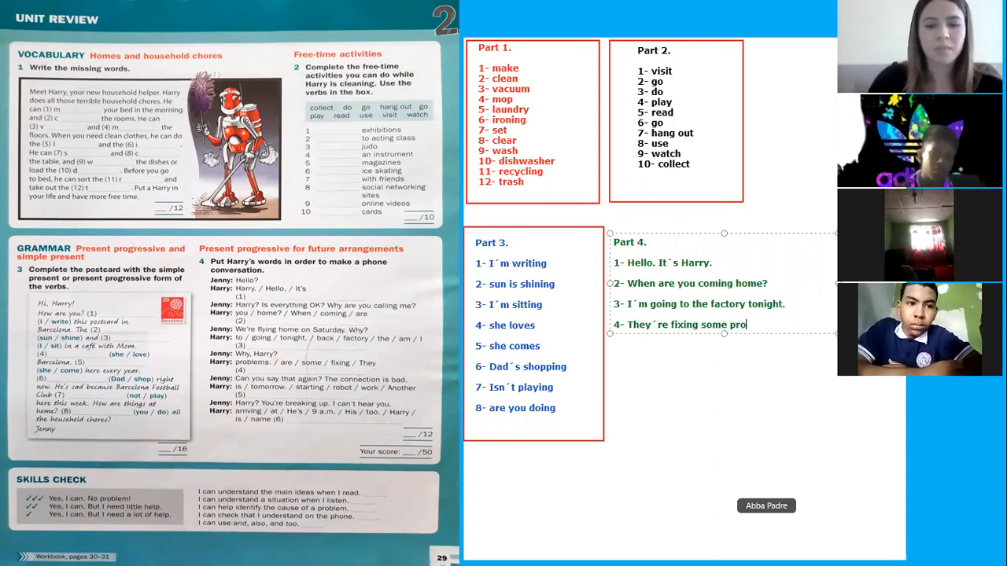
{"action": "type", "text": "blems."}
{"action": "type", "text": "5-"}
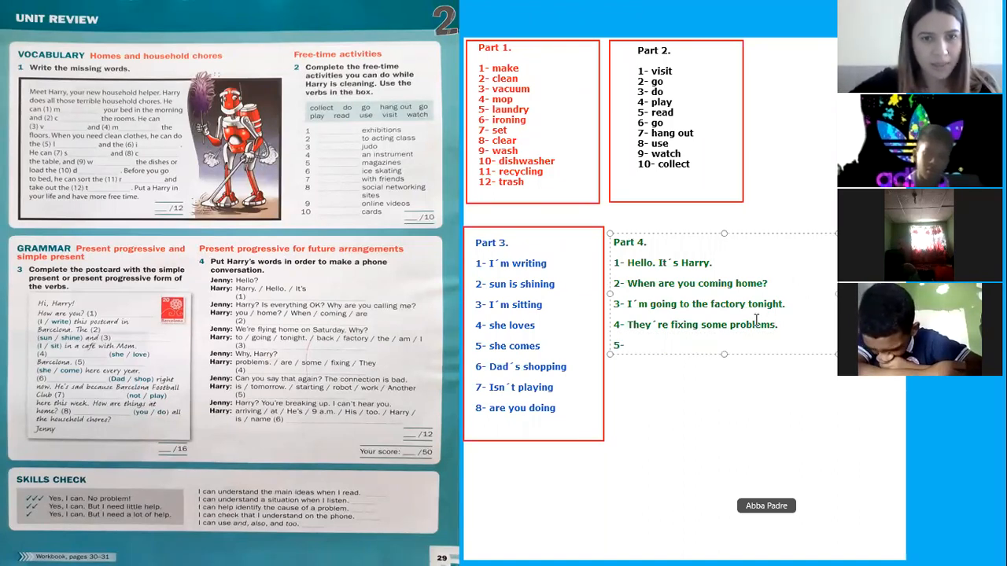
Step: Write Part 4 line 5 as 'Another robot starting work tomorrow.' and start line 6
{"action": "left_click", "coordinate": [629, 344]}
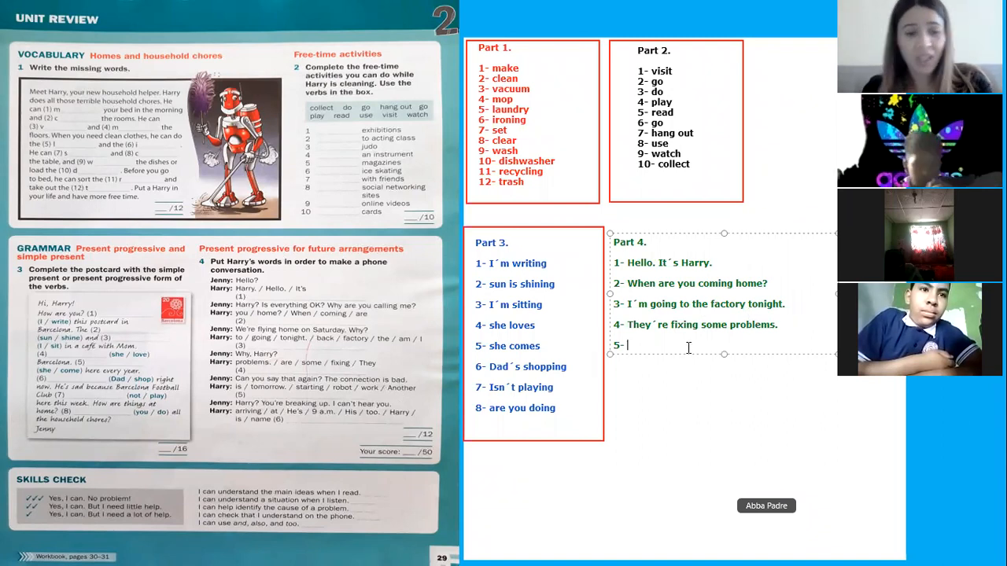
{"action": "type", "text": "Another robot"}
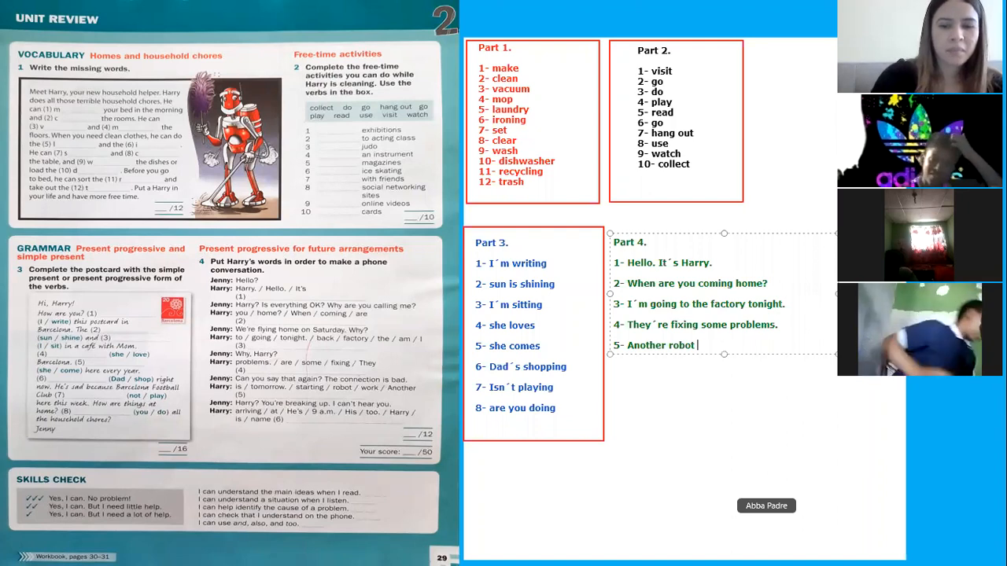
{"action": "type", "text": "starting"}
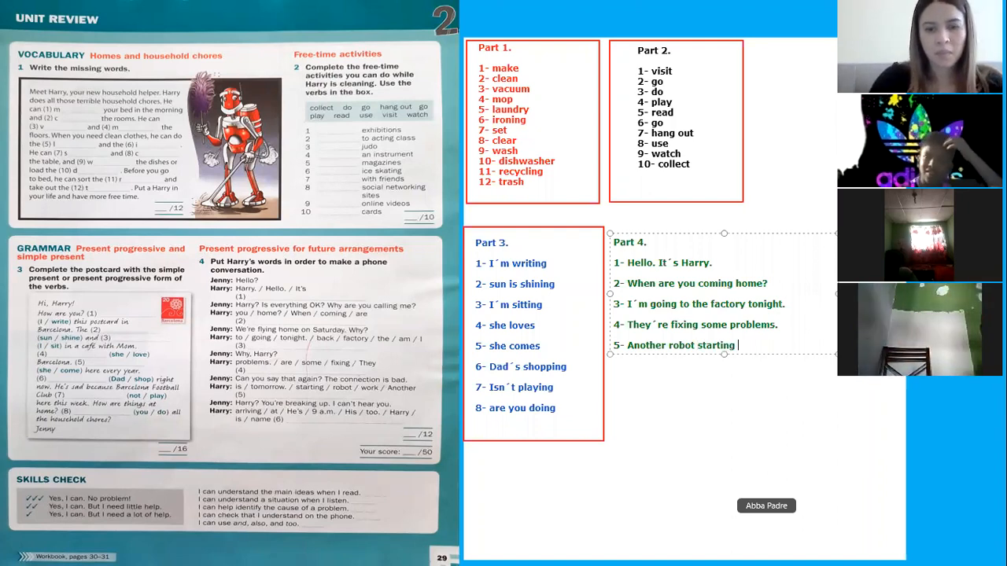
{"action": "type", "text": "work o"}
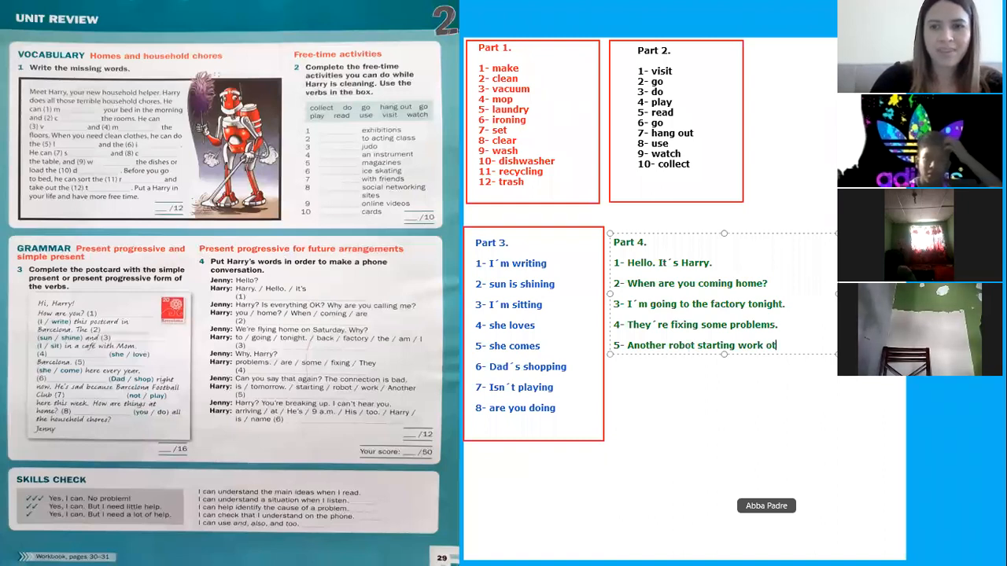
{"action": "type", "text": "tom"}
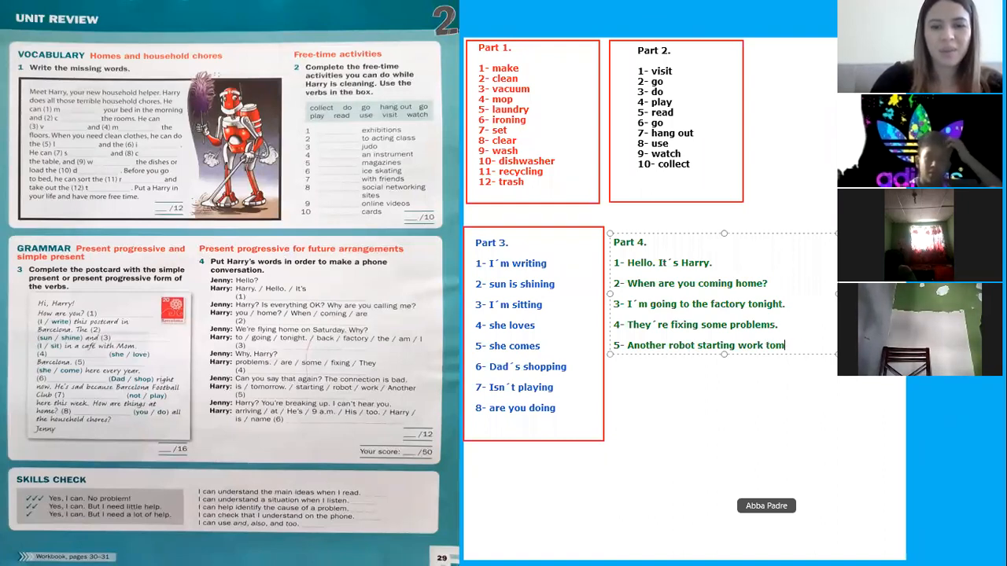
{"action": "type", "text": "orrow."}
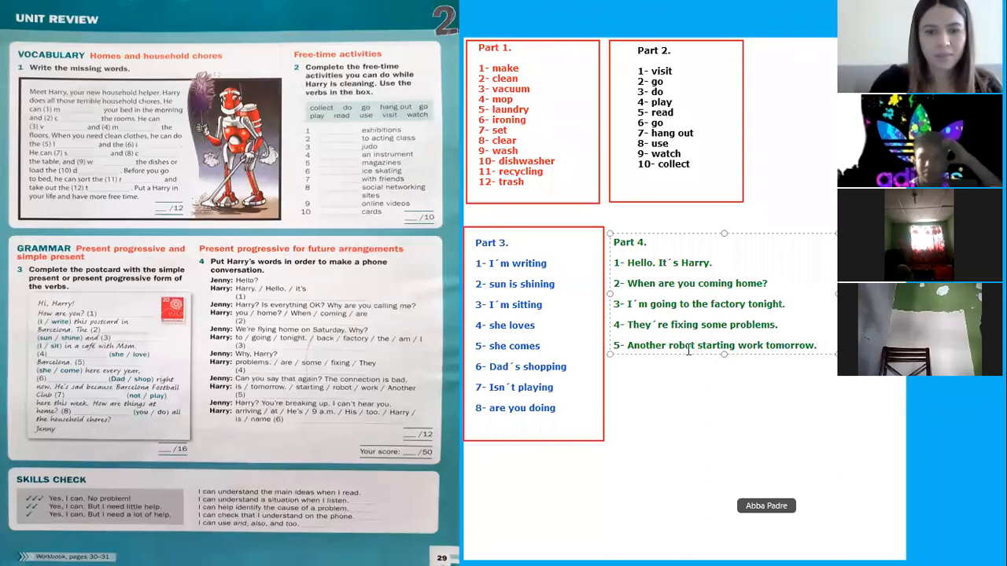
{"action": "type", "text": "6-"}
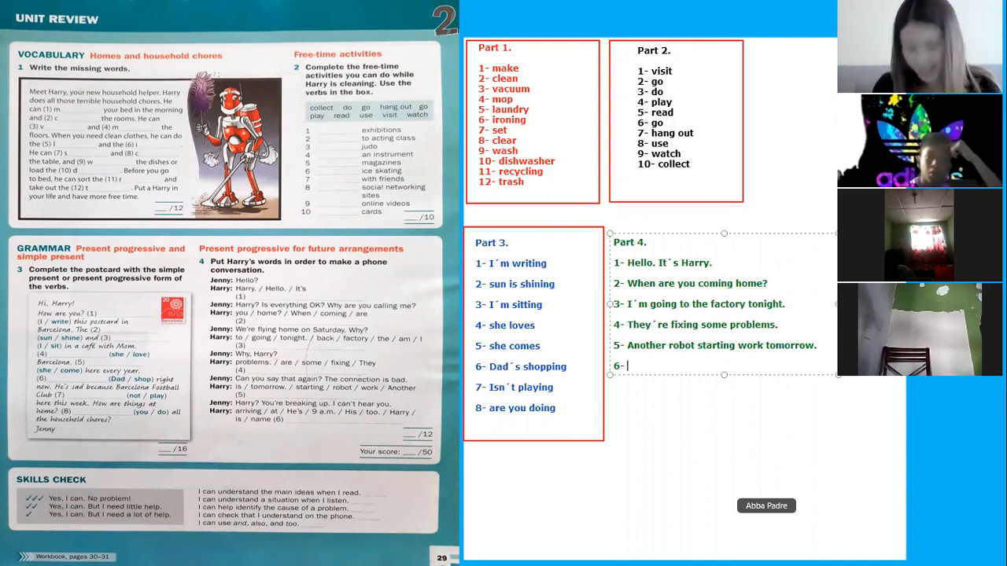
Step: Write Part 4 line 6 as 'He´s arriving at 9 a.m. His name is Harry too.'
{"action": "type", "text": "He"}
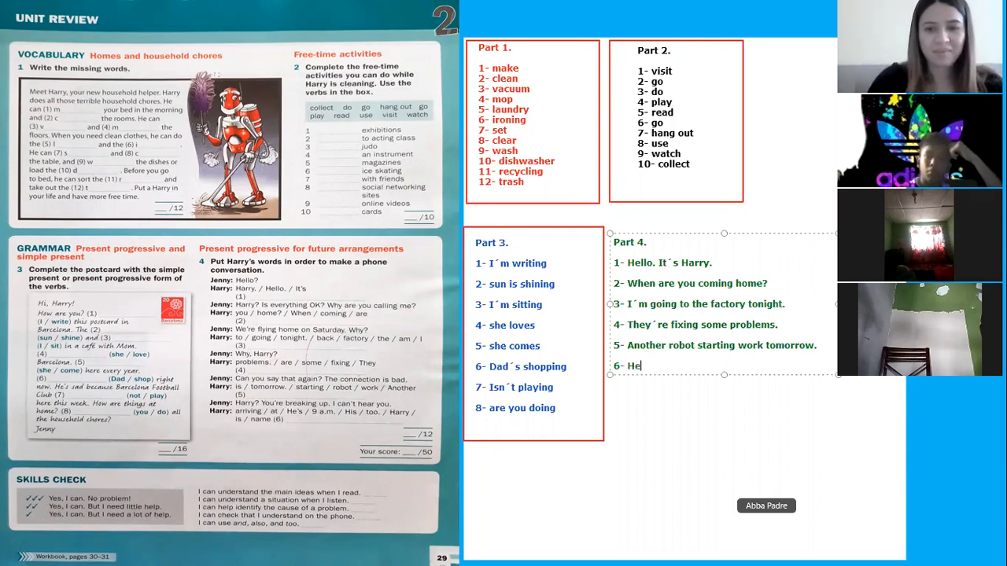
{"action": "type", "text": "´s"}
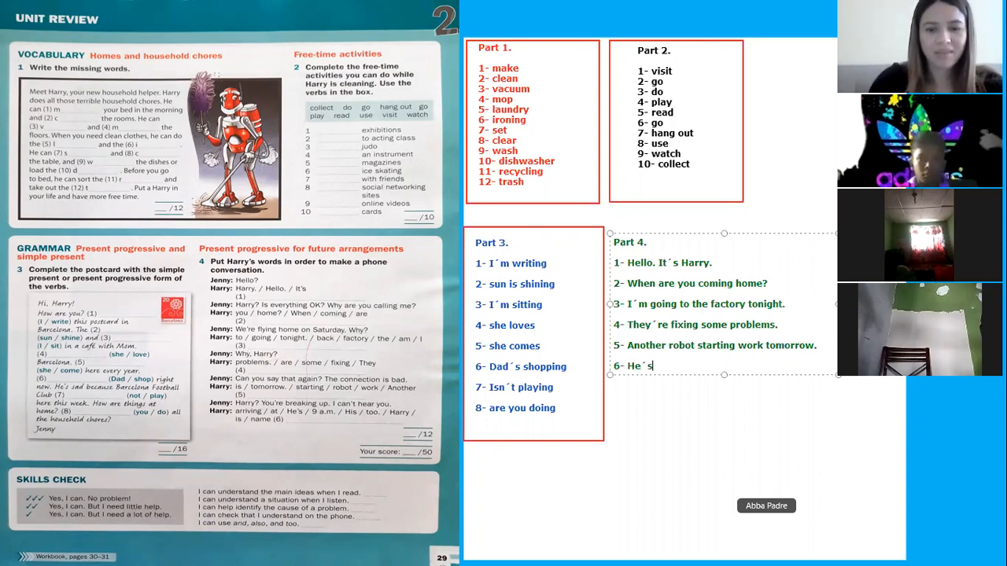
{"action": "type", "text": "arriving at"}
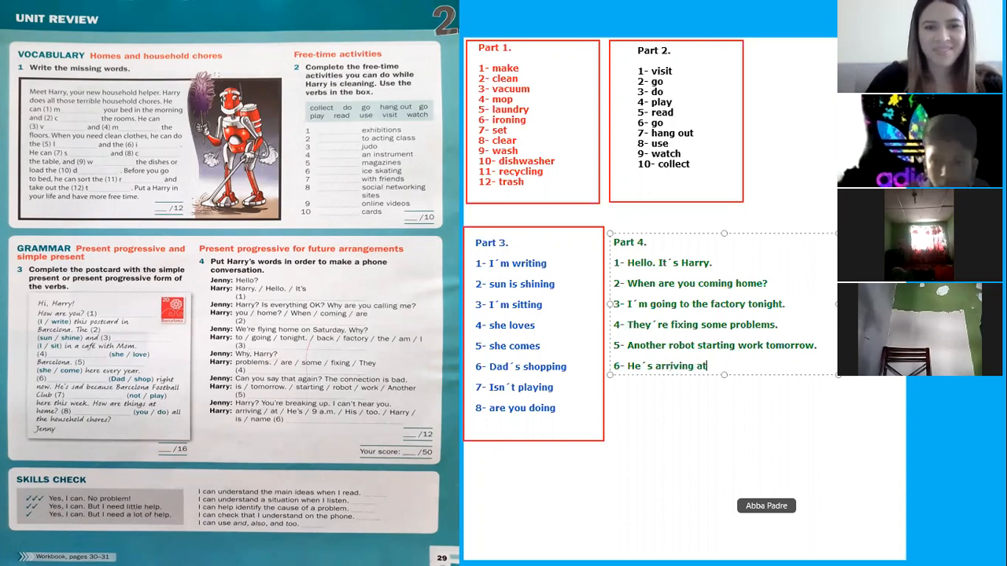
{"action": "type", "text": "9"}
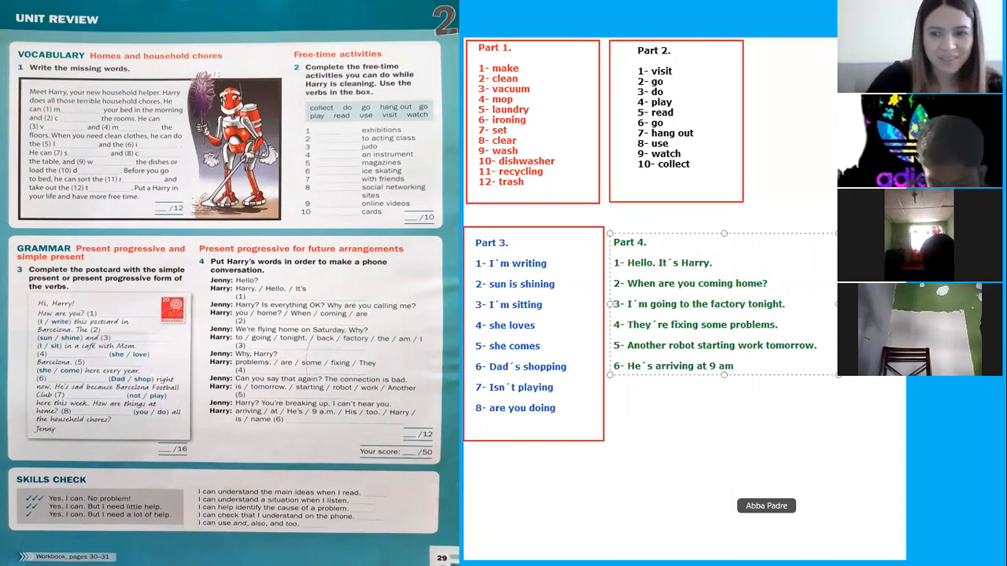
{"action": "type", "text": "am"}
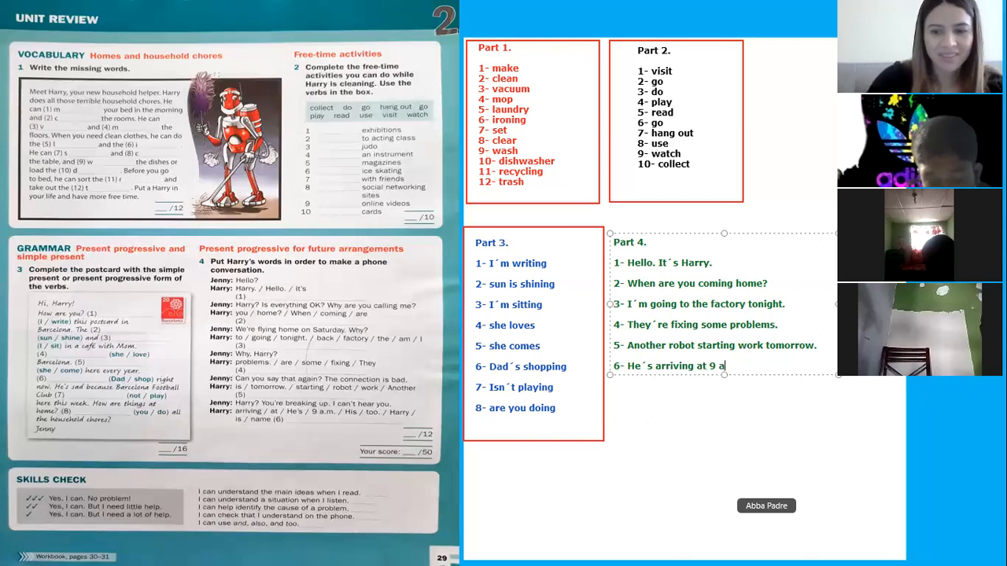
{"action": "type", "text": "m,"}
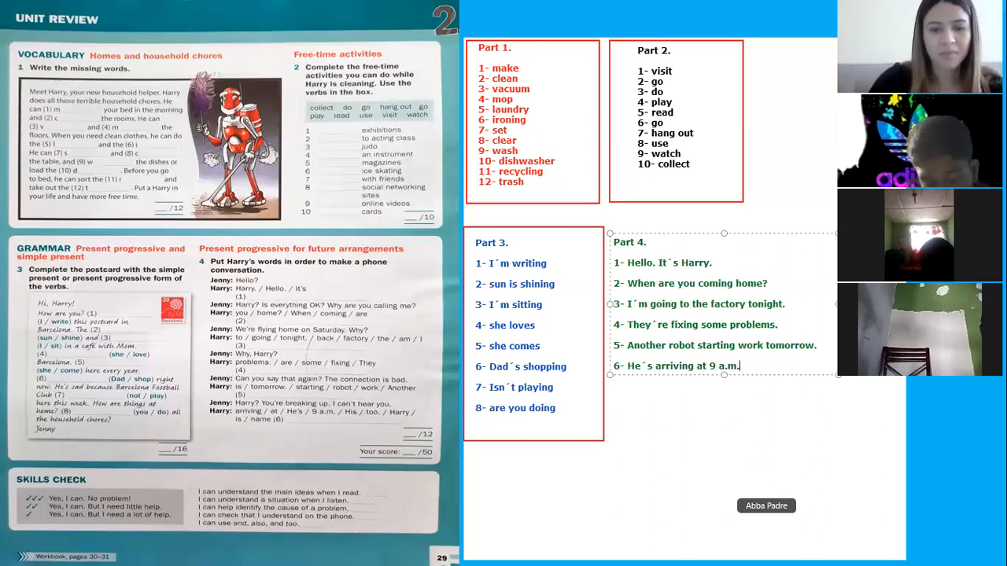
{"action": "type", "text": "His name"}
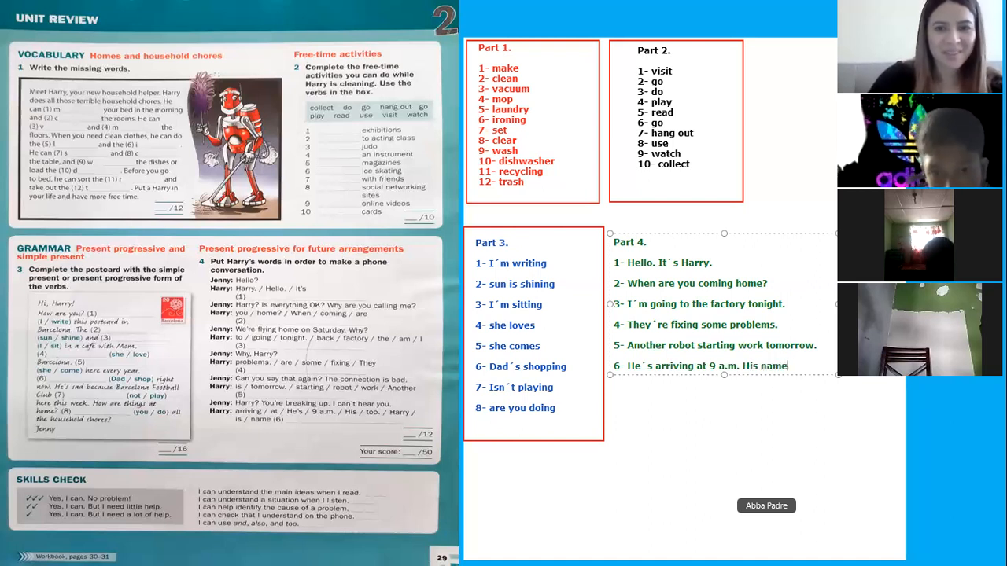
{"action": "type", "text": "is"}
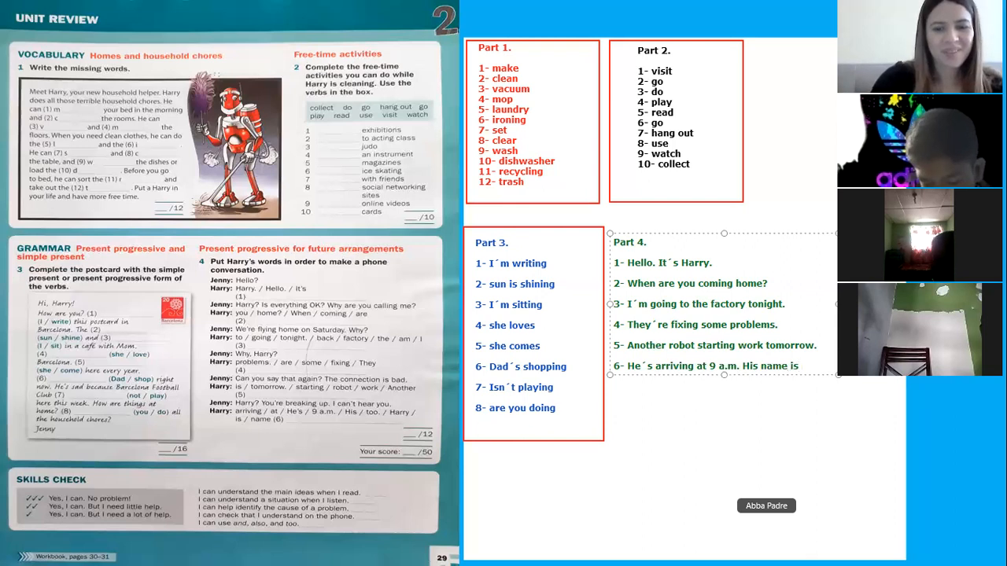
{"action": "type", "text": "Harry"}
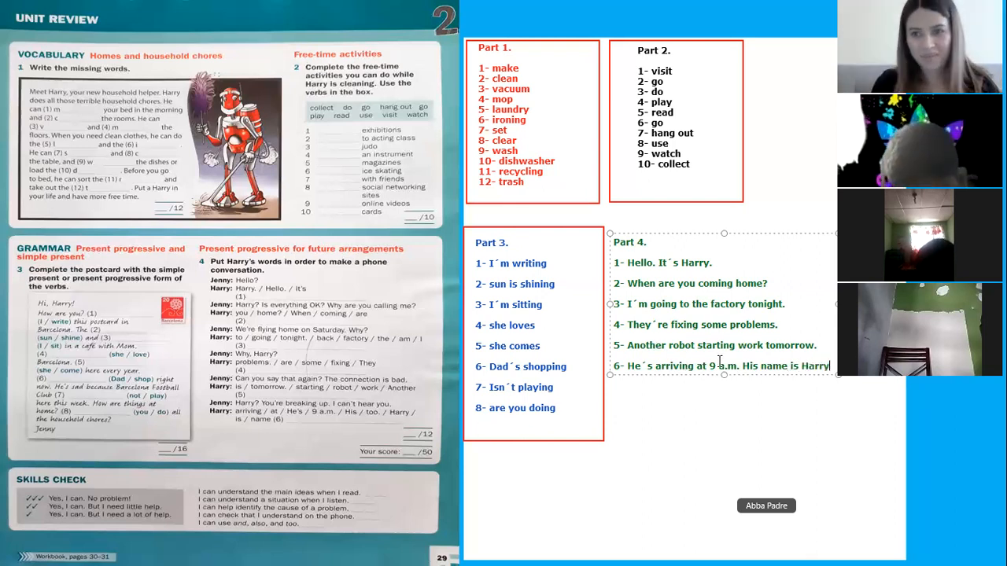
{"action": "type", "text": "too."}
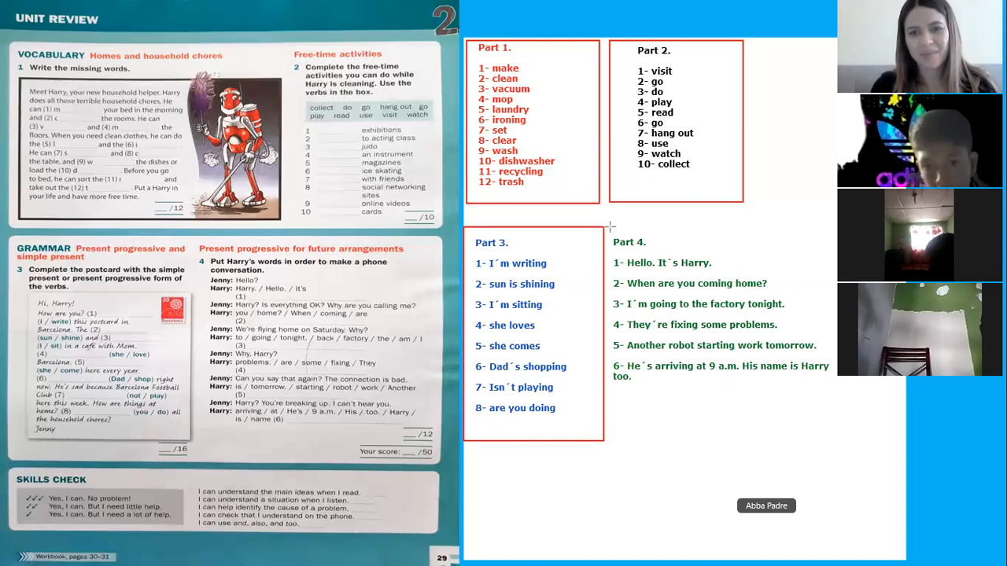
{"action": "mouse_move", "coordinate": [720, 463]}
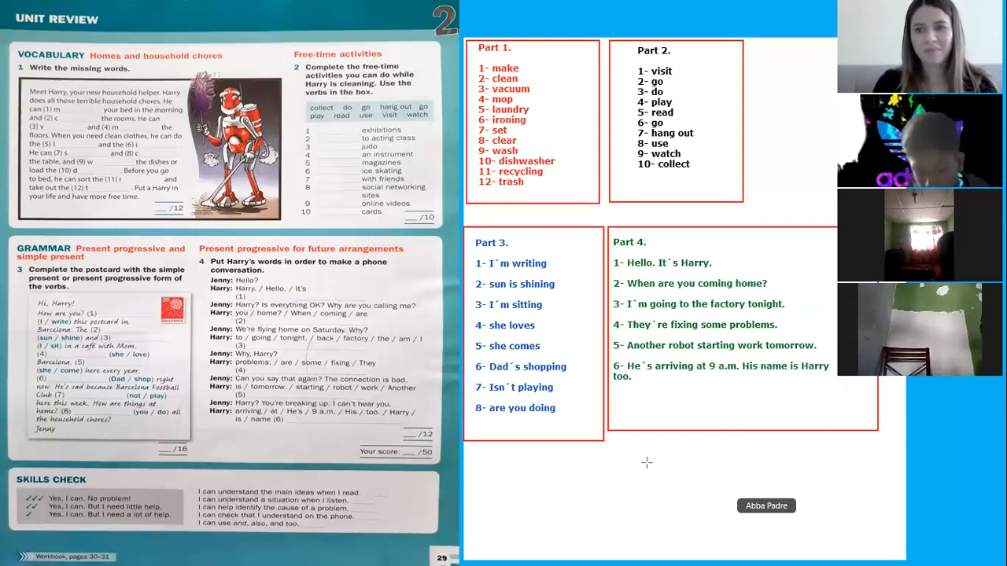
{"action": "mouse_move", "coordinate": [595, 349]}
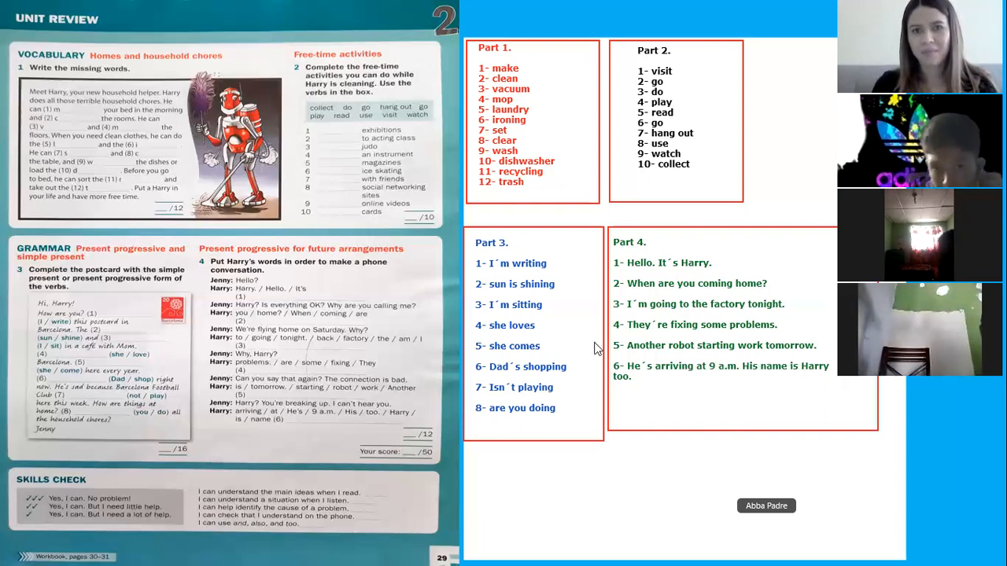